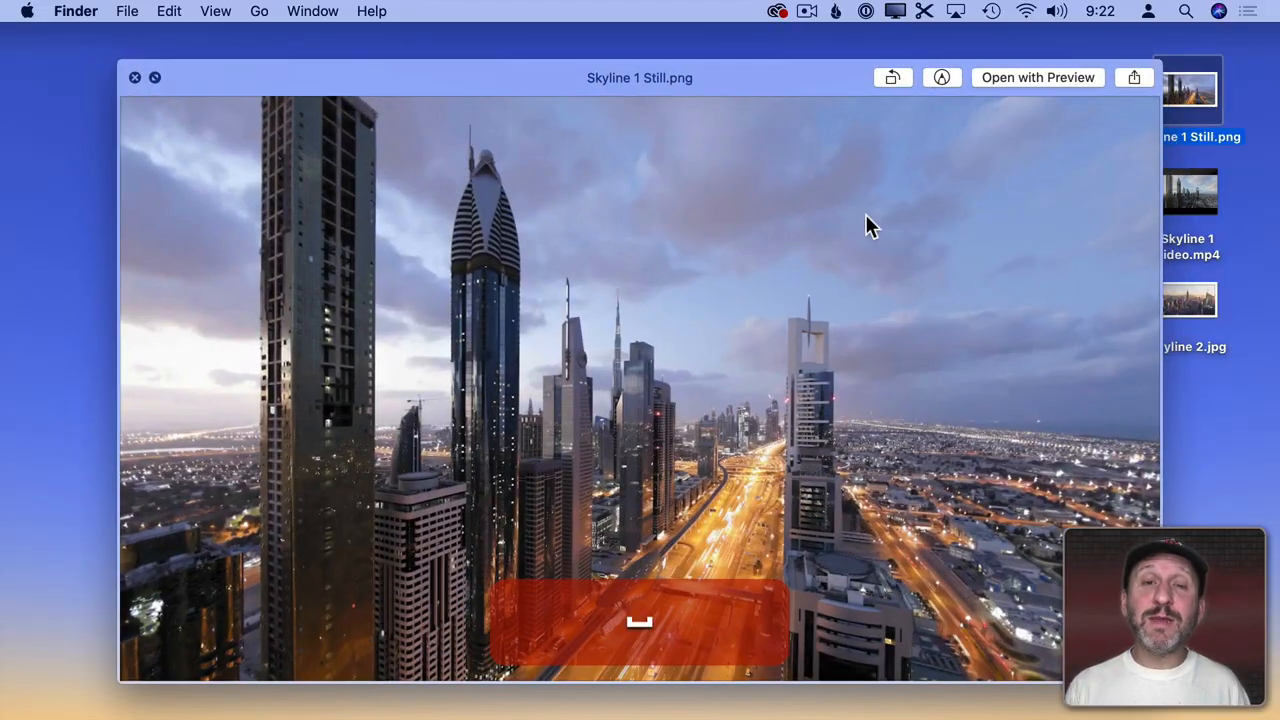
pyautogui.moveTo(476, 396)
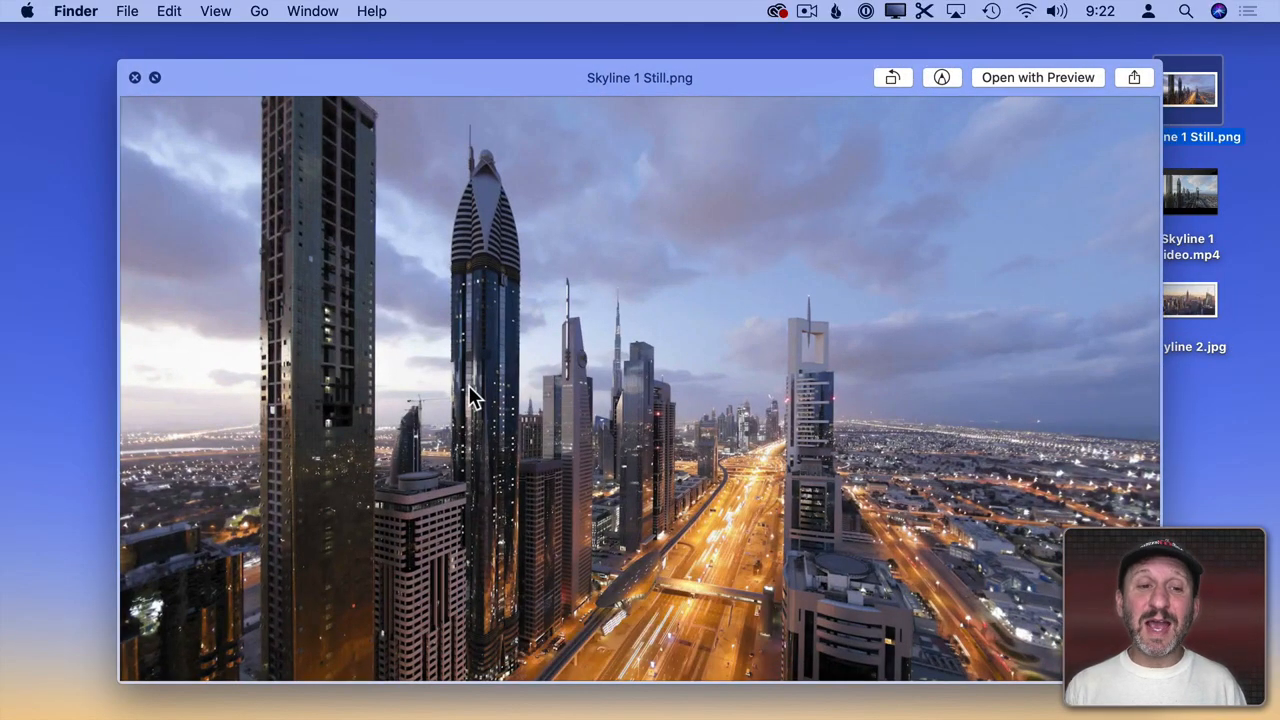
pyautogui.moveTo(362, 248)
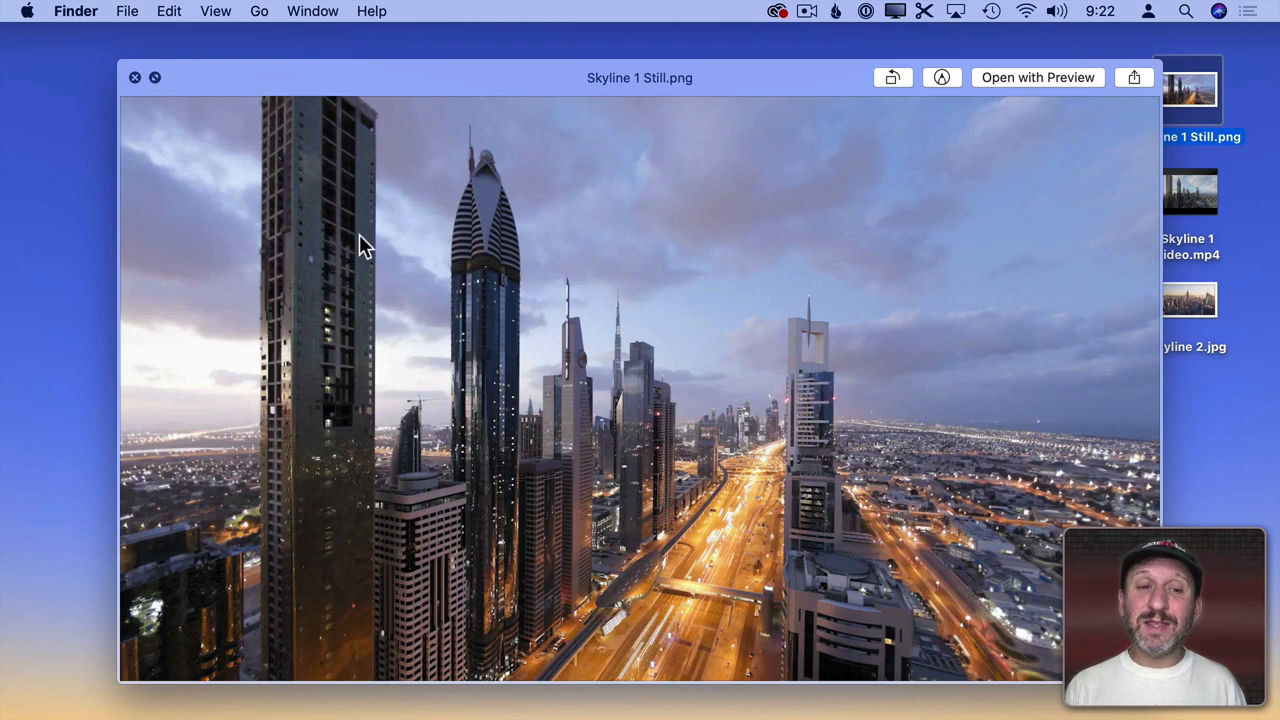
pyautogui.moveTo(680, 384)
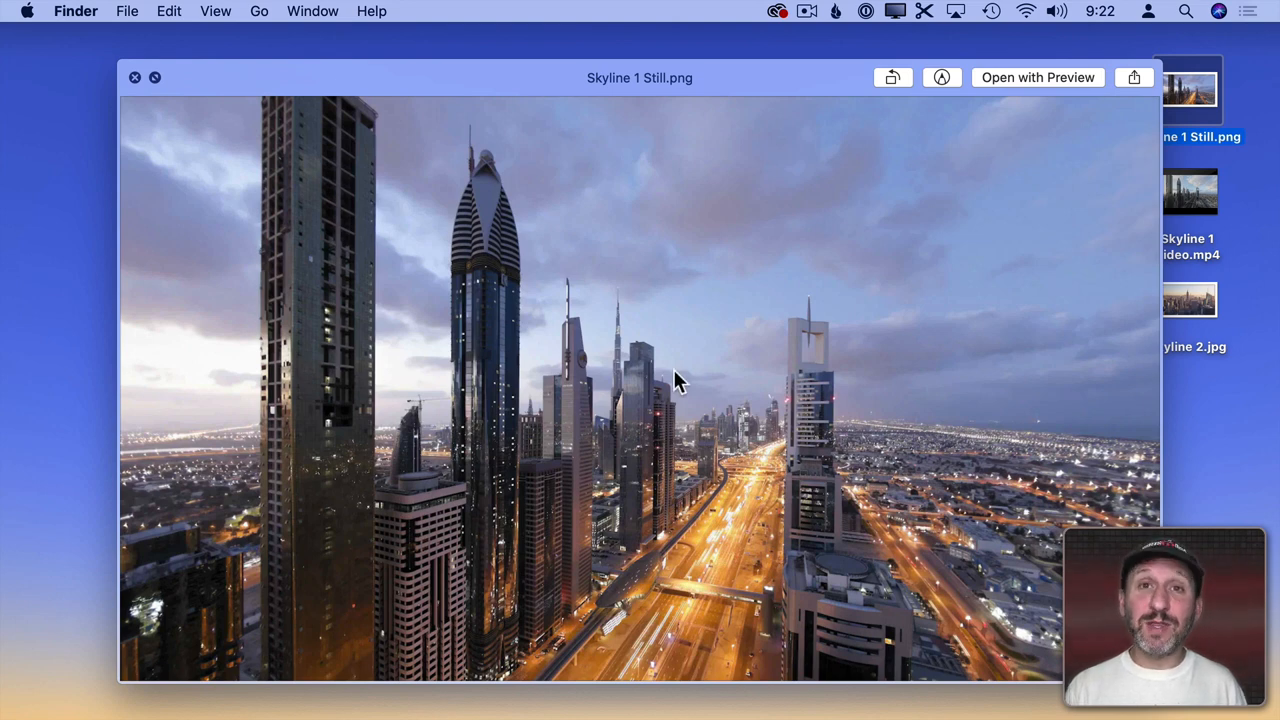
# Close the Quick Look preview of Skyline 1 Still.png to return to the desktop.
pyautogui.click(136, 76)
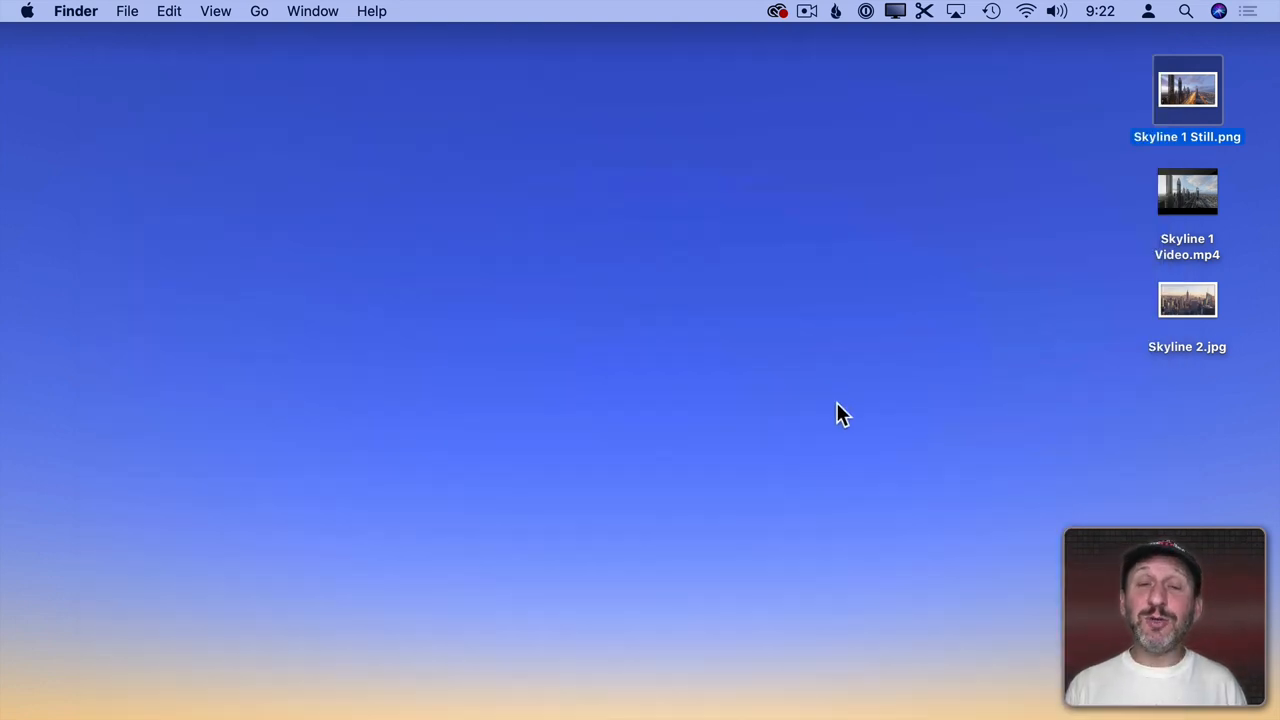
# Launch Keynote and create a new presentation from the Basic Black theme.
pyautogui.click(848, 692)
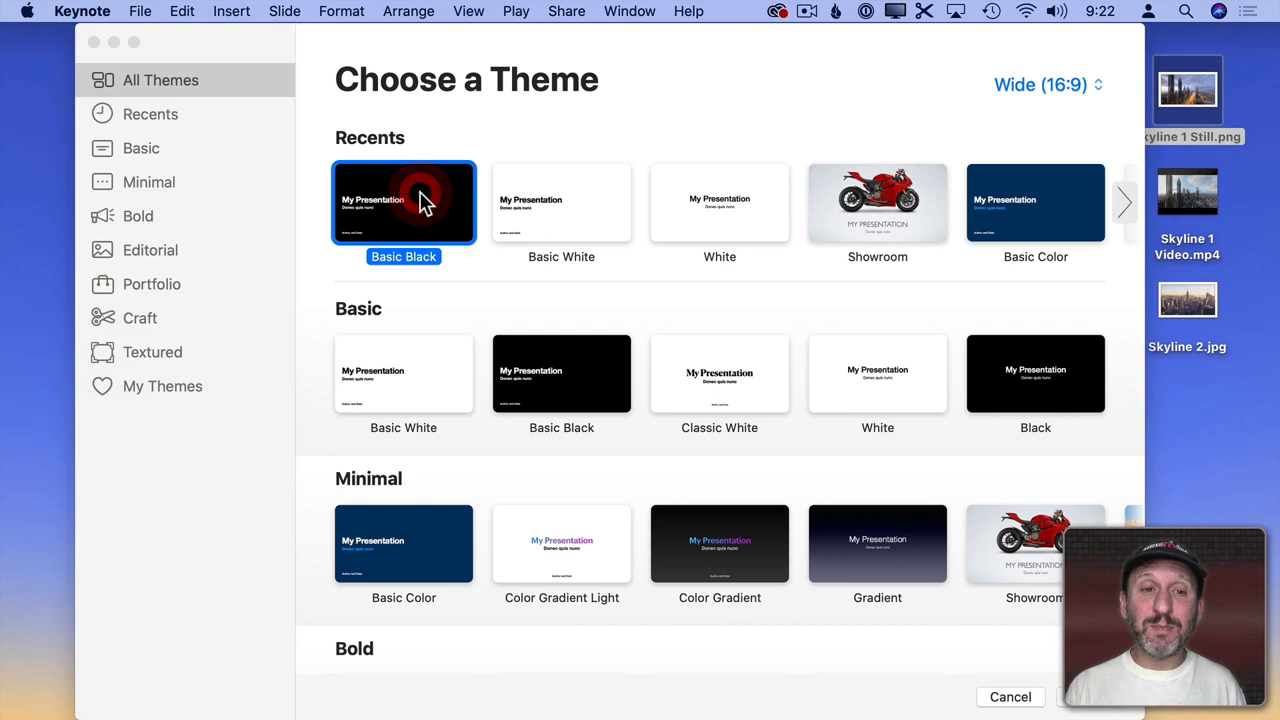
pyautogui.doubleClick(404, 202)
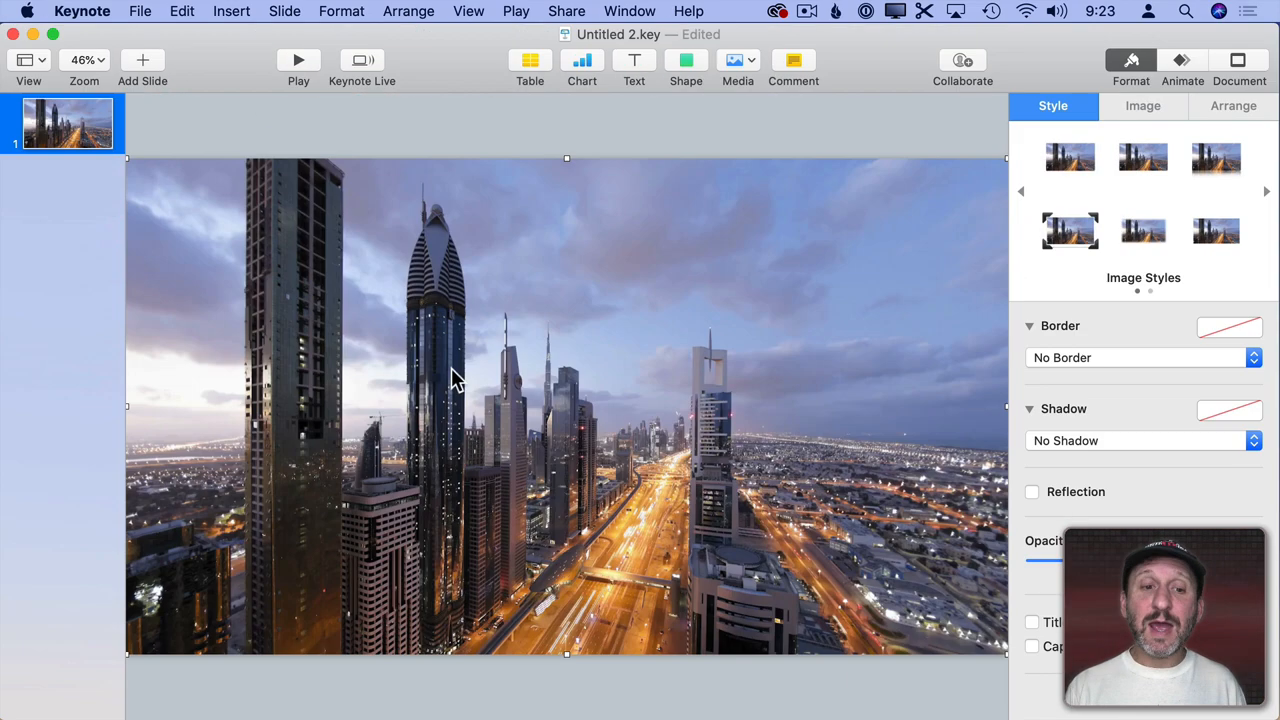
pyautogui.moveTo(364, 364)
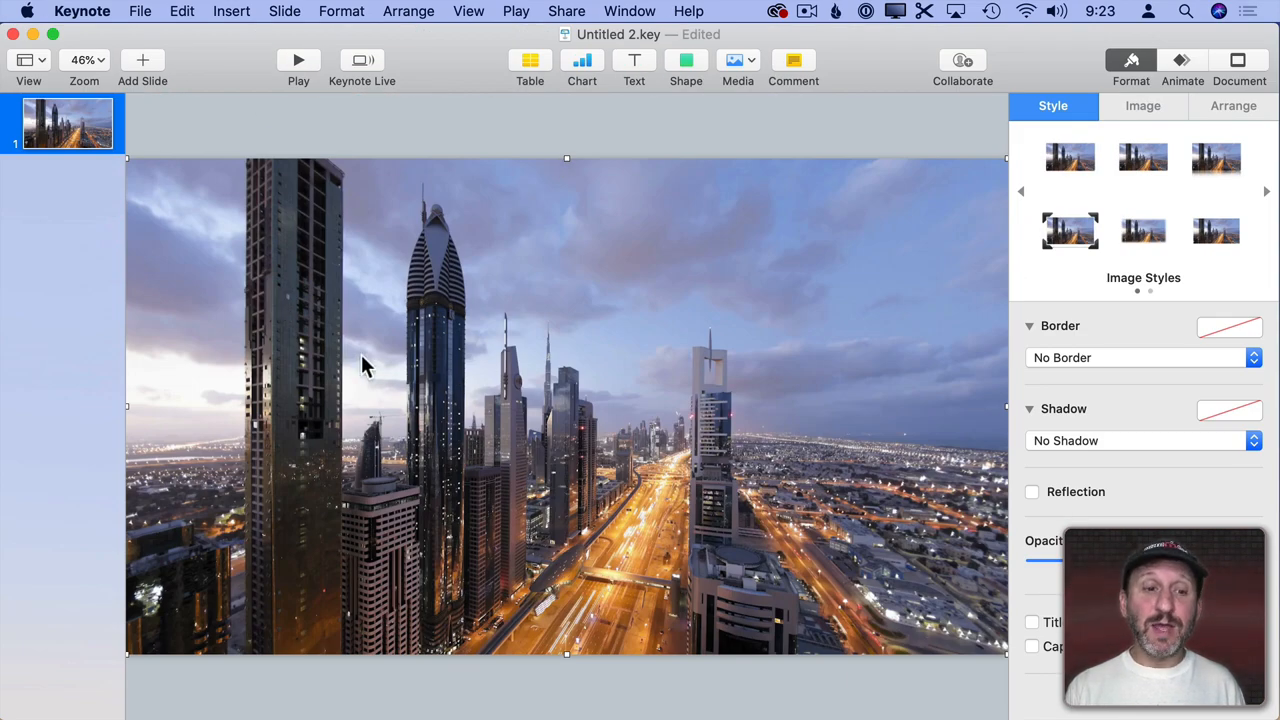
pyautogui.moveTo(636, 70)
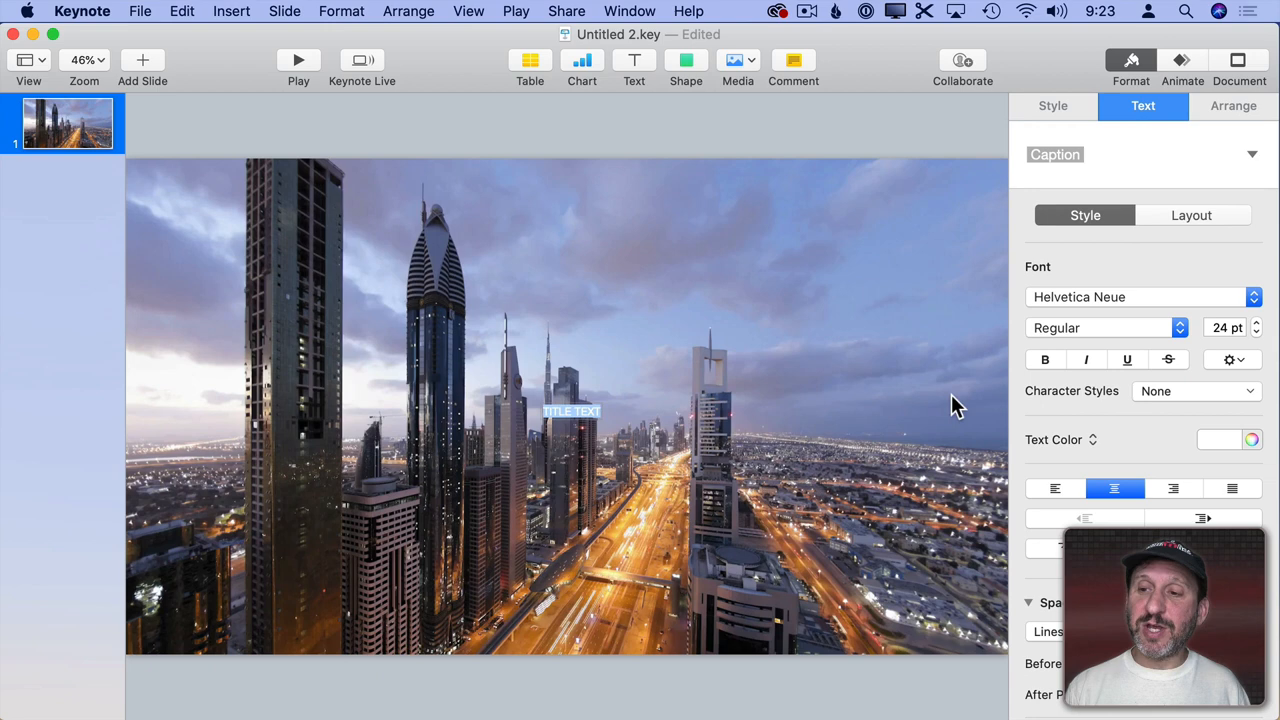
# Make the TITLE TEXT caption bold at 200 pt with a blue Advanced Image Fill.
pyautogui.click(1256, 324)
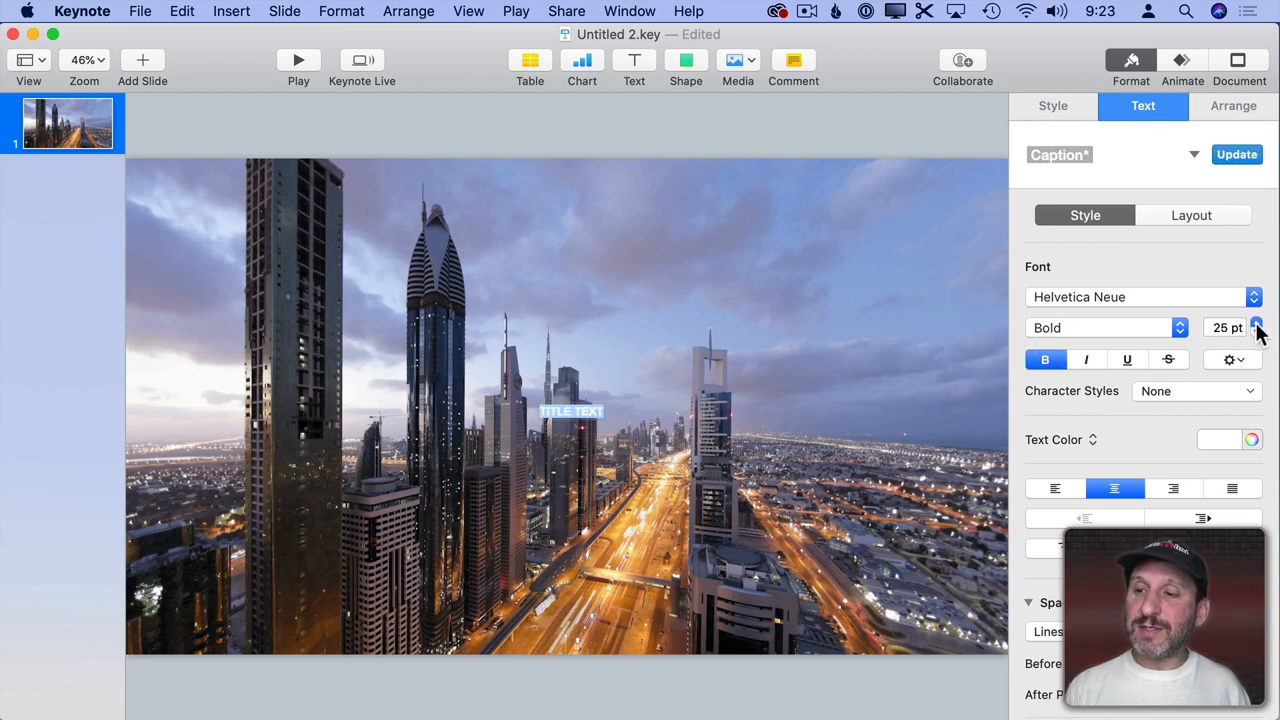
pyautogui.click(1256, 322)
pyautogui.write('200')
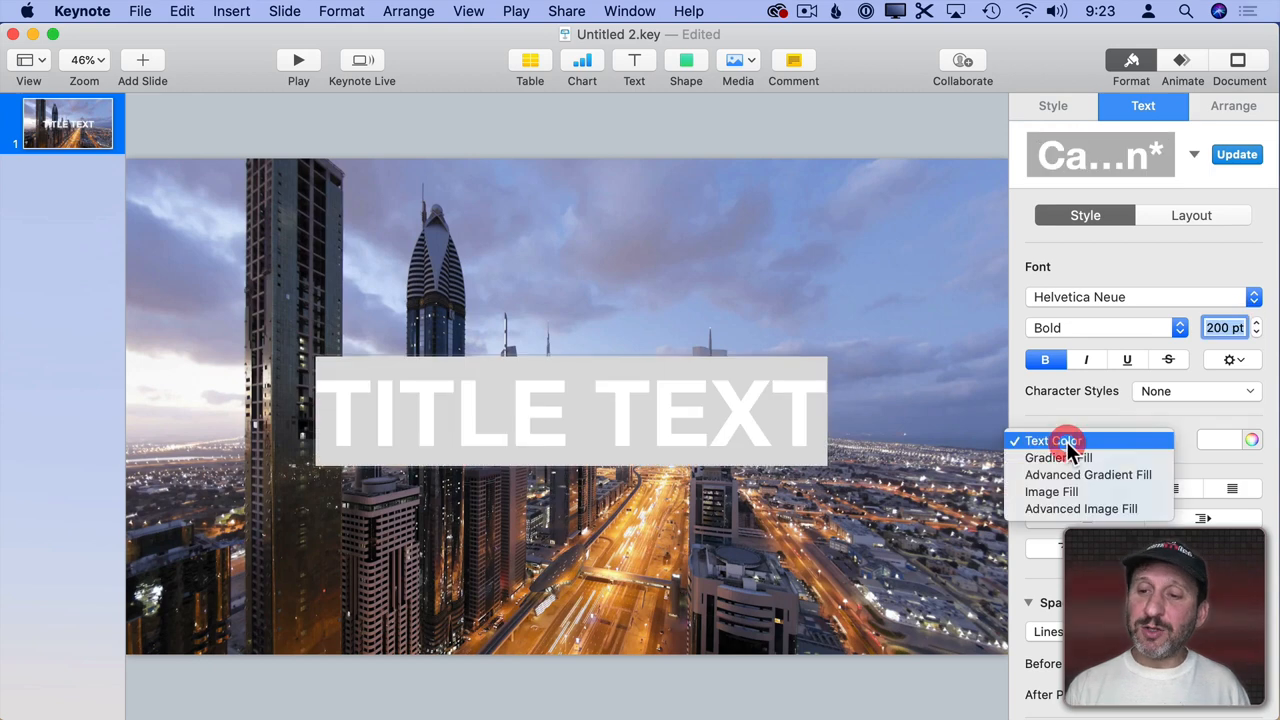
pyautogui.click(1080, 508)
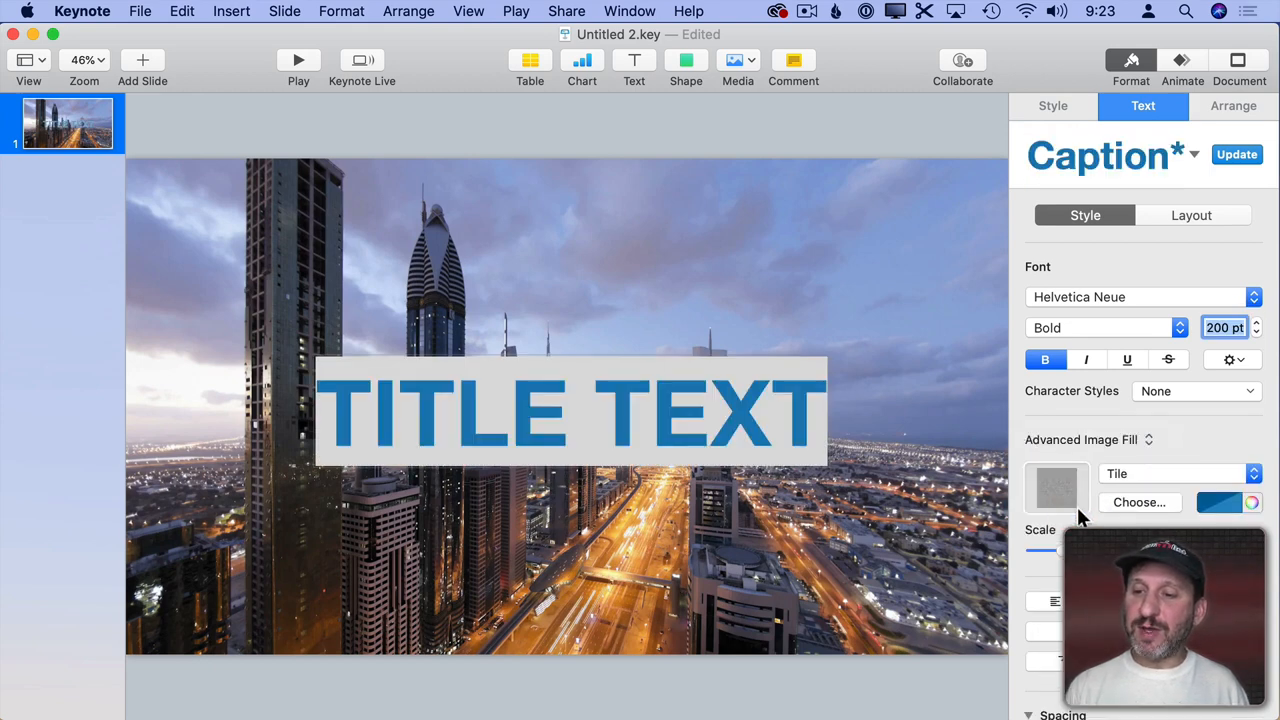
pyautogui.moveTo(1160, 480)
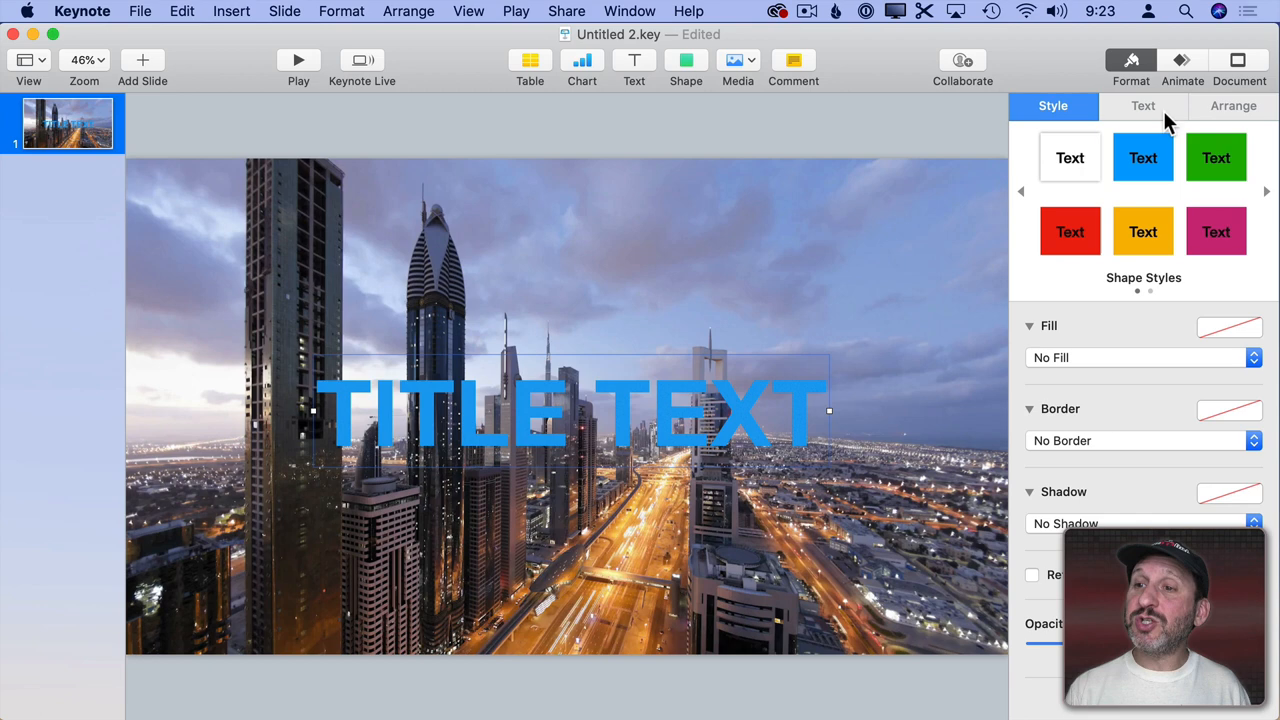
# Enable a drop shadow on the title with 7 pt offset and 320° angle.
pyautogui.click(1144, 106)
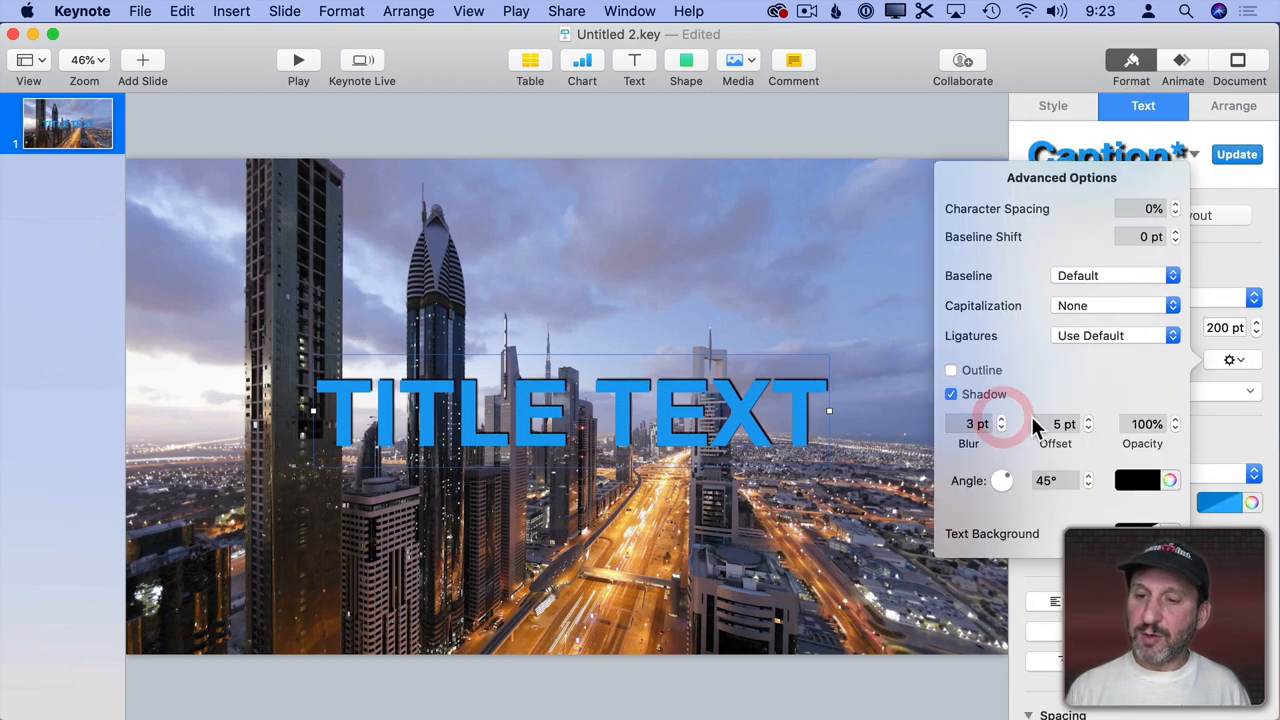
pyautogui.click(1088, 420)
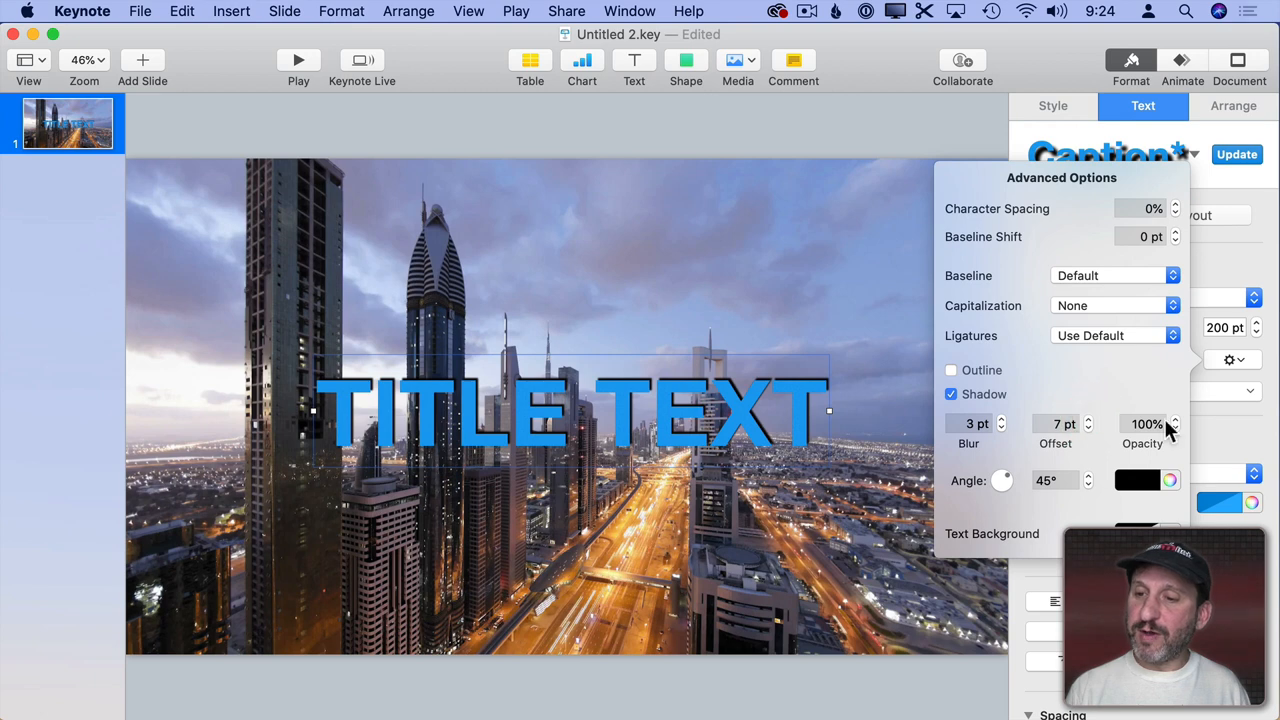
pyautogui.moveTo(1004, 480); pyautogui.dragTo(1004, 486)
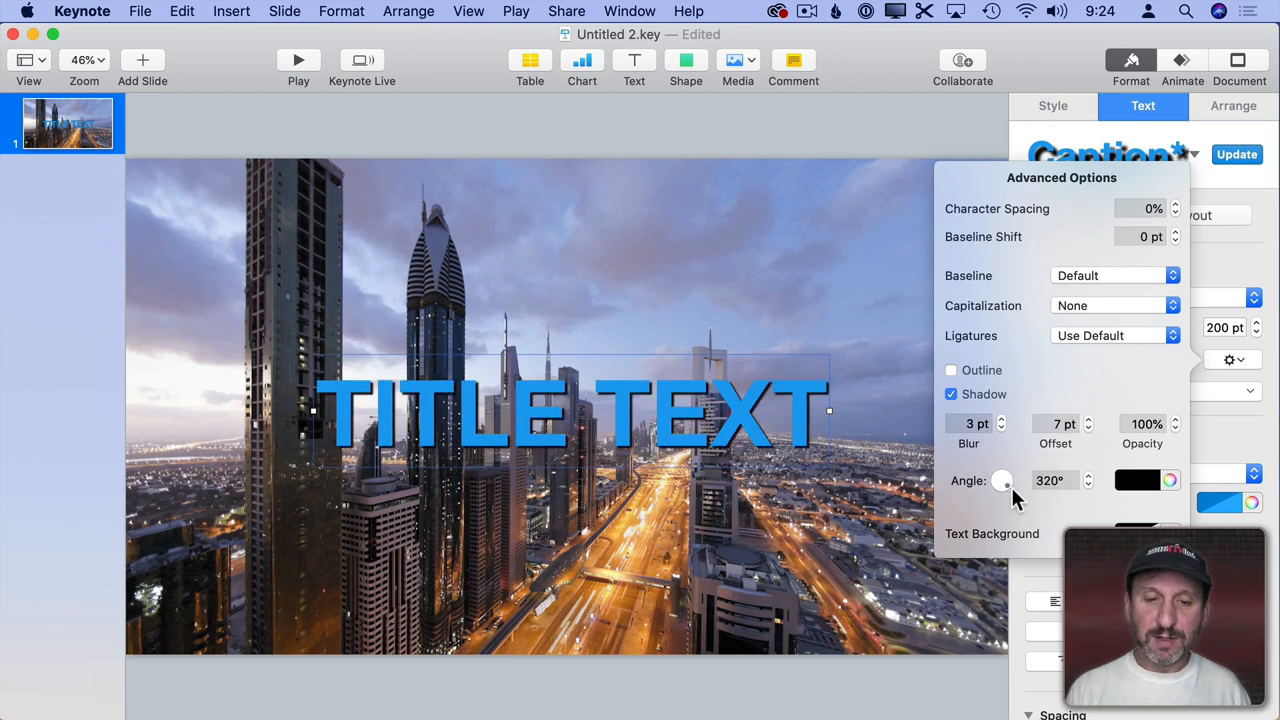
pyautogui.moveTo(670, 140)
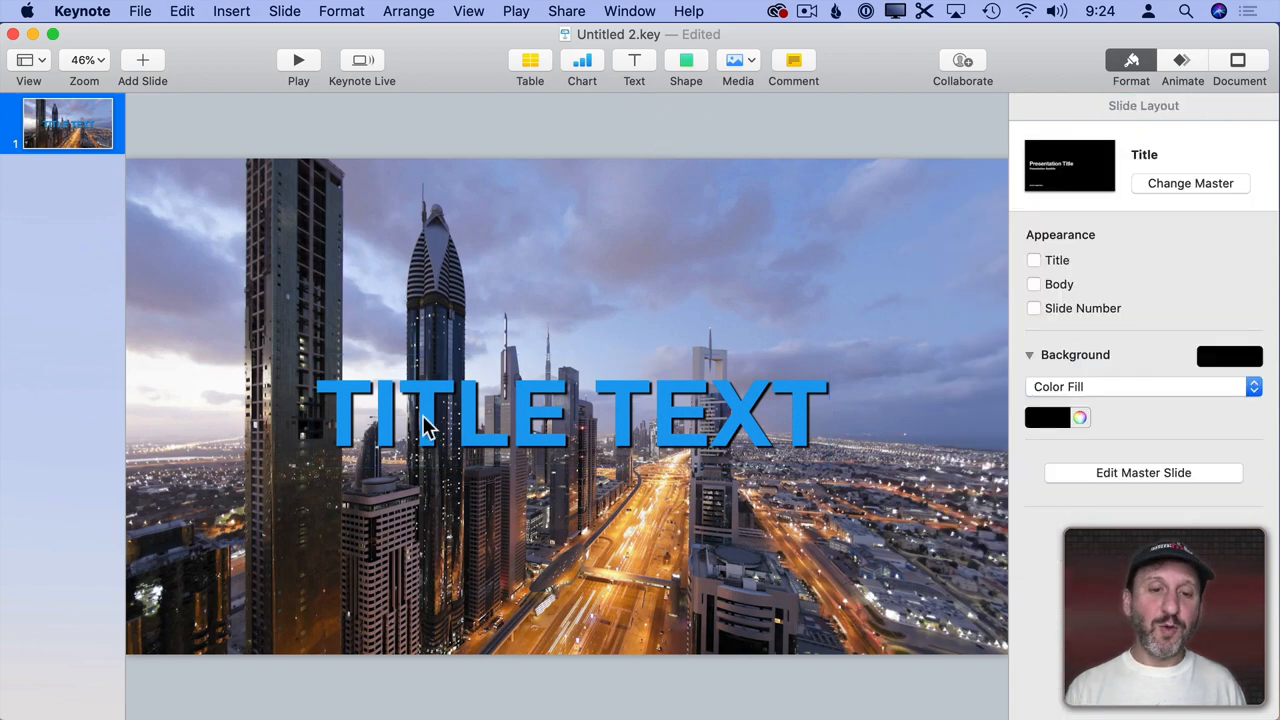
pyautogui.click(400, 410)
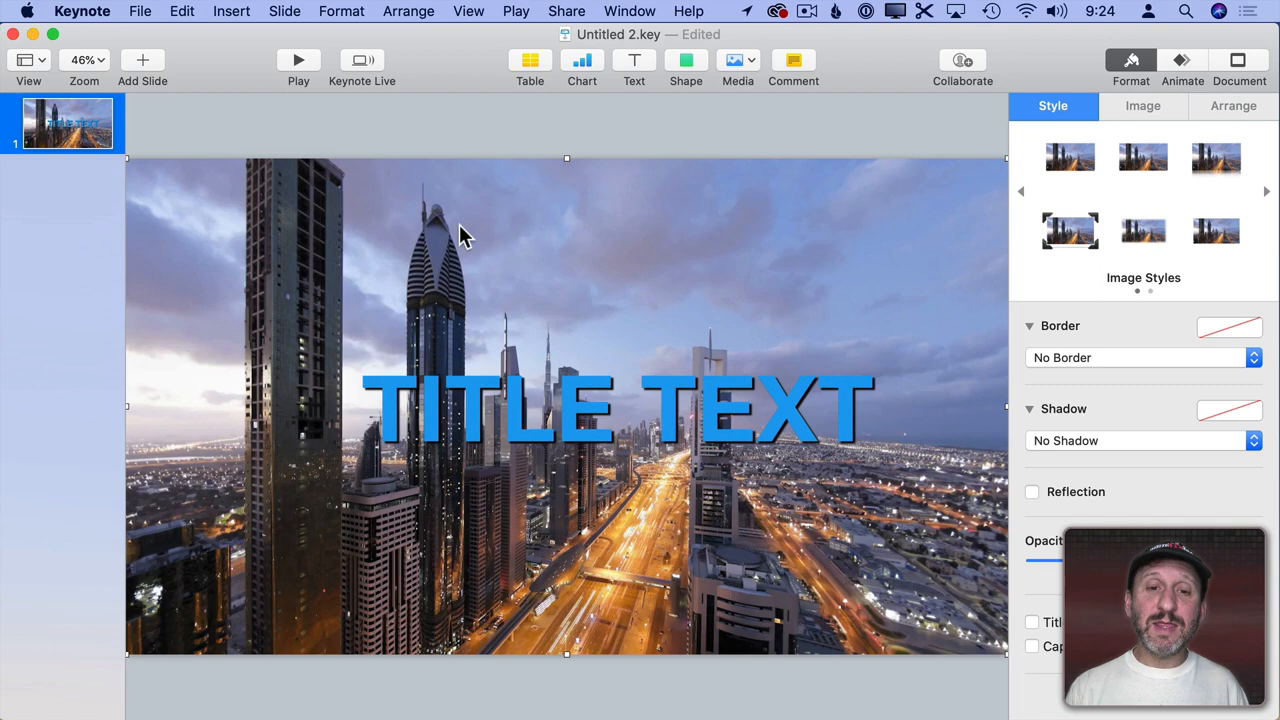
pyautogui.press('cmd+z')
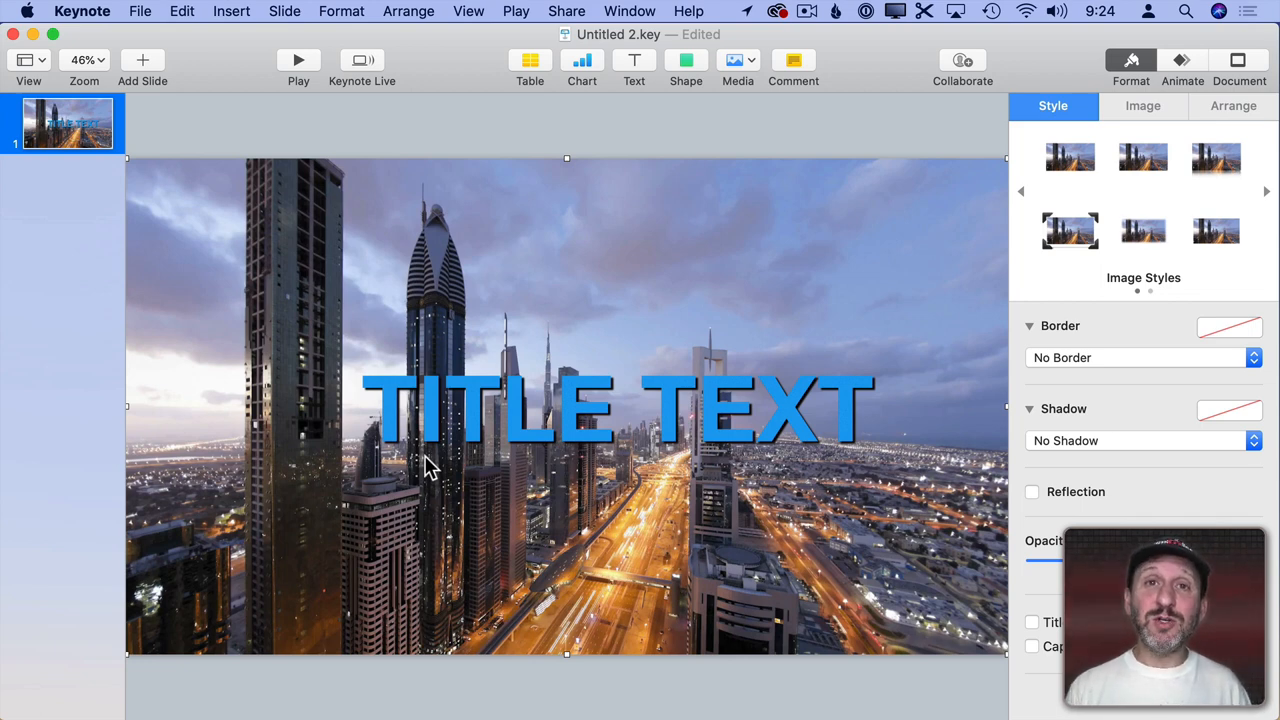
# Trace the tall left skyscraper's outline with the Draw with Pen tool.
pyautogui.click(684, 60)
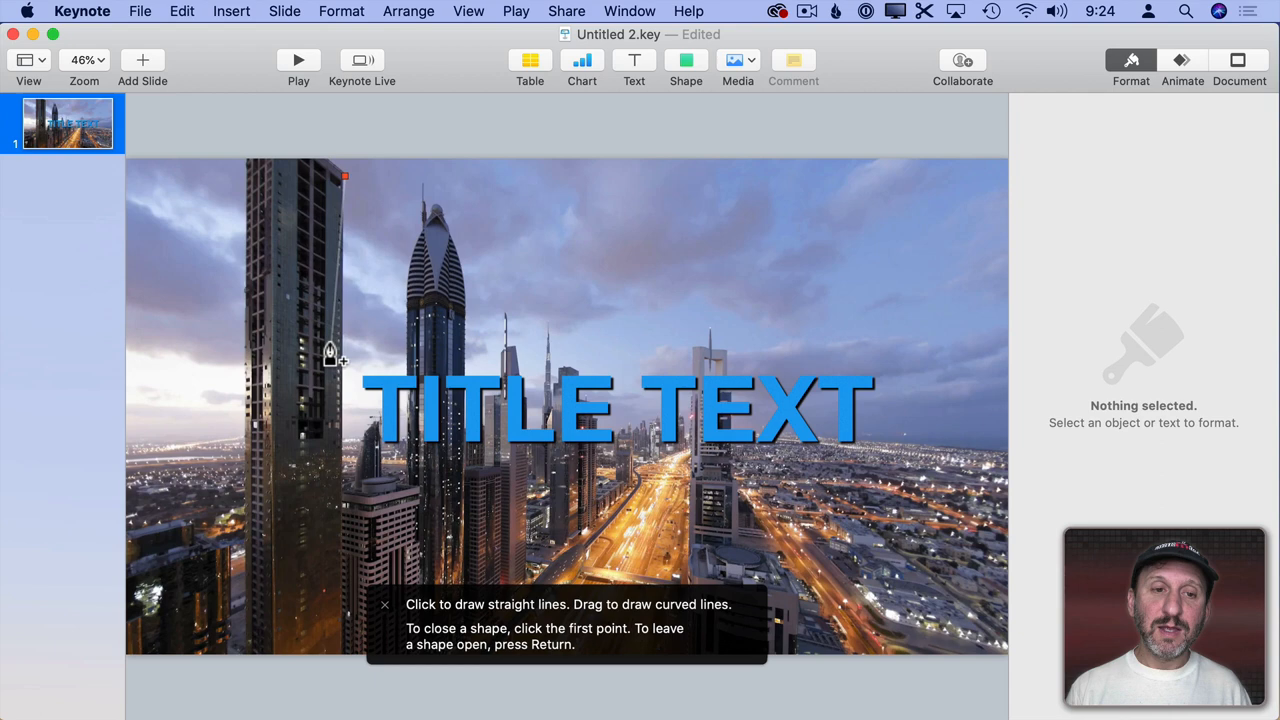
pyautogui.moveTo(340, 664)
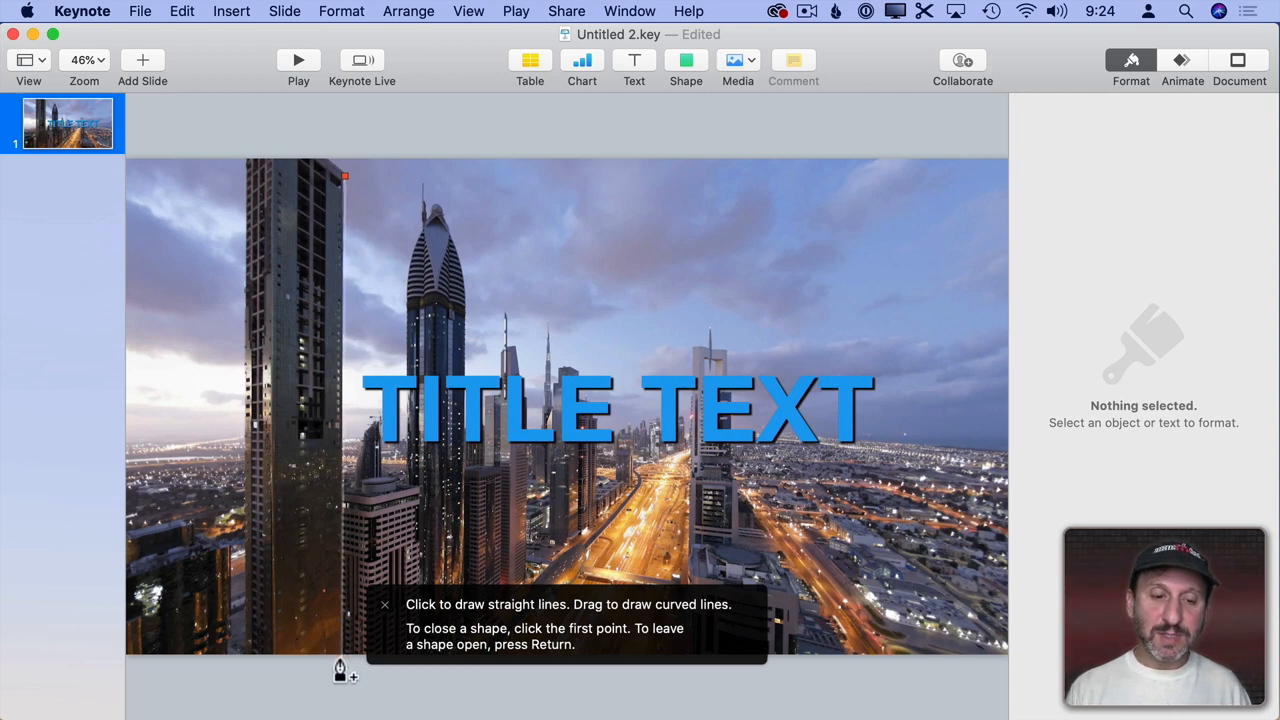
pyautogui.moveTo(344, 176); pyautogui.dragTo(344, 662)
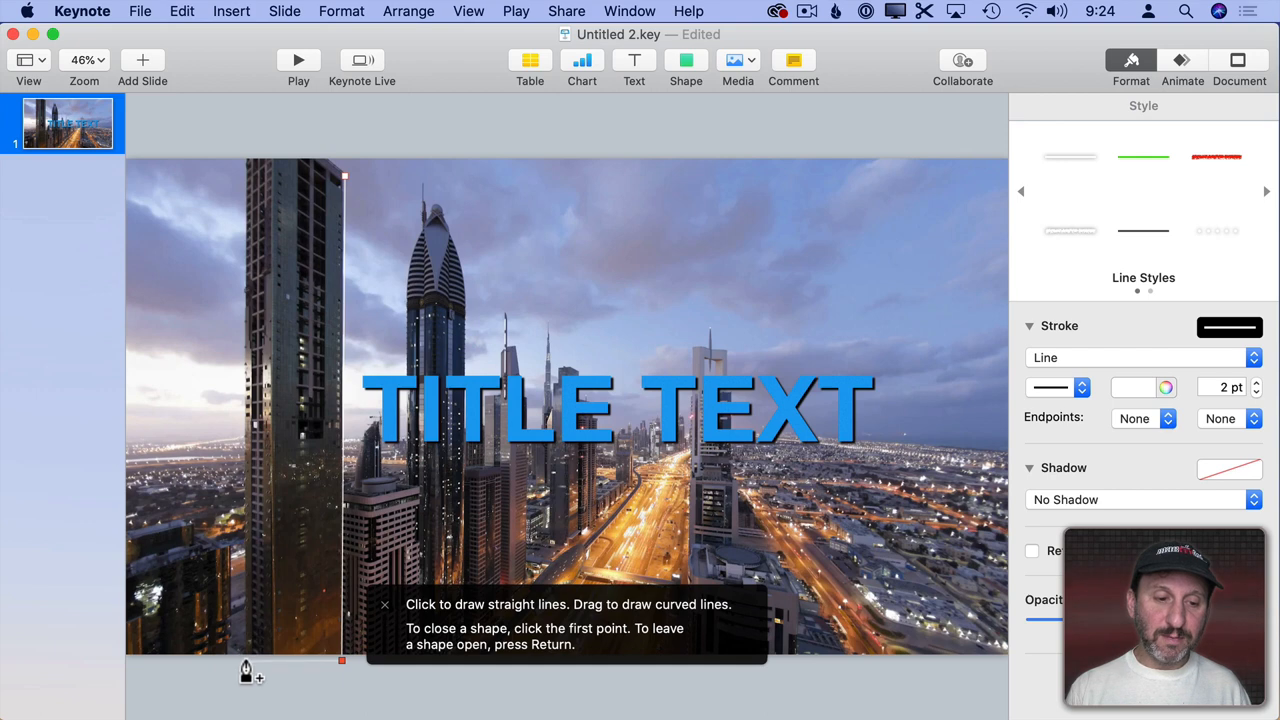
pyautogui.click(1212, 104)
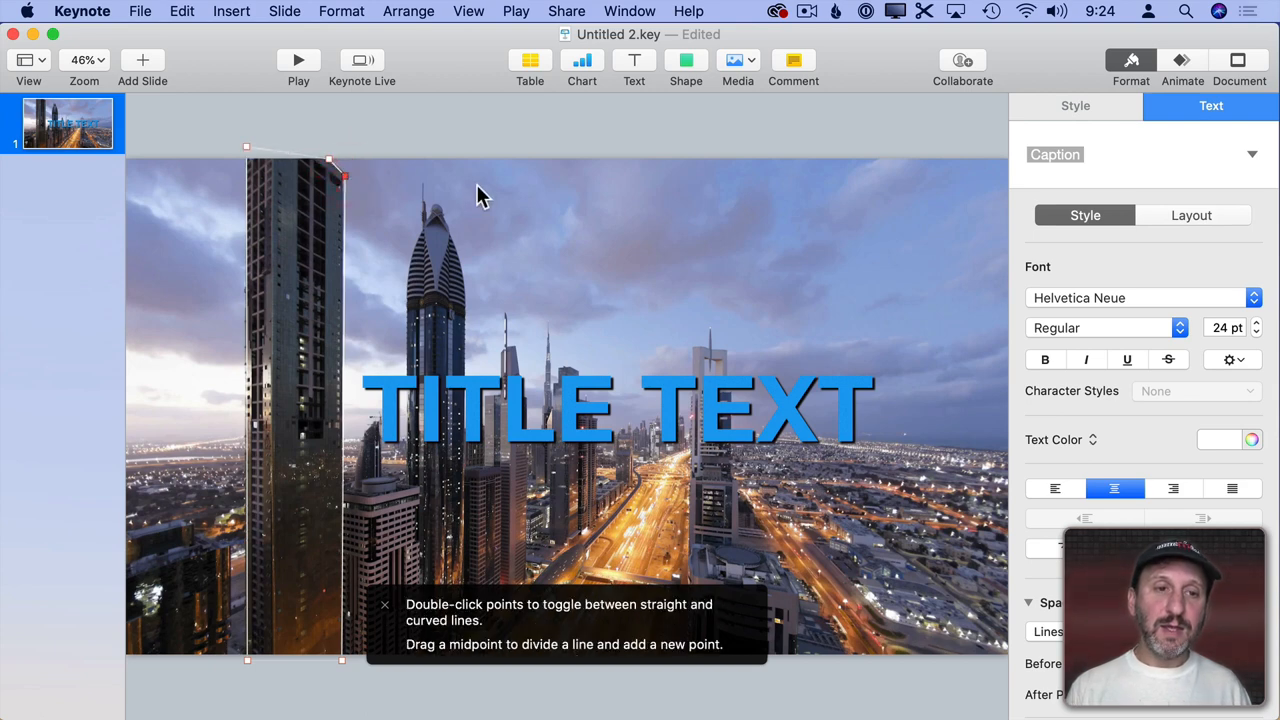
pyautogui.moveTo(344, 186)
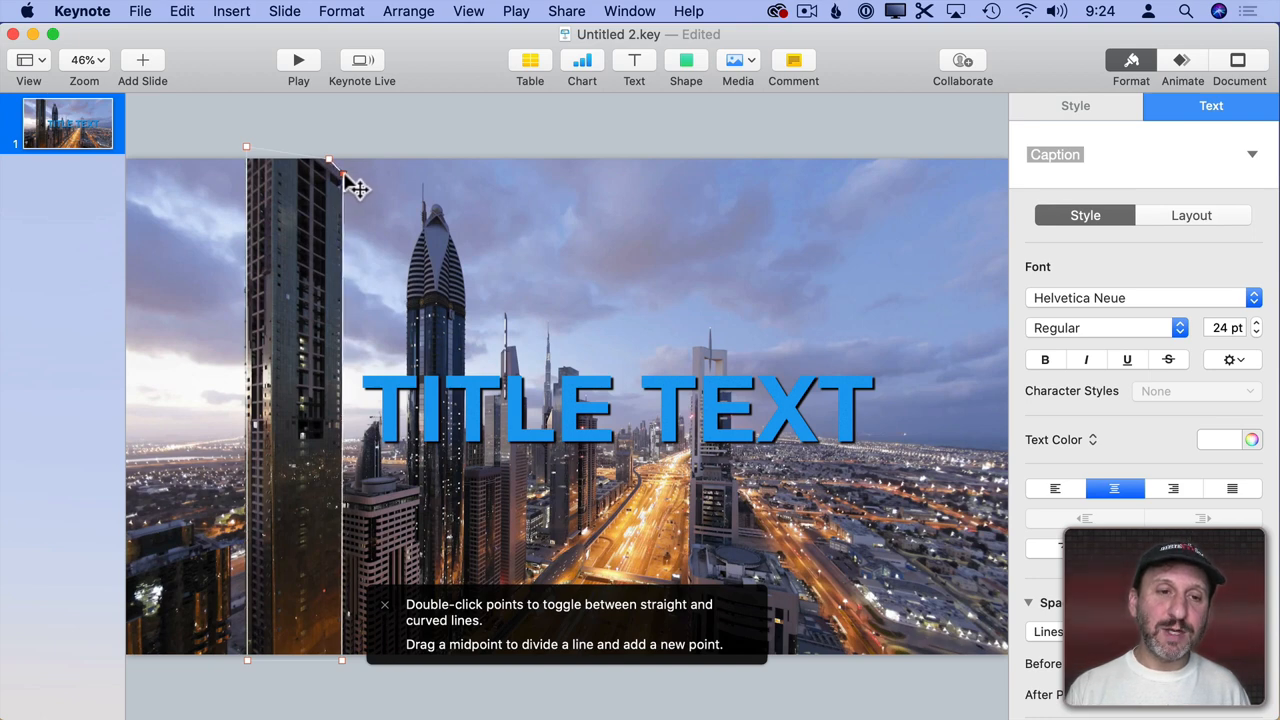
pyautogui.moveTo(256, 158)
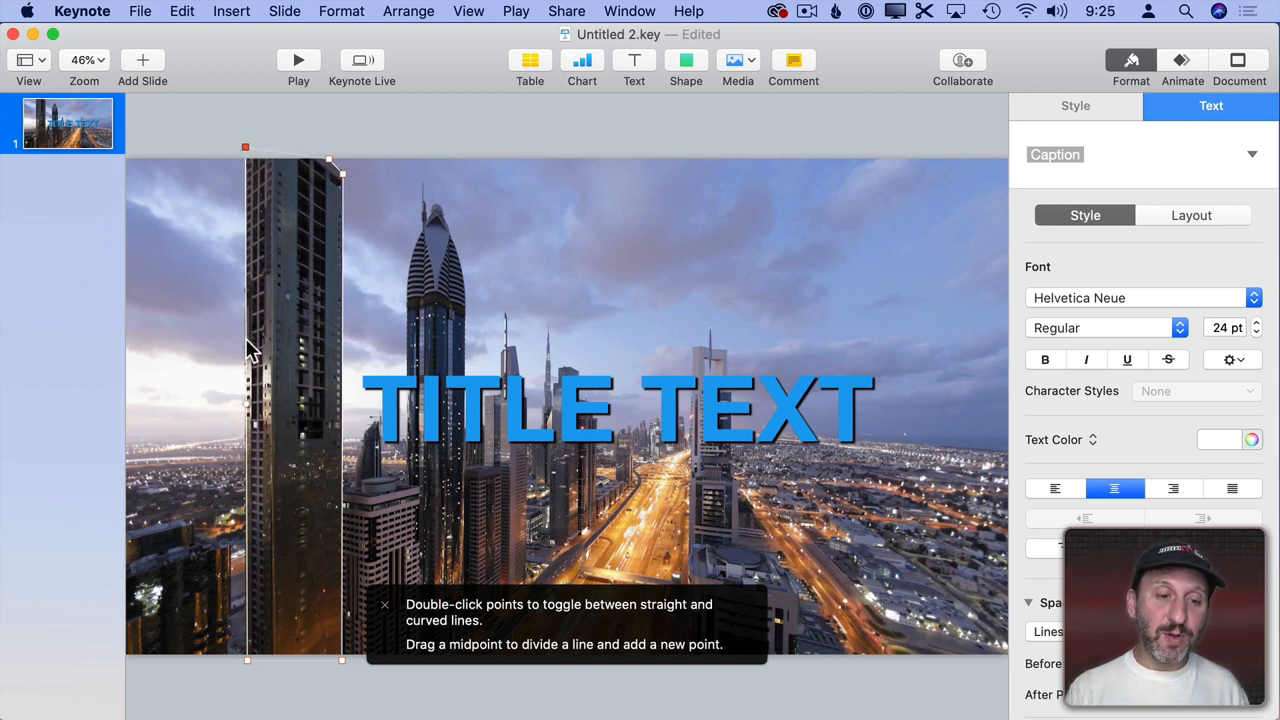
pyautogui.moveTo(336, 280)
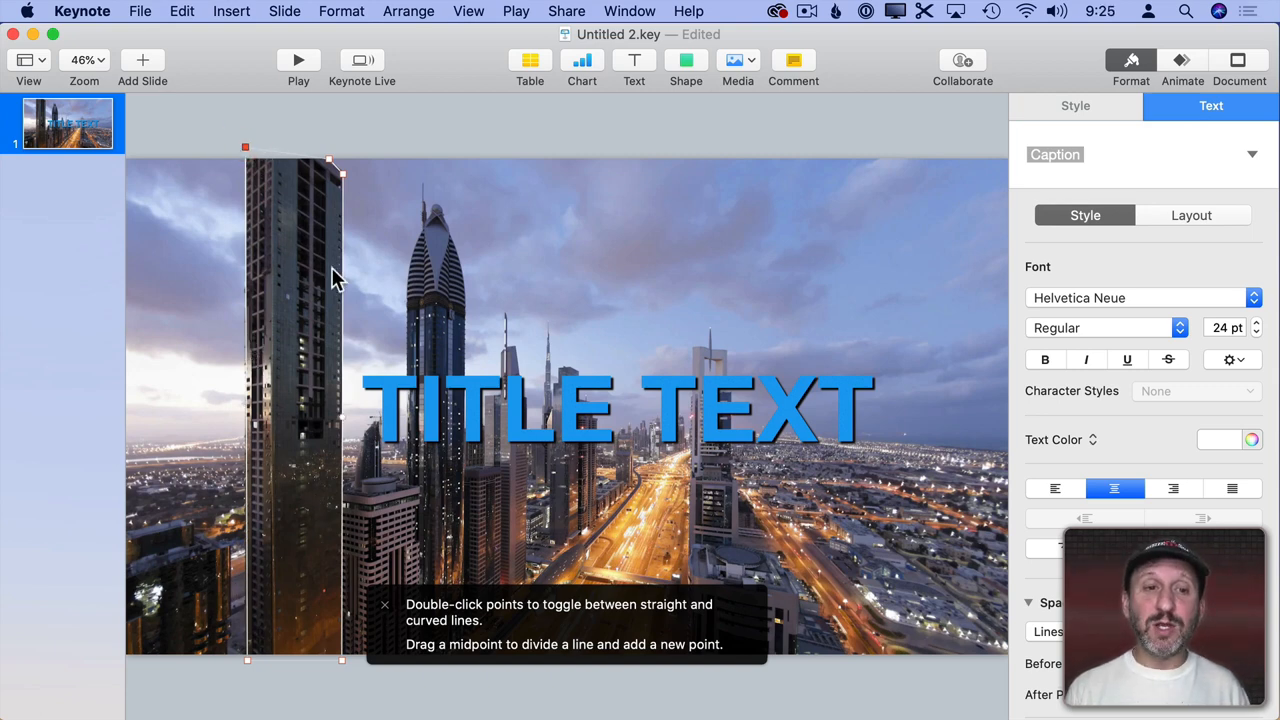
pyautogui.moveTo(304, 364)
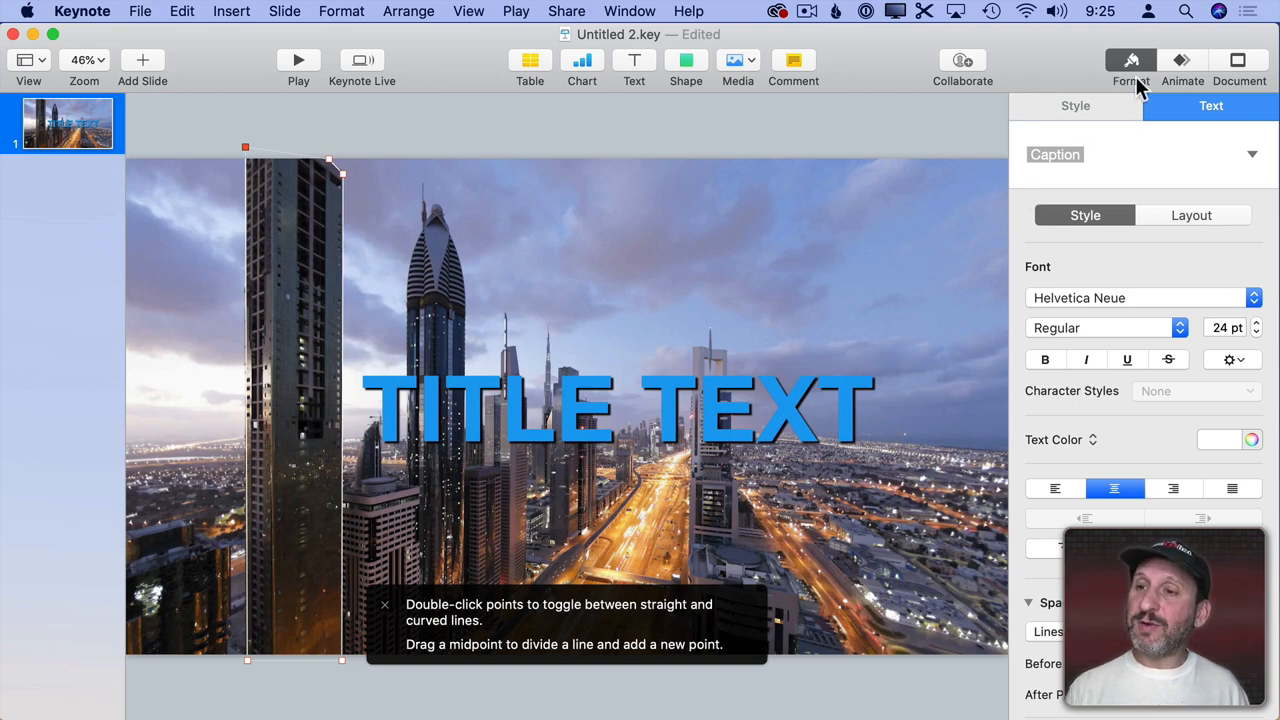
# Set the traced building shape's fill to solid red in Format > Style.
pyautogui.click(1076, 106)
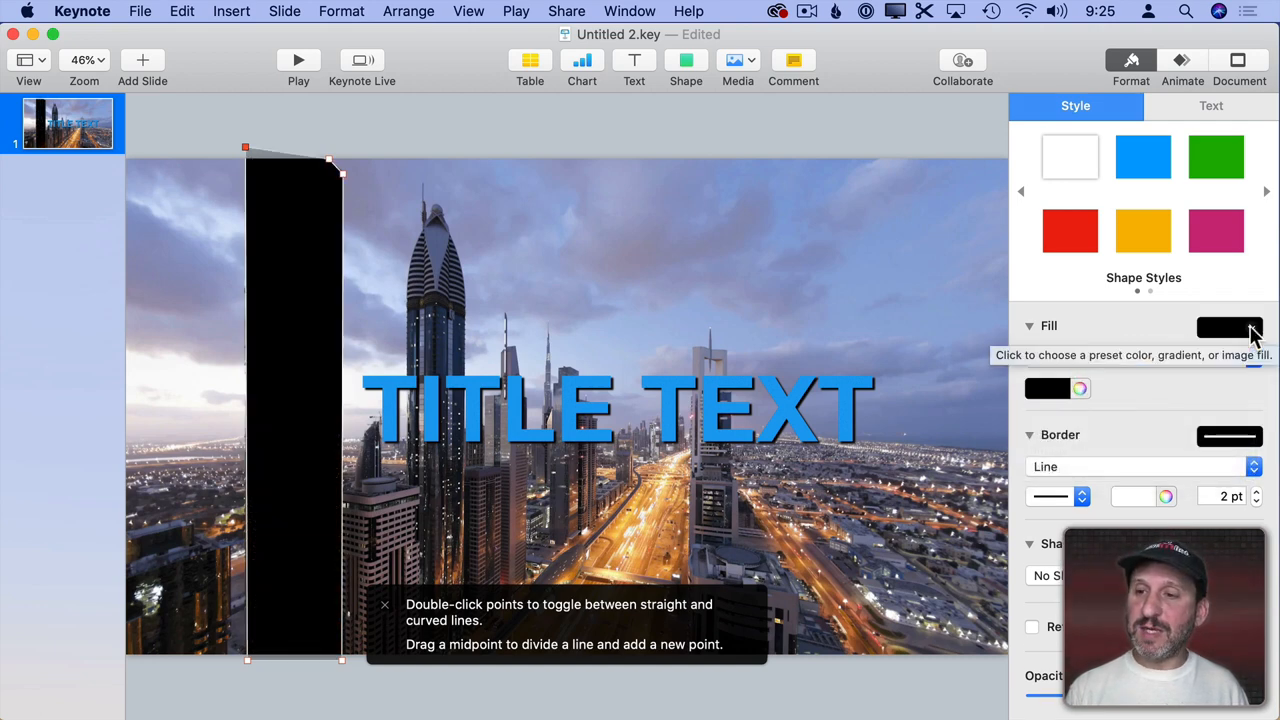
pyautogui.click(1230, 328)
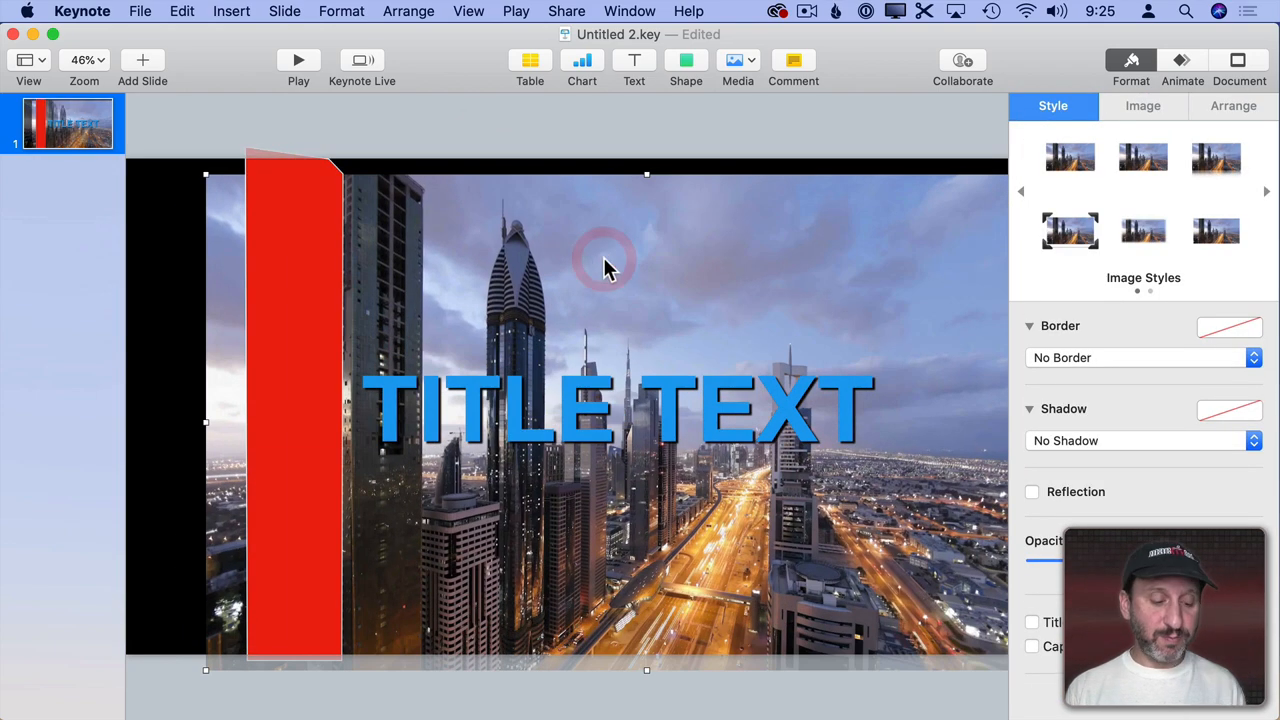
# Align the pasted skyline photo copy over the original and send it behind the red shape.
pyautogui.click(180, 12)
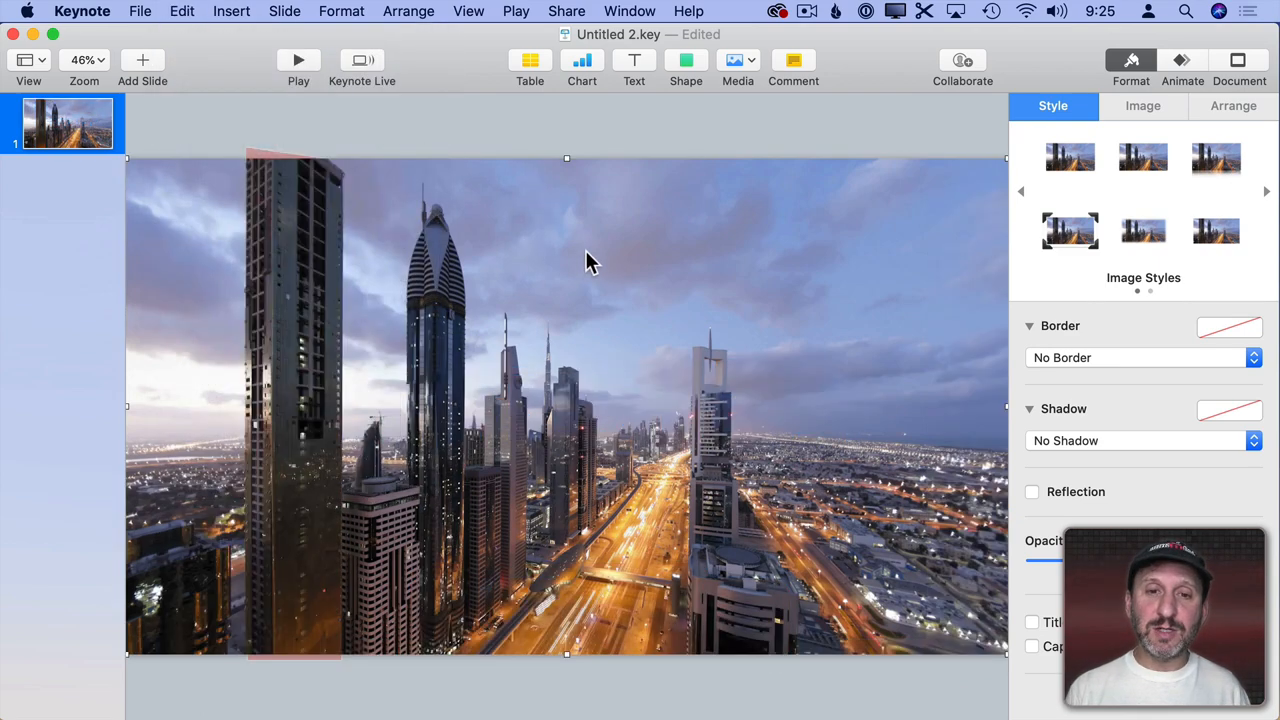
pyautogui.moveTo(584, 262); pyautogui.dragTo(660, 290)
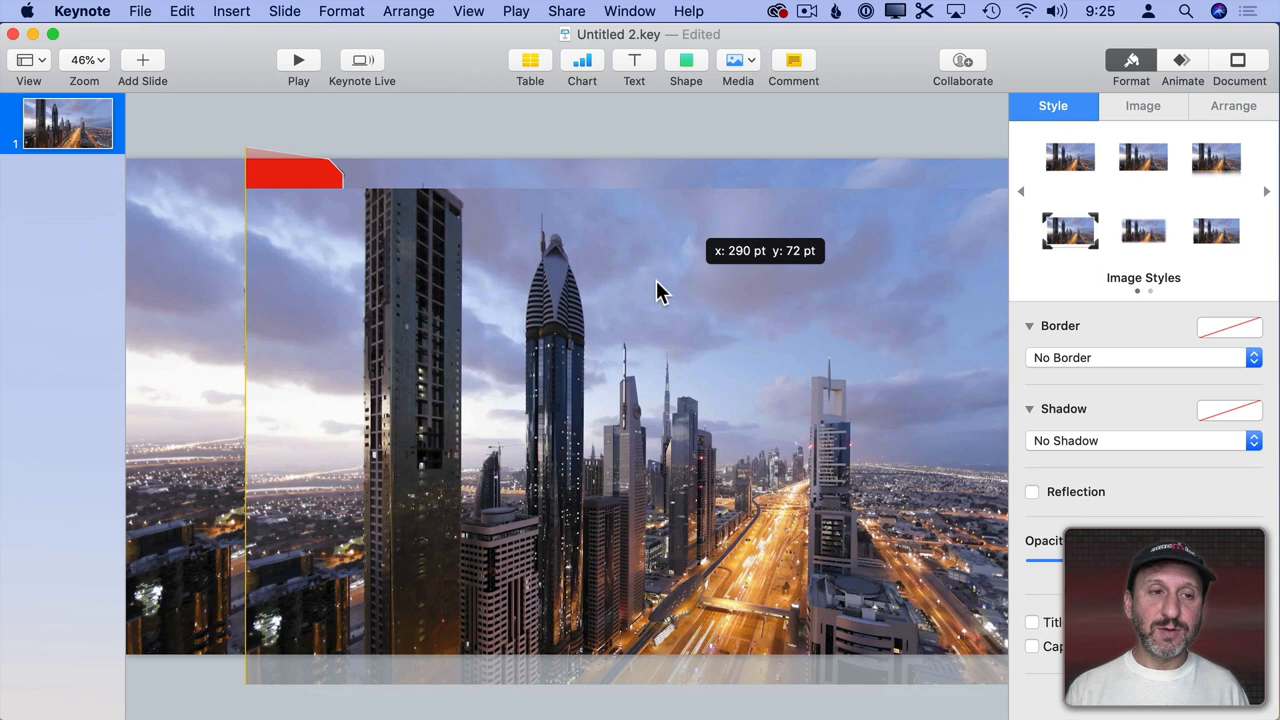
pyautogui.moveTo(660, 290); pyautogui.dragTo(448, 252)
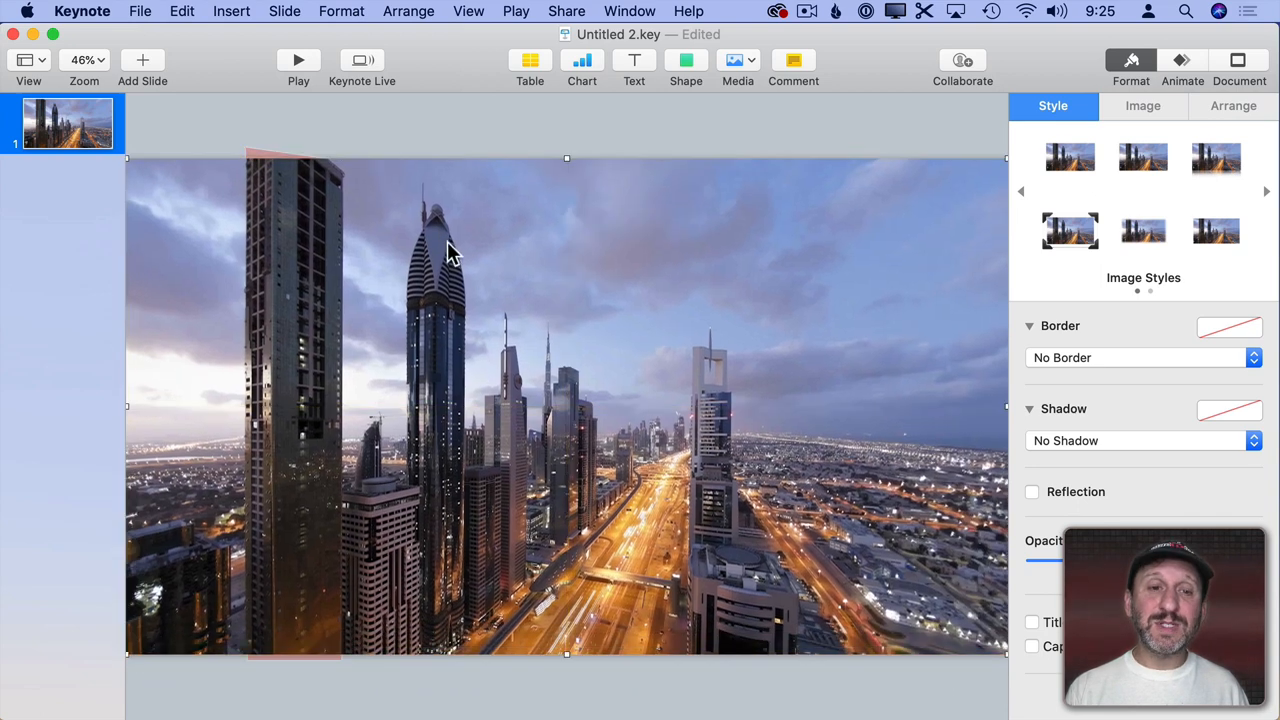
pyautogui.moveTo(264, 44)
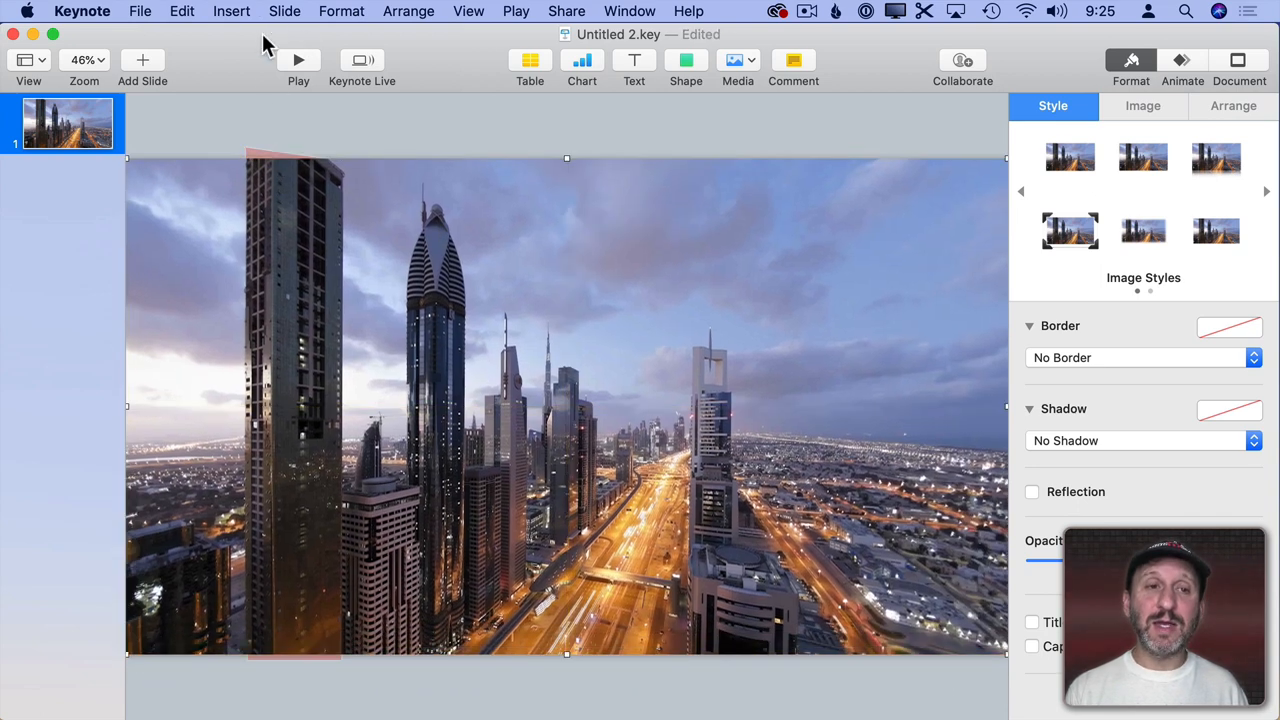
pyautogui.click(408, 12)
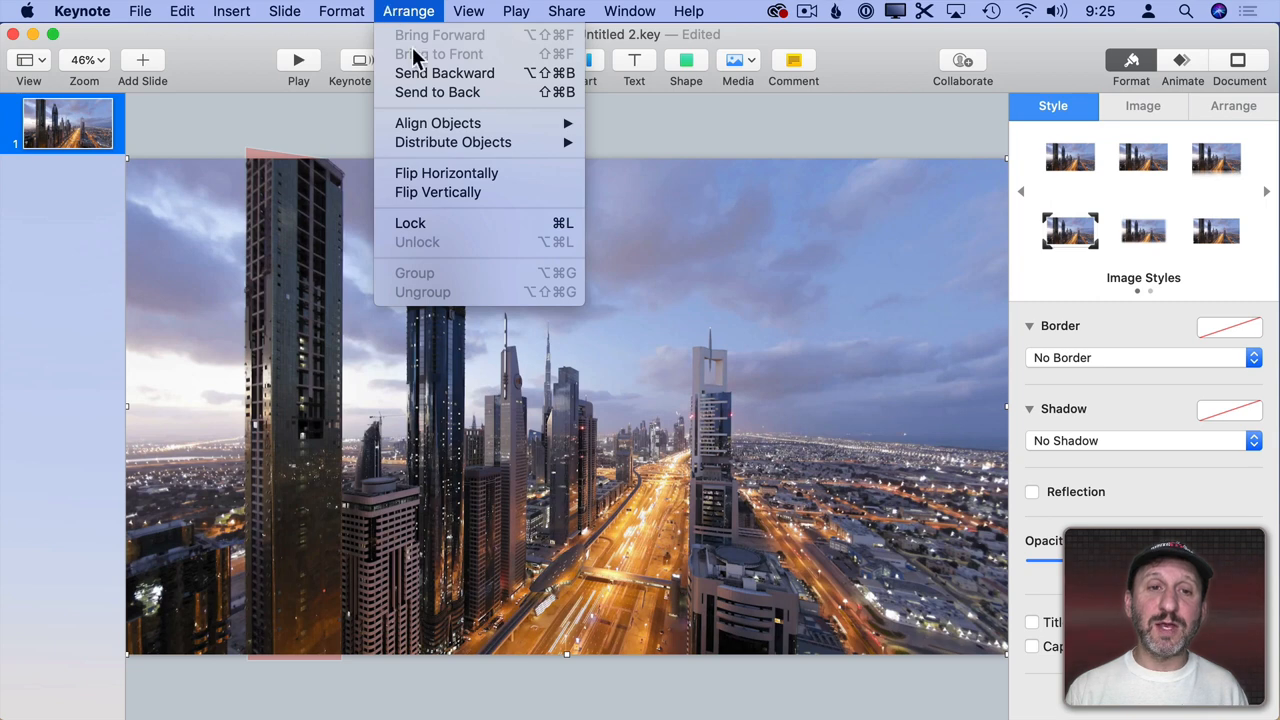
pyautogui.click(436, 54)
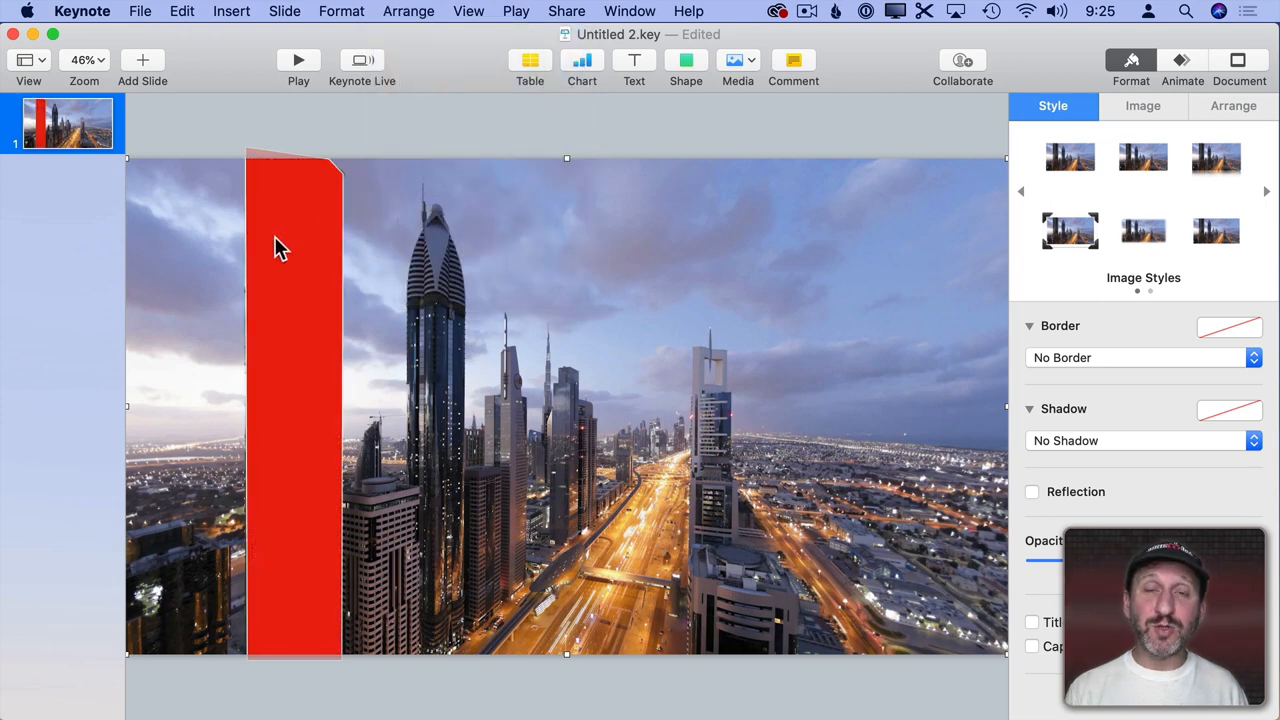
pyautogui.moveTo(296, 216)
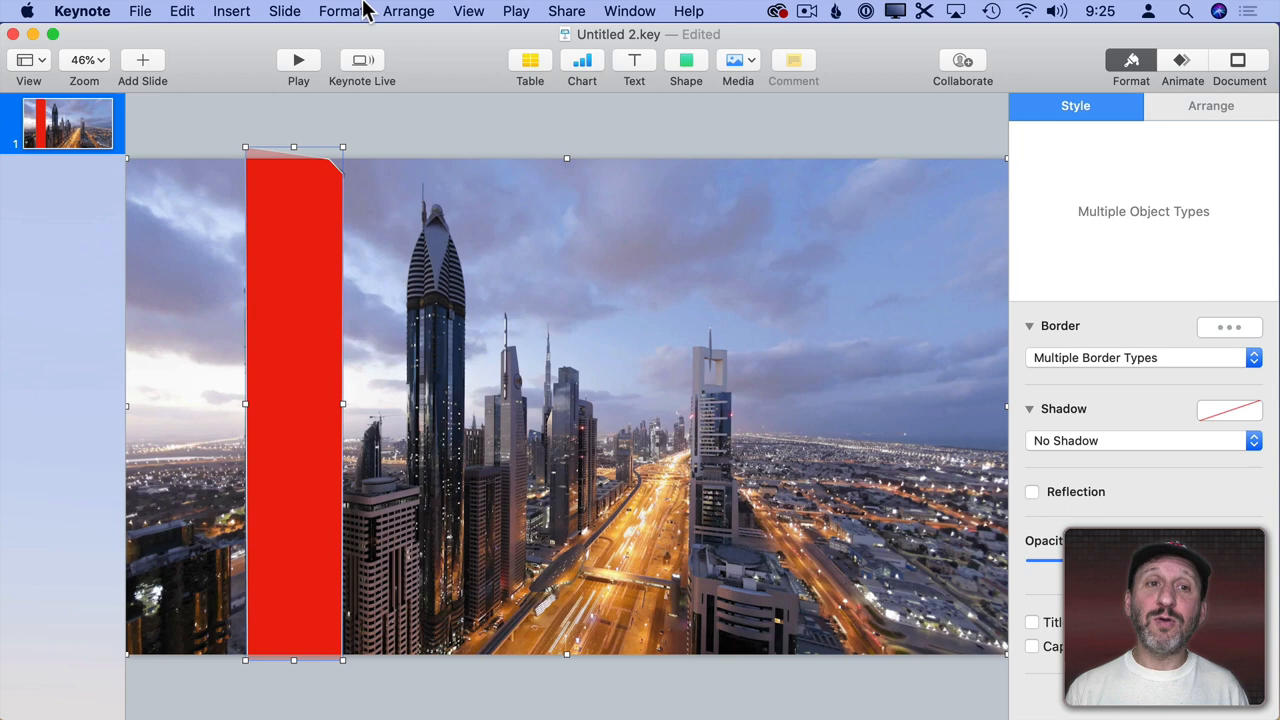
# Mask the photo copy with the red building shape so the skyscraper sits in front of the title.
pyautogui.click(340, 12)
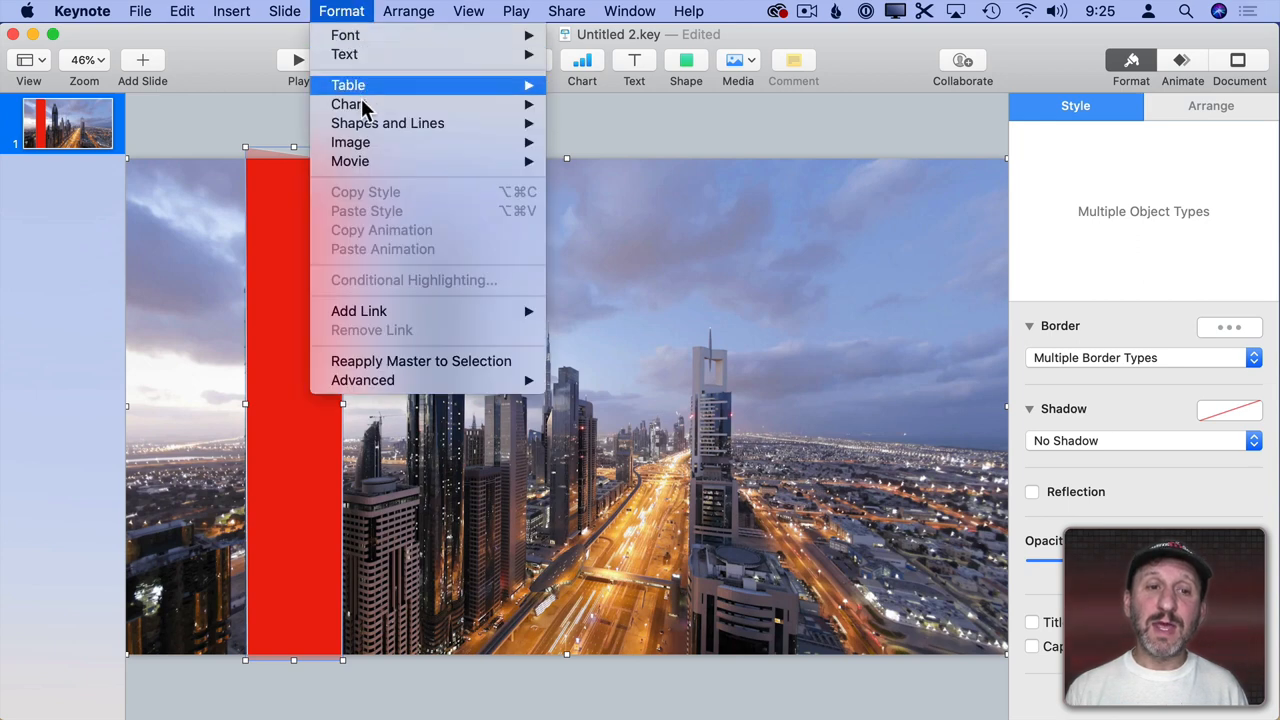
pyautogui.moveTo(350, 142)
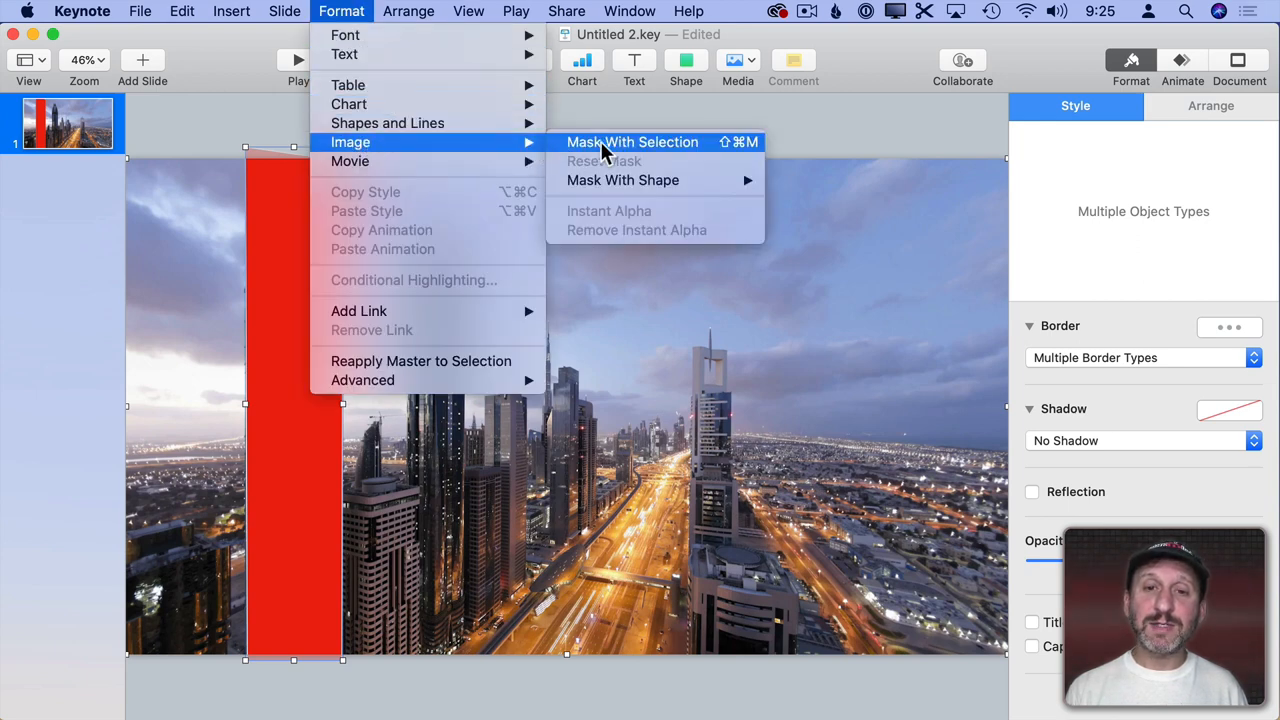
pyautogui.click(632, 140)
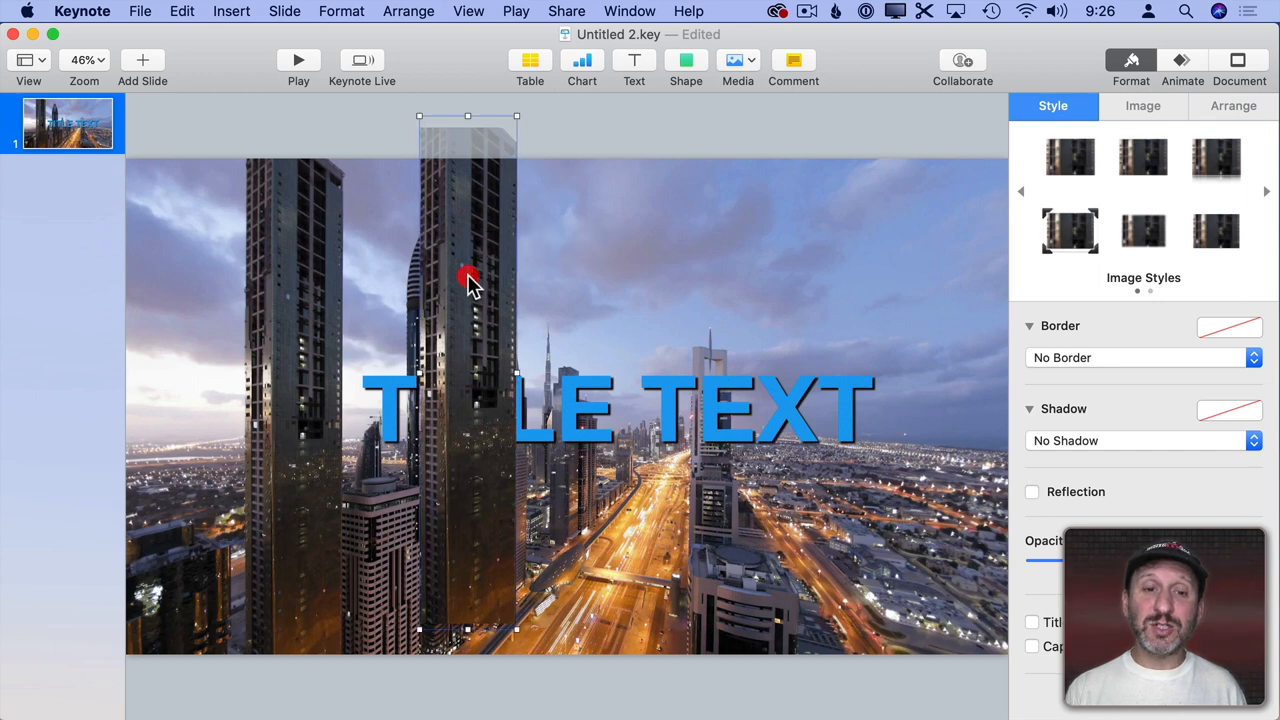
pyautogui.press('cmd+z')
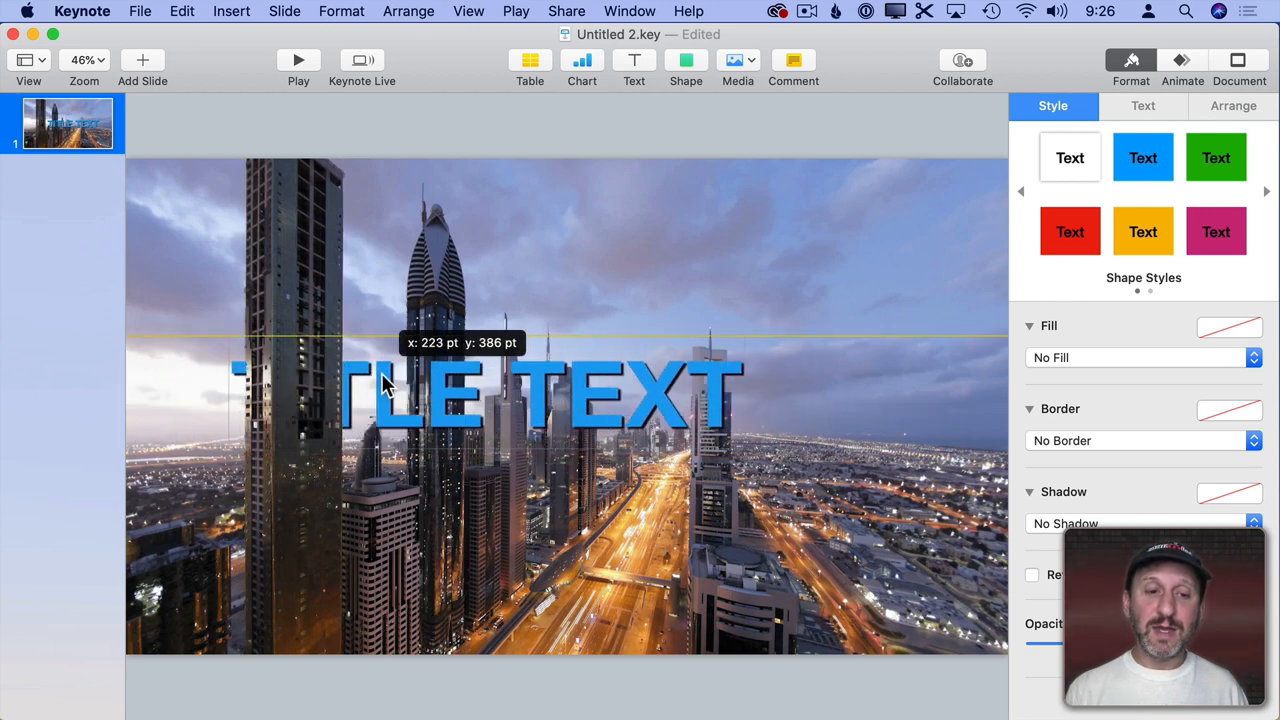
# Drag the title left so its first letters start hidden behind the masked building.
pyautogui.click(408, 12)
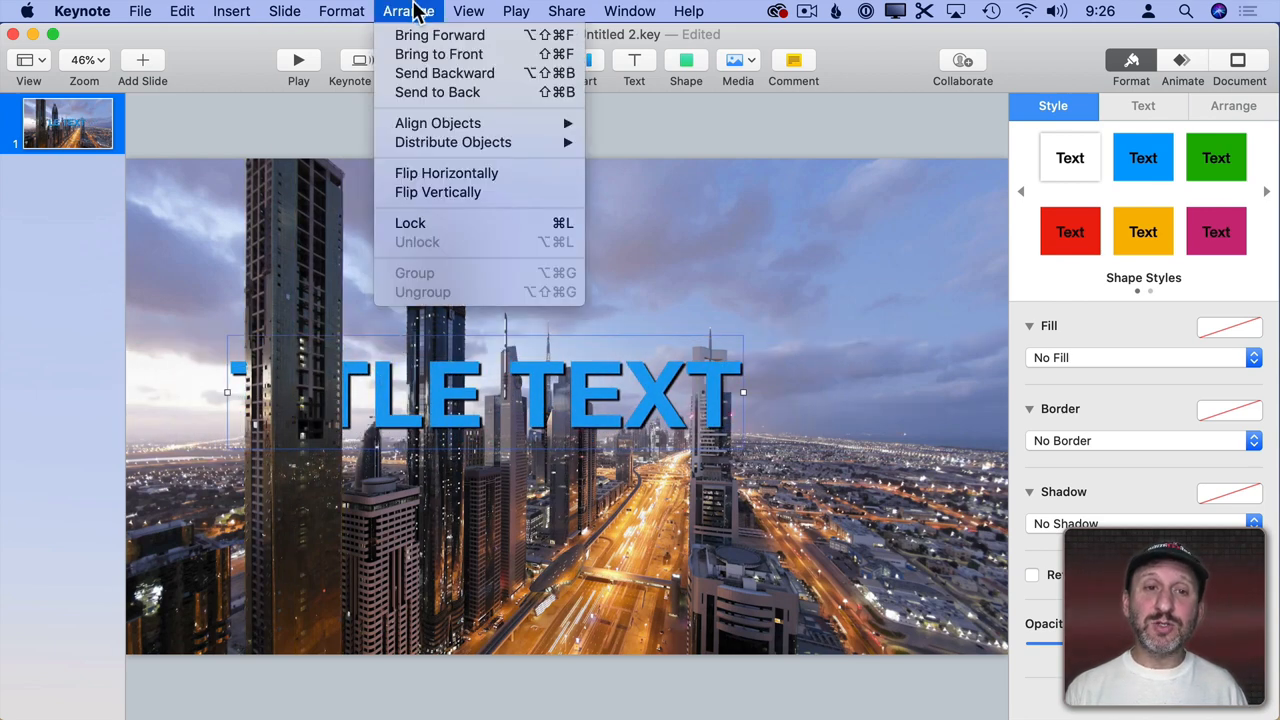
pyautogui.moveTo(444, 72)
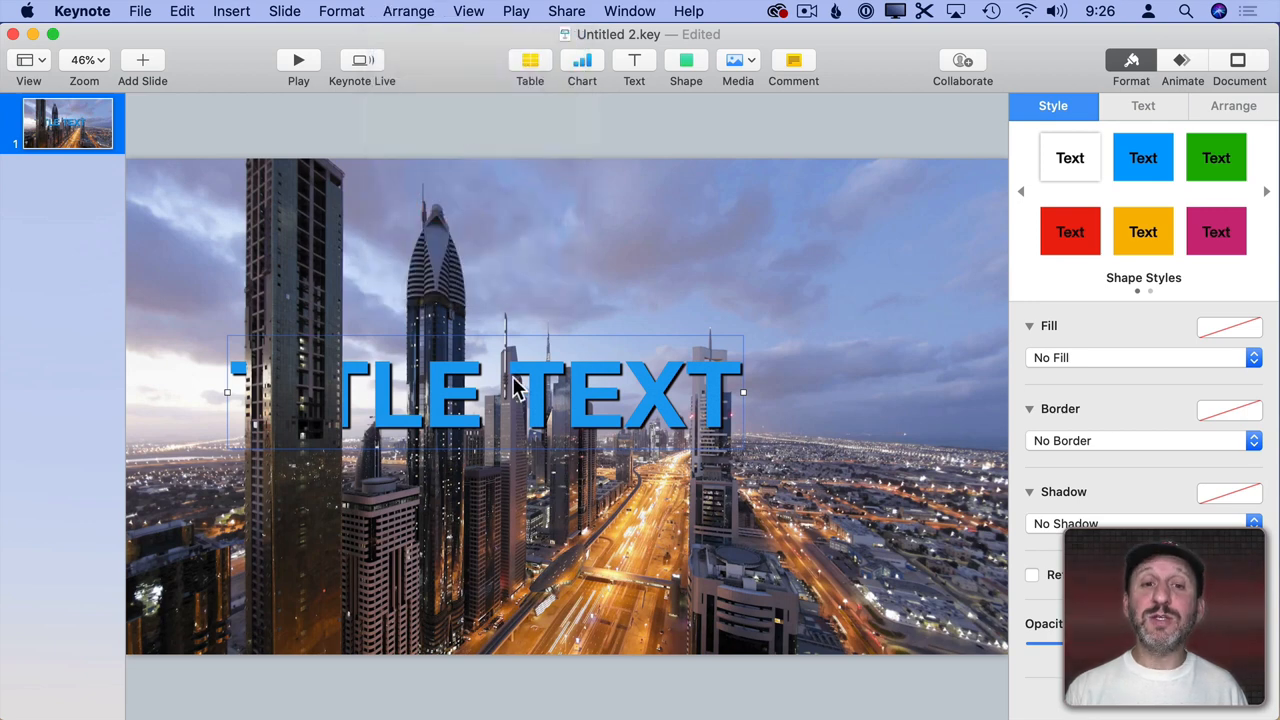
pyautogui.moveTo(516, 390); pyautogui.dragTo(360, 390)
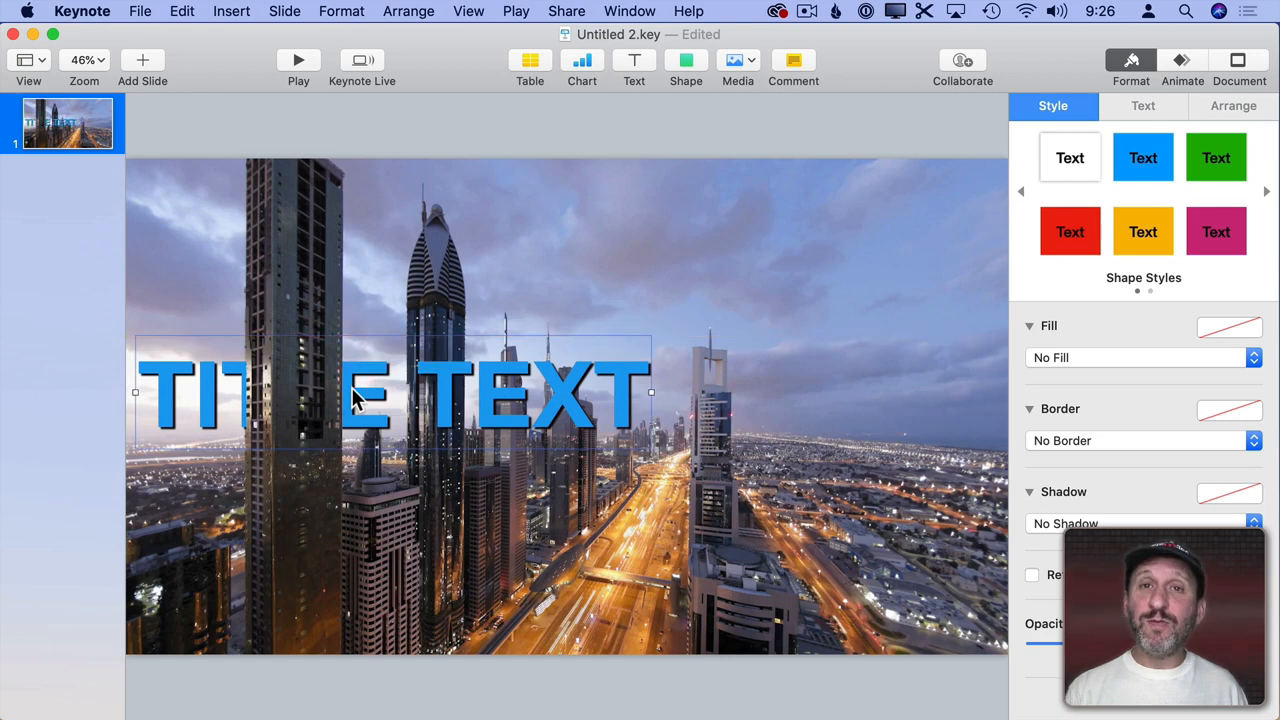
pyautogui.moveTo(390, 390); pyautogui.dragTo(424, 390)
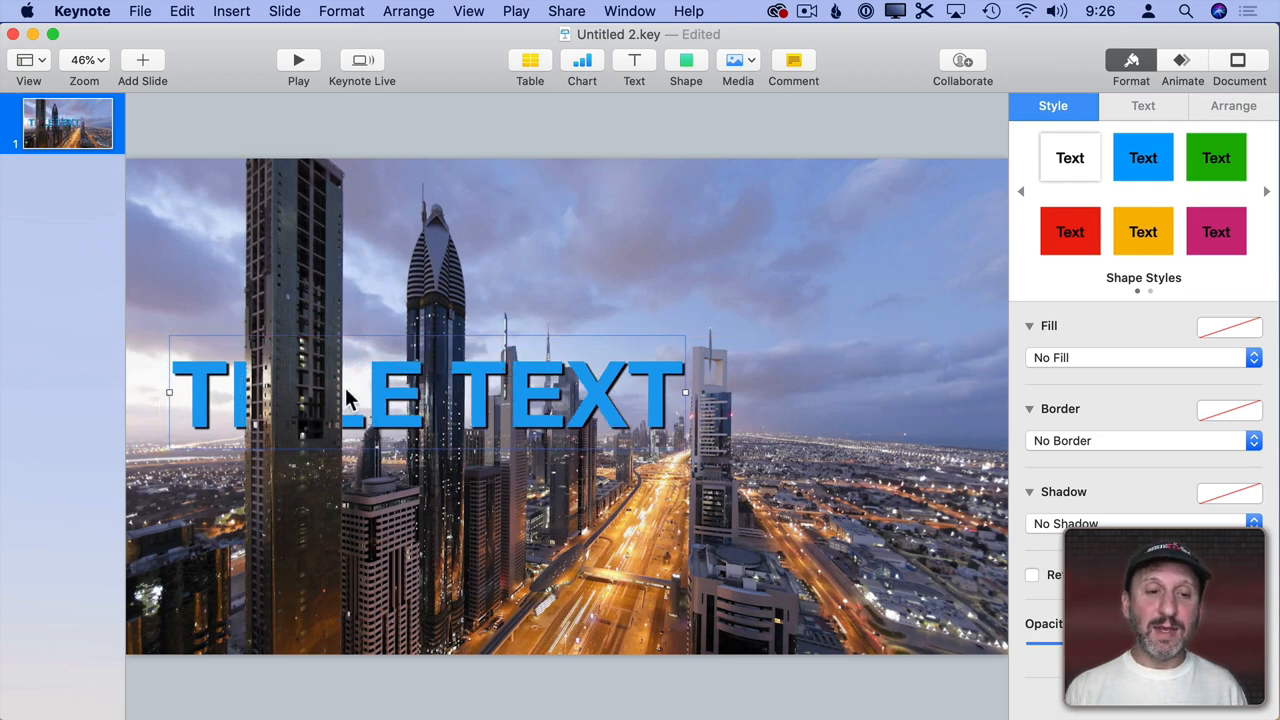
pyautogui.click(1180, 62)
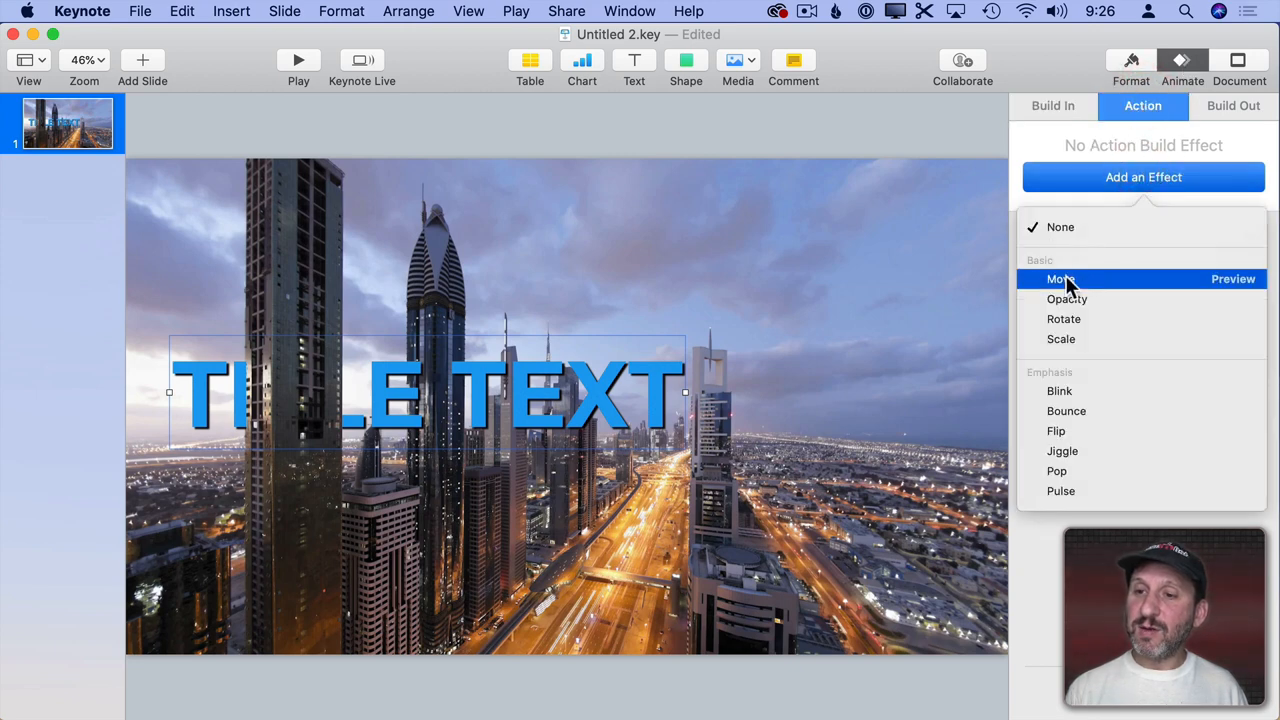
# Add a Move action to the title ending right, Acceleration None, 5 s duration, and preview it.
pyautogui.click(1060, 280)
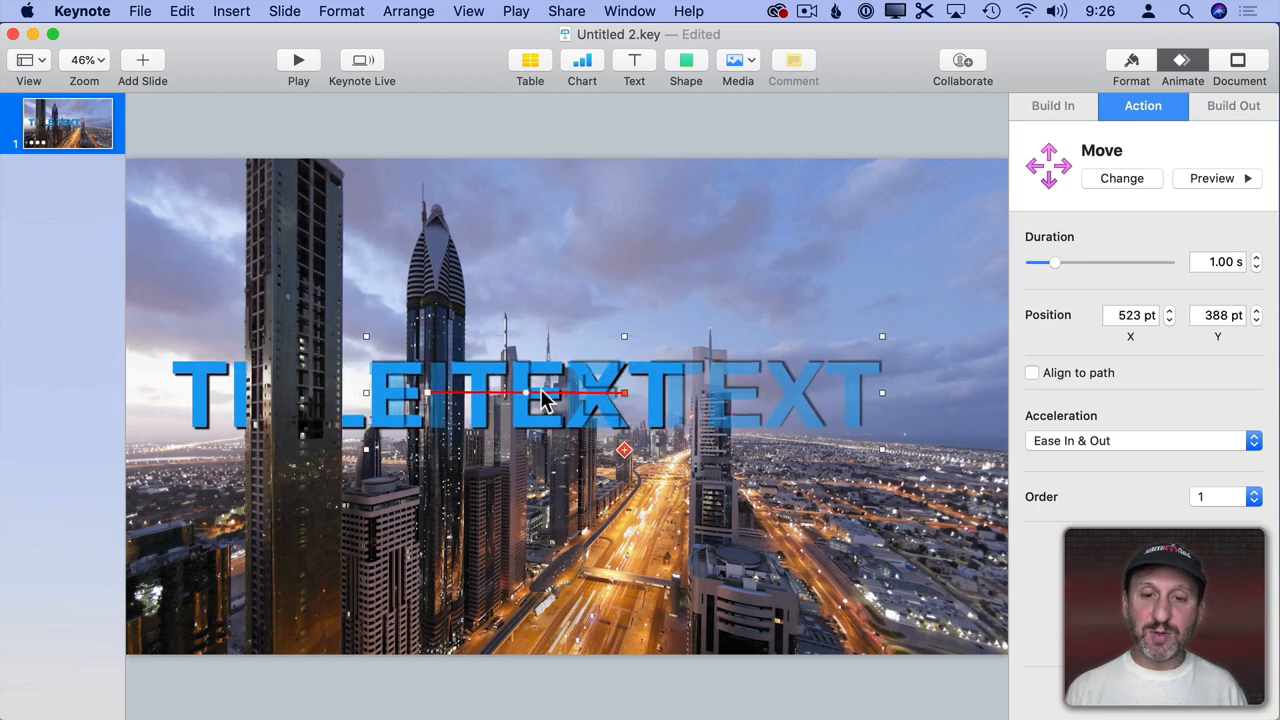
pyautogui.click(1140, 440)
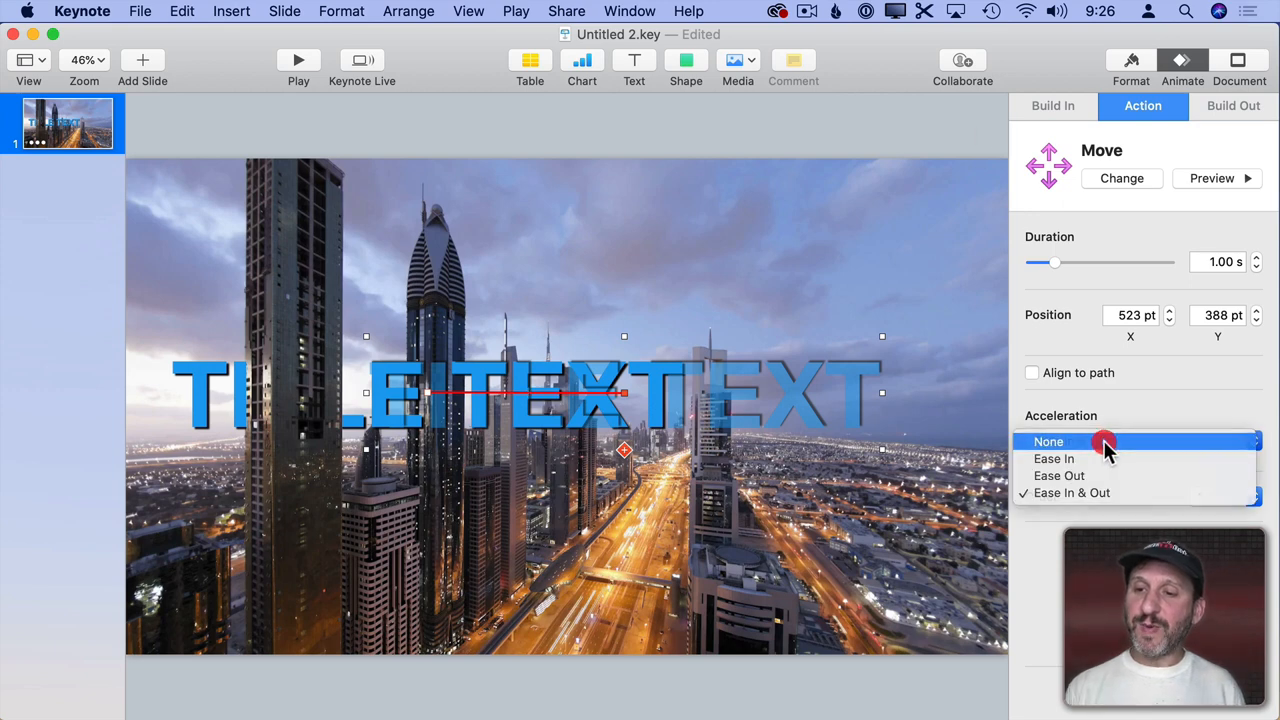
pyautogui.click(1048, 442)
pyautogui.write('5')
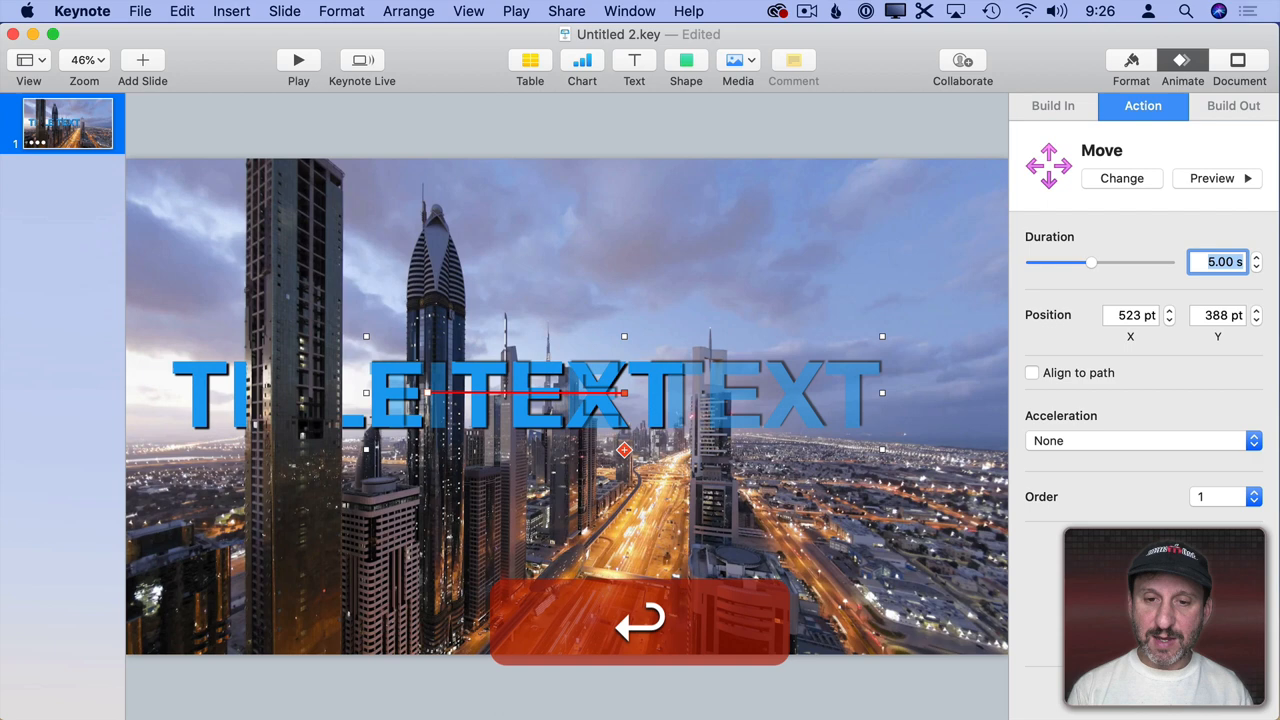
pyautogui.click(1212, 178)
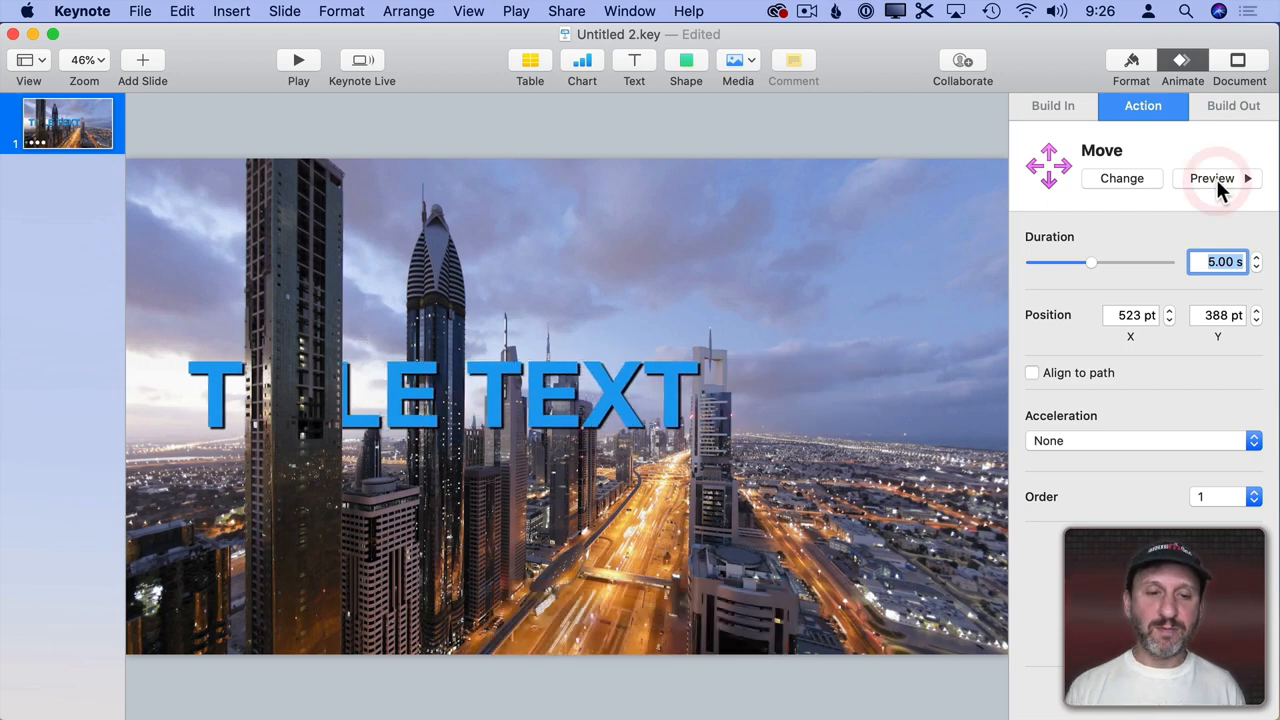
pyautogui.click(1212, 178)
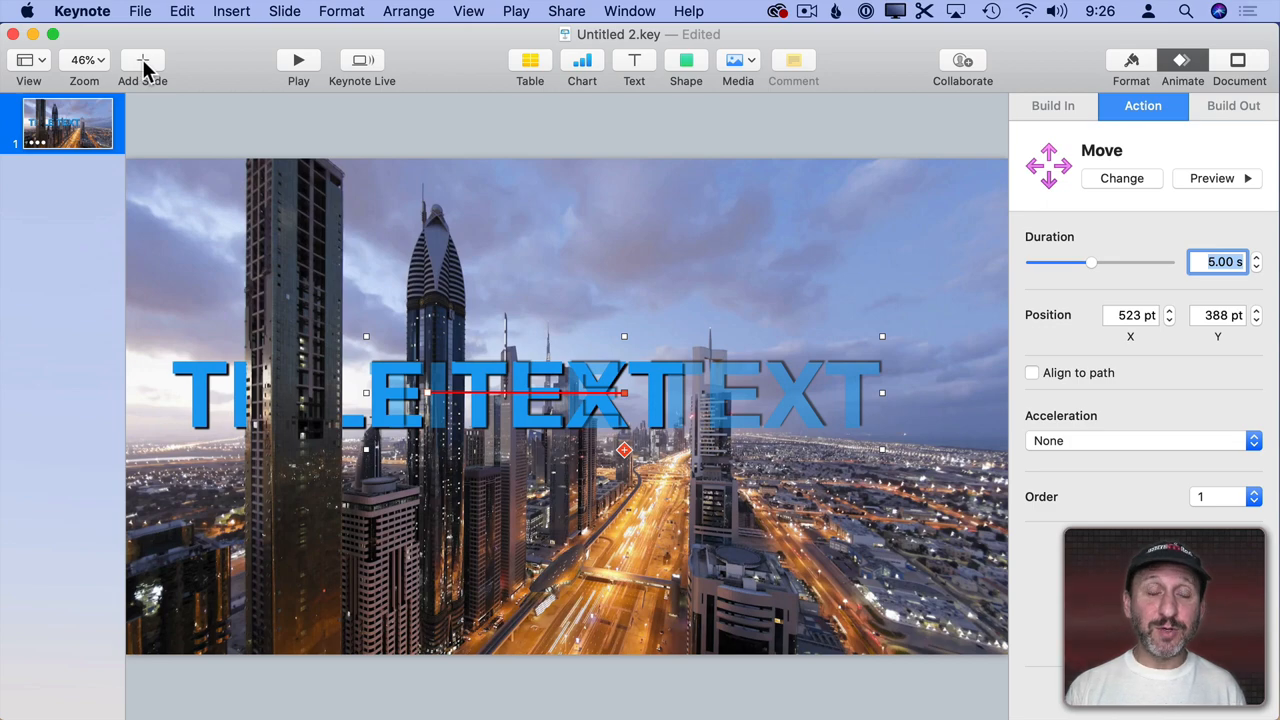
pyautogui.click(144, 60)
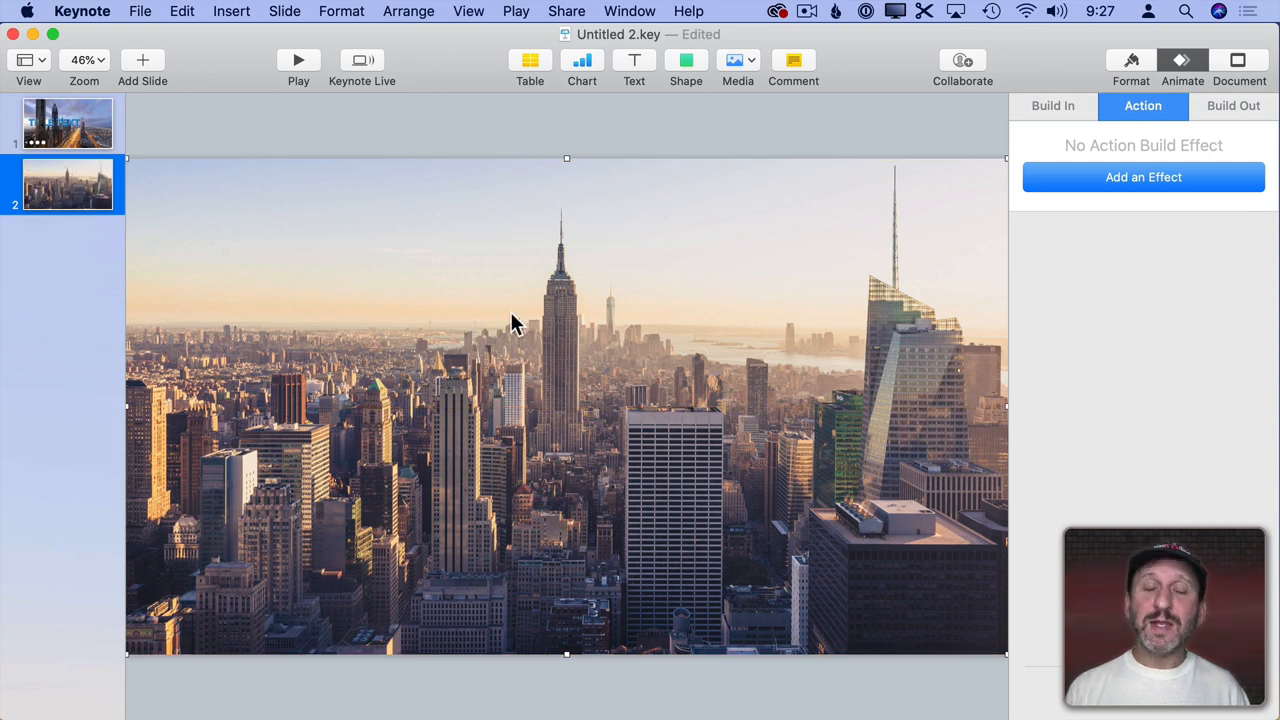
pyautogui.moveTo(576, 440)
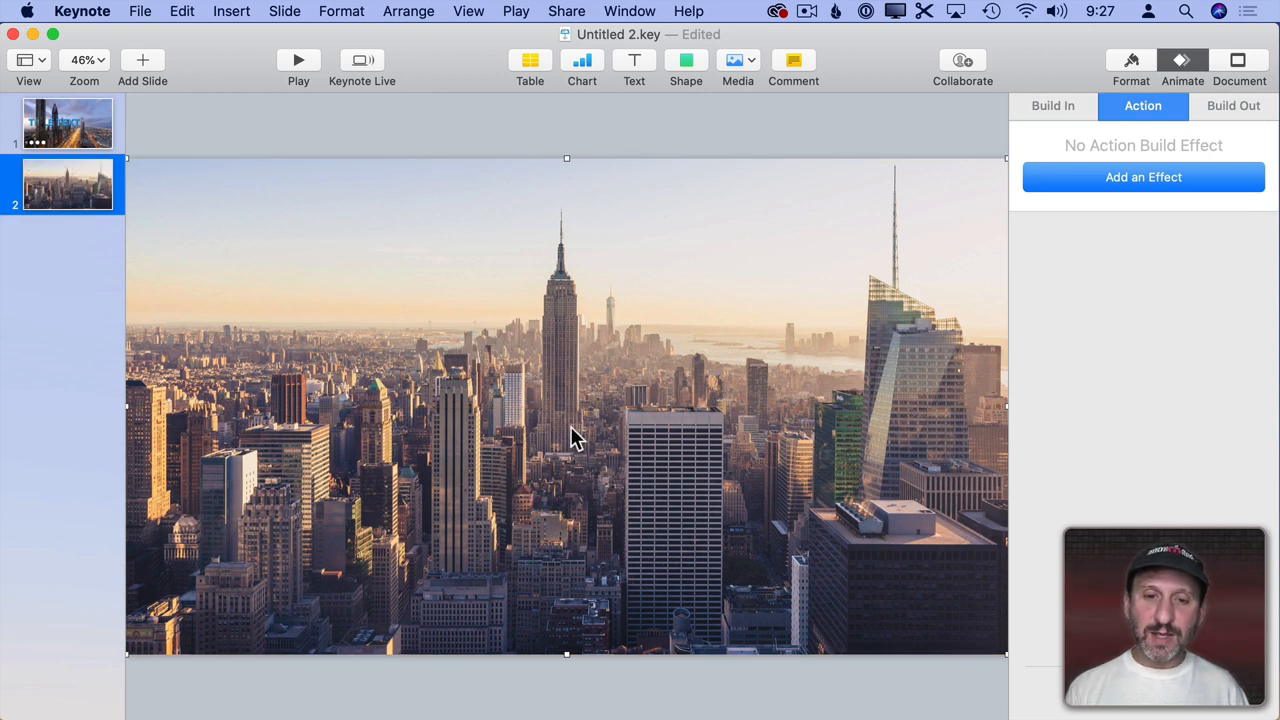
pyautogui.moveTo(556, 460)
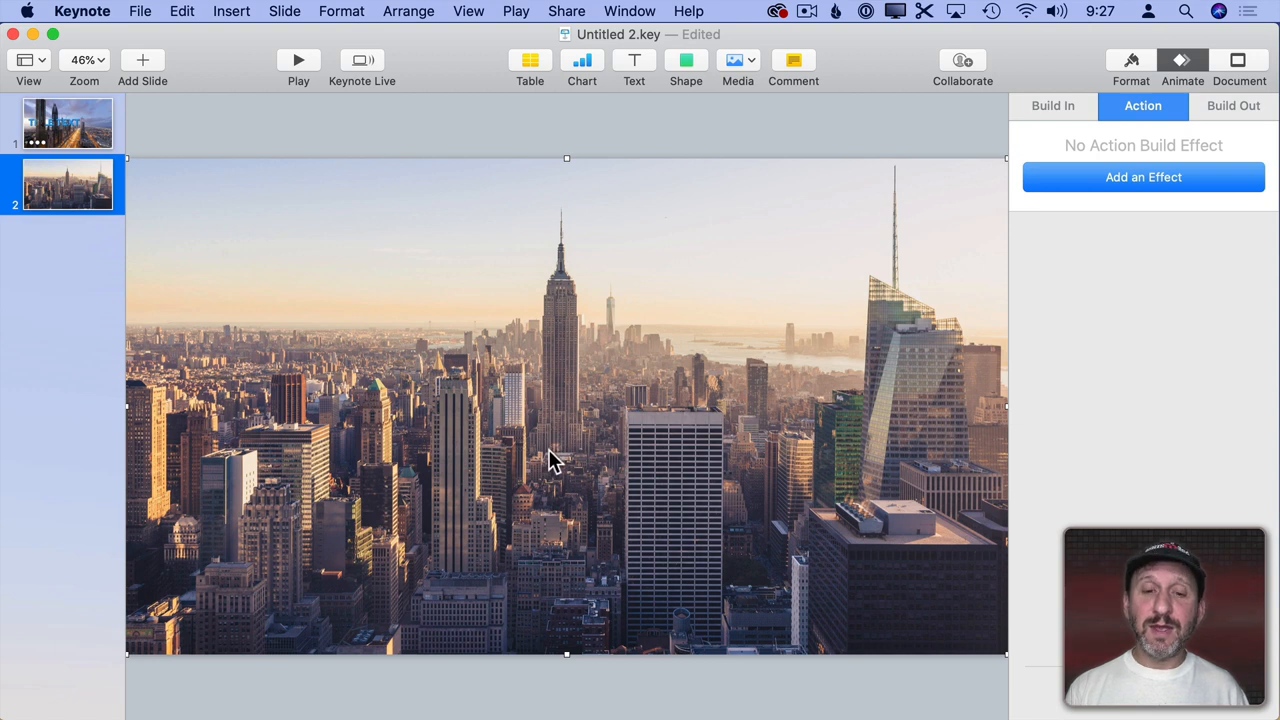
pyautogui.moveTo(520, 456)
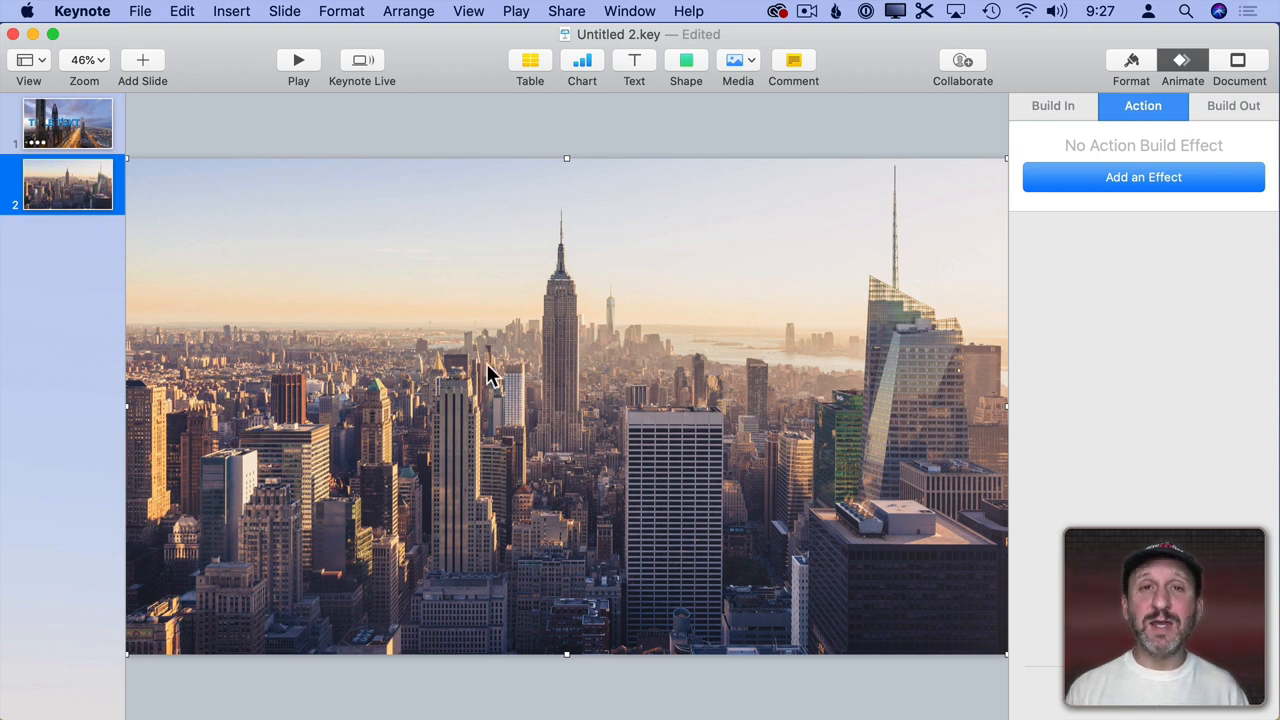
pyautogui.moveTo(456, 276)
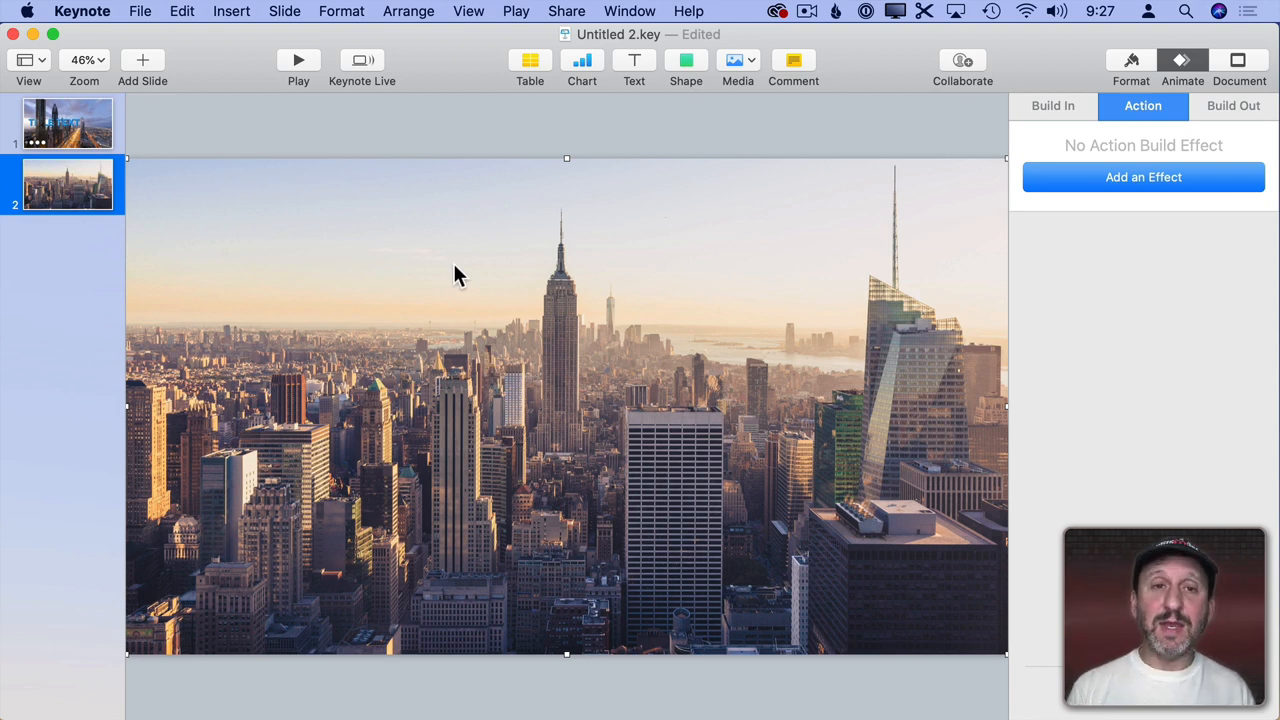
pyautogui.click(468, 12)
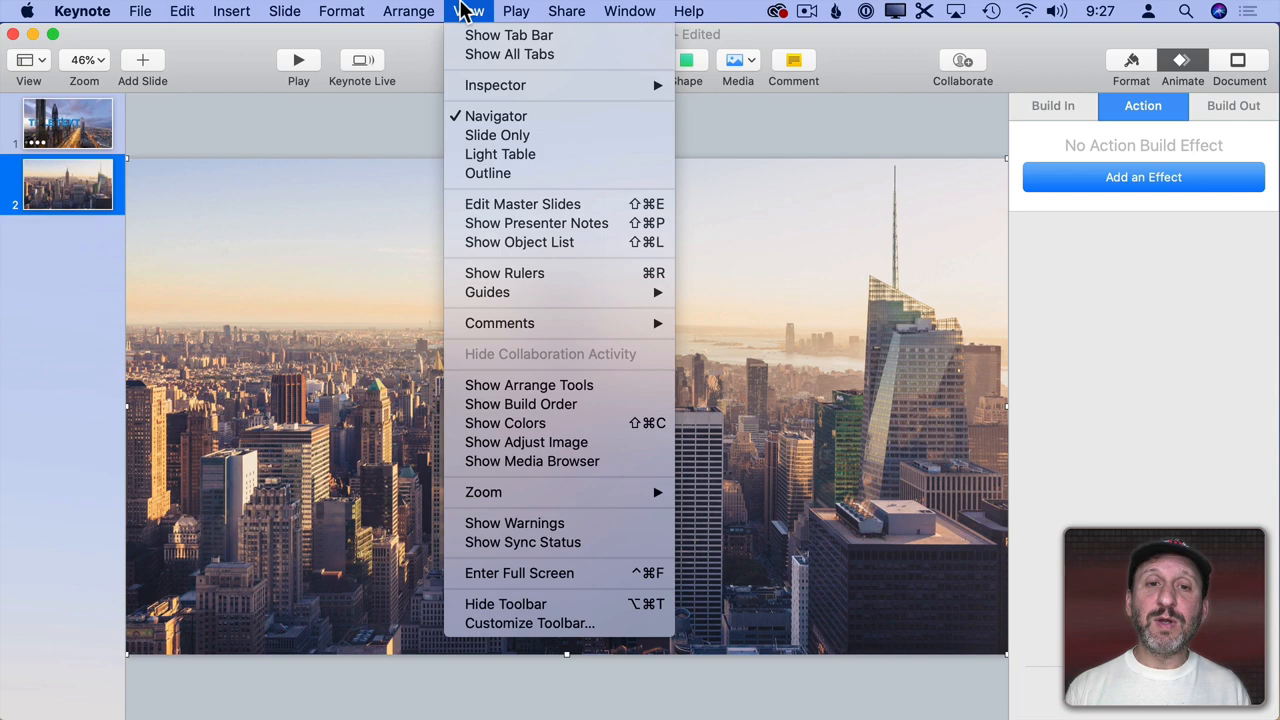
pyautogui.moveTo(532, 460)
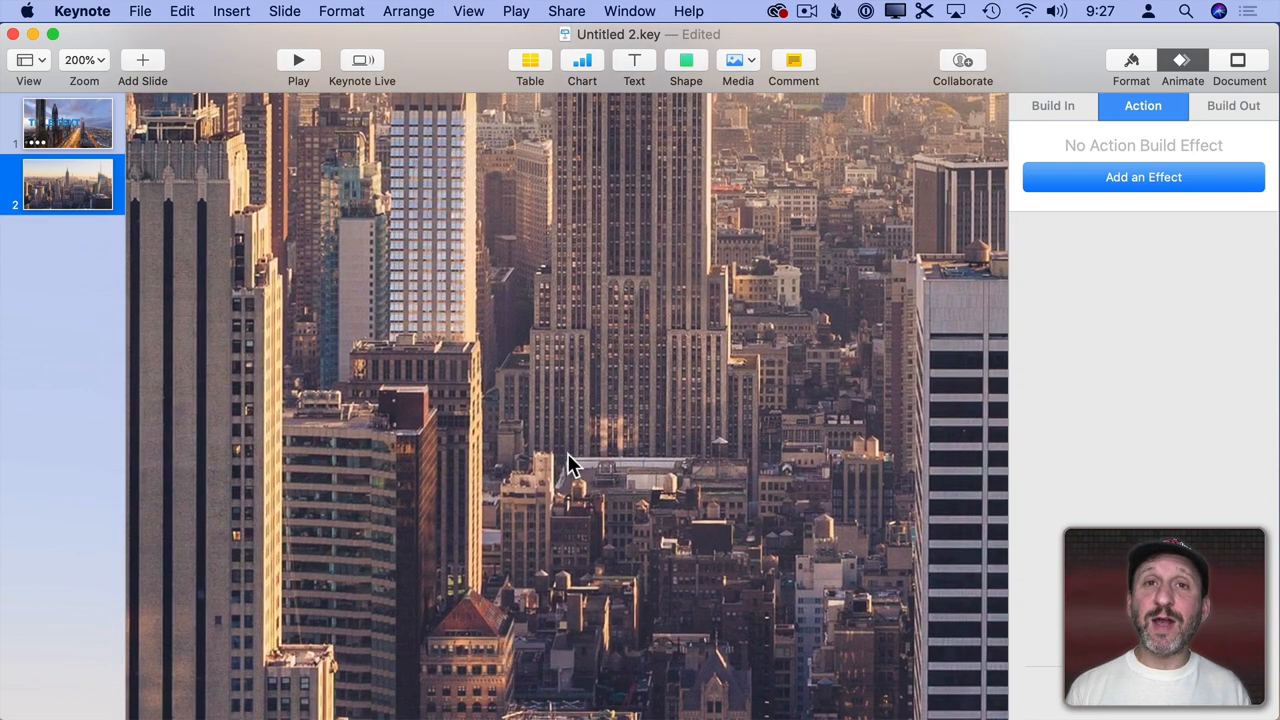
pyautogui.moveTo(830, 486)
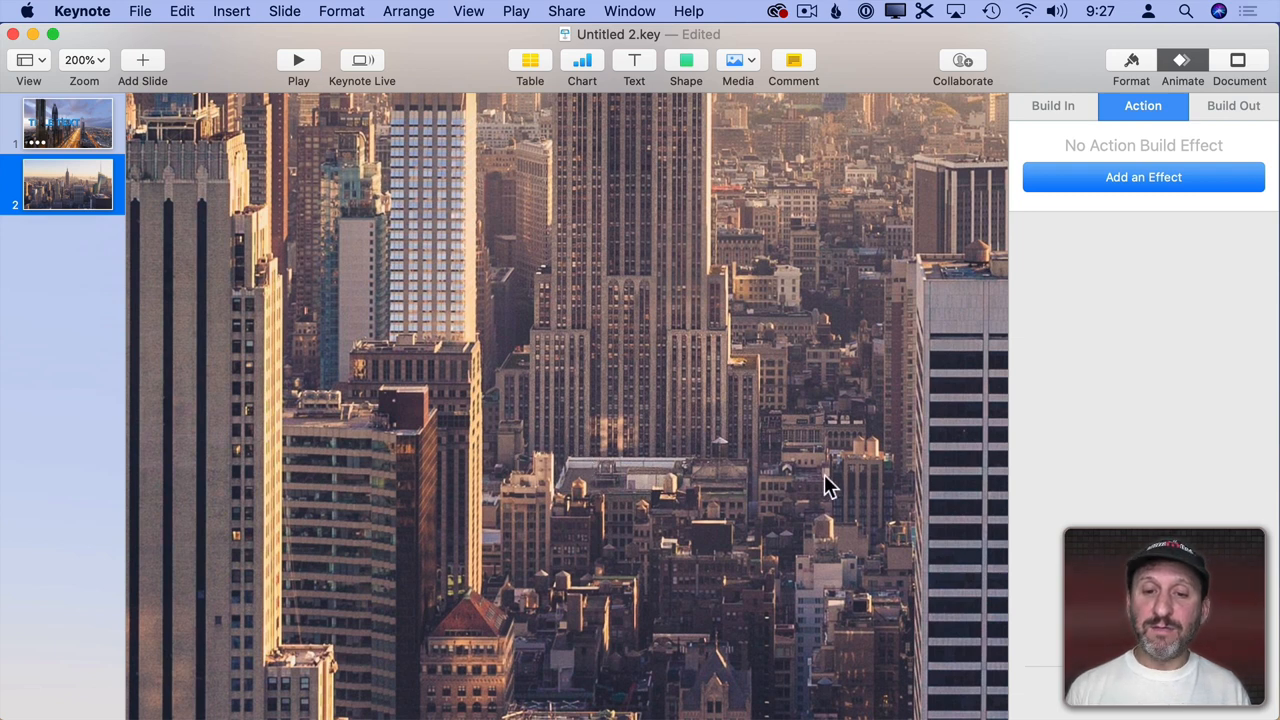
pyautogui.moveTo(762, 480)
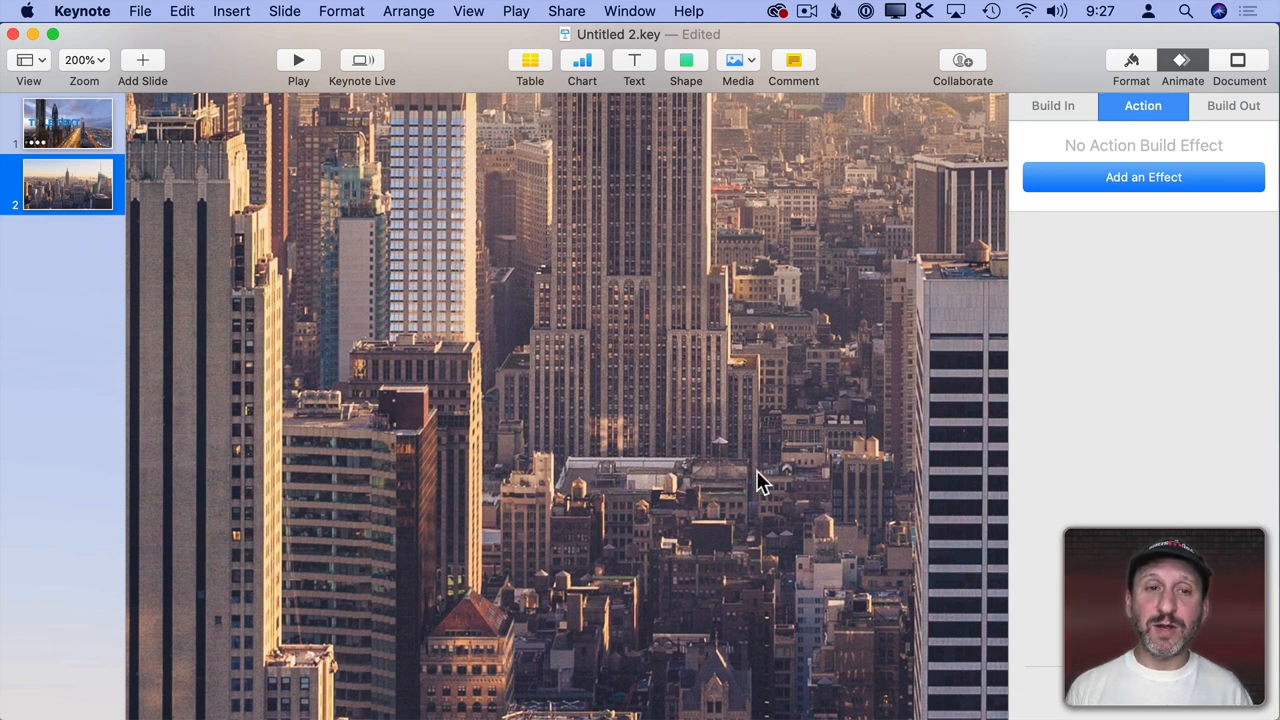
pyautogui.moveTo(650, 76)
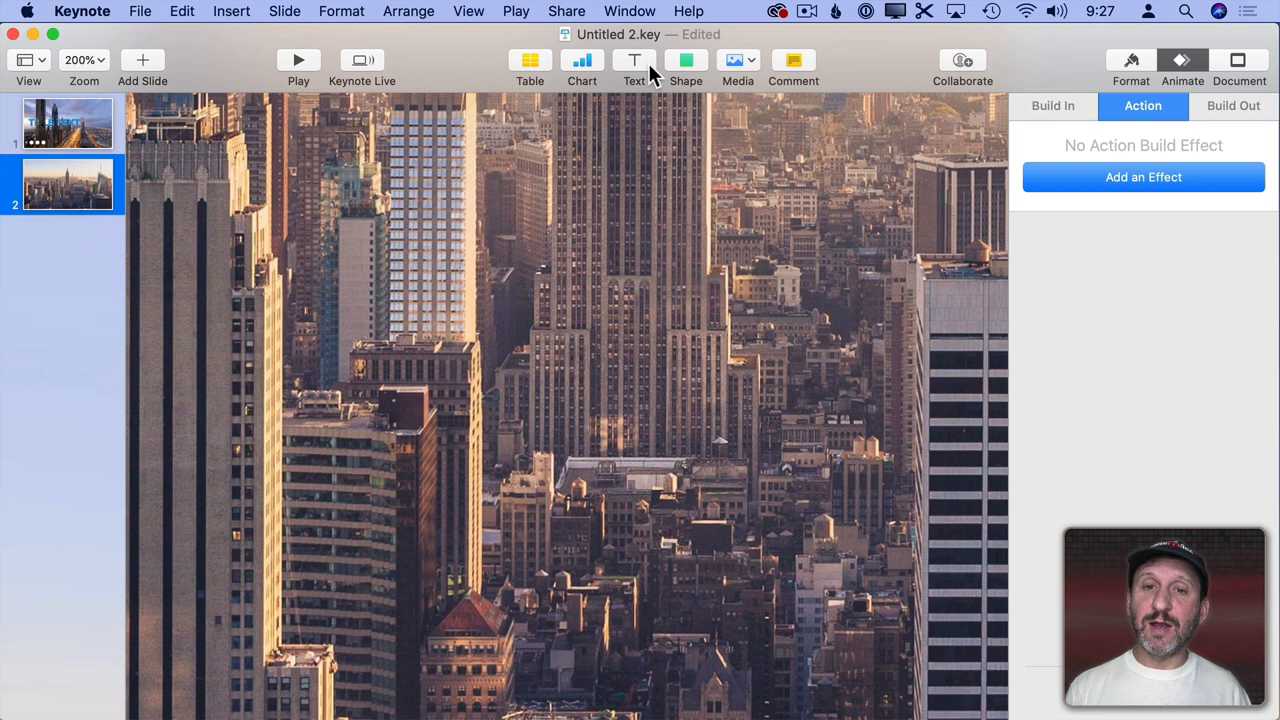
# Begin a freeform pen shape tracing the Empire State Building tops on the skyline photo.
pyautogui.click(686, 60)
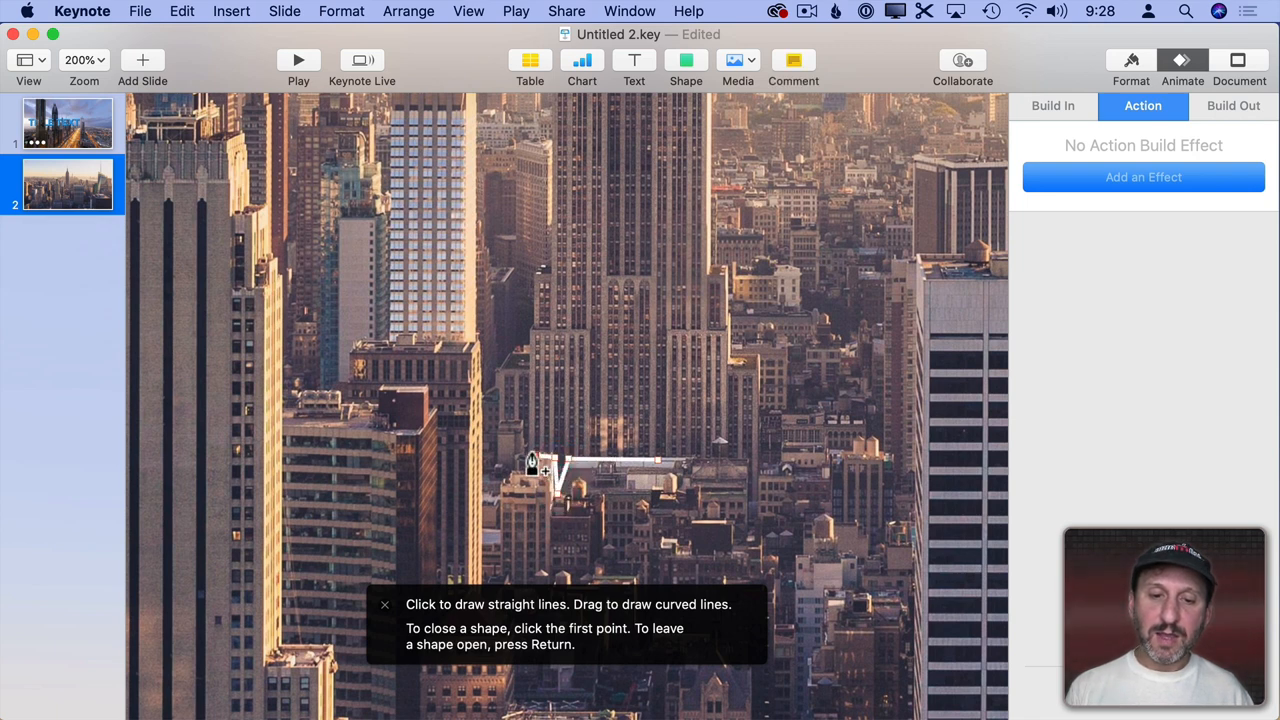
pyautogui.moveTo(516, 480)
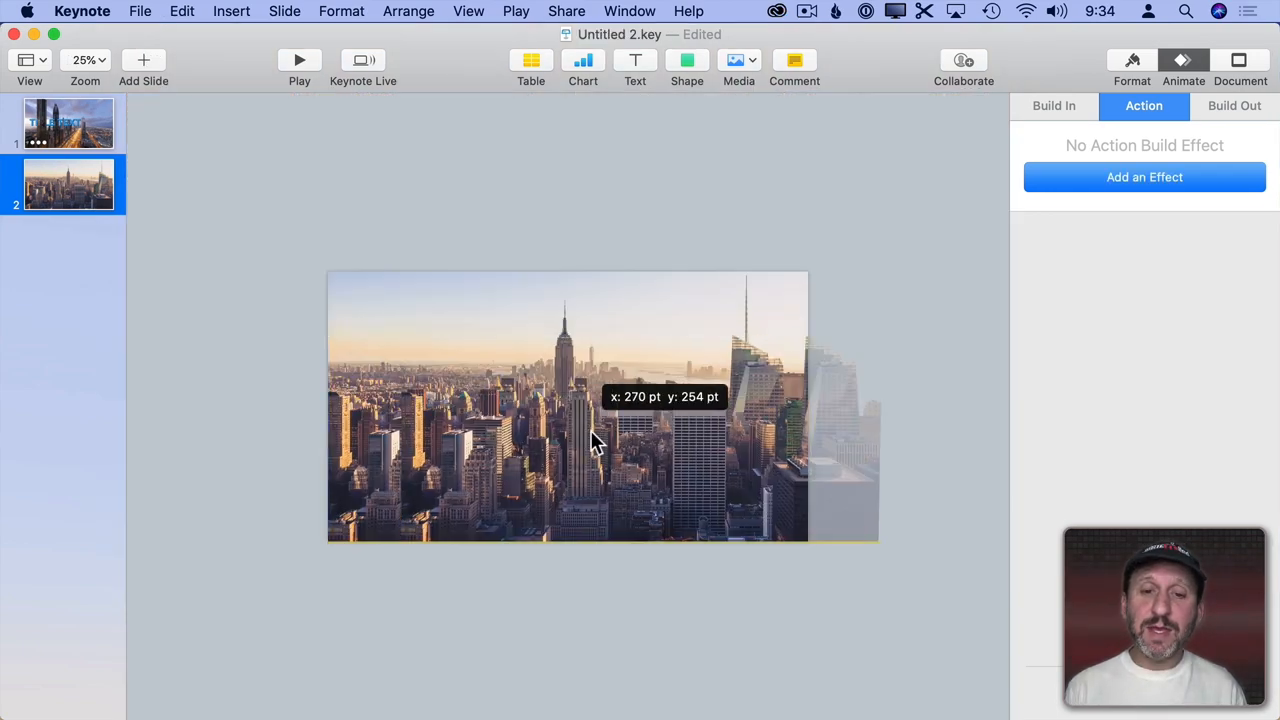
# Align the building cutout over the photo, paste TITLE TEXT and send it backward behind the cutout.
pyautogui.moveTo(590, 444); pyautogui.dragTo(530, 400)
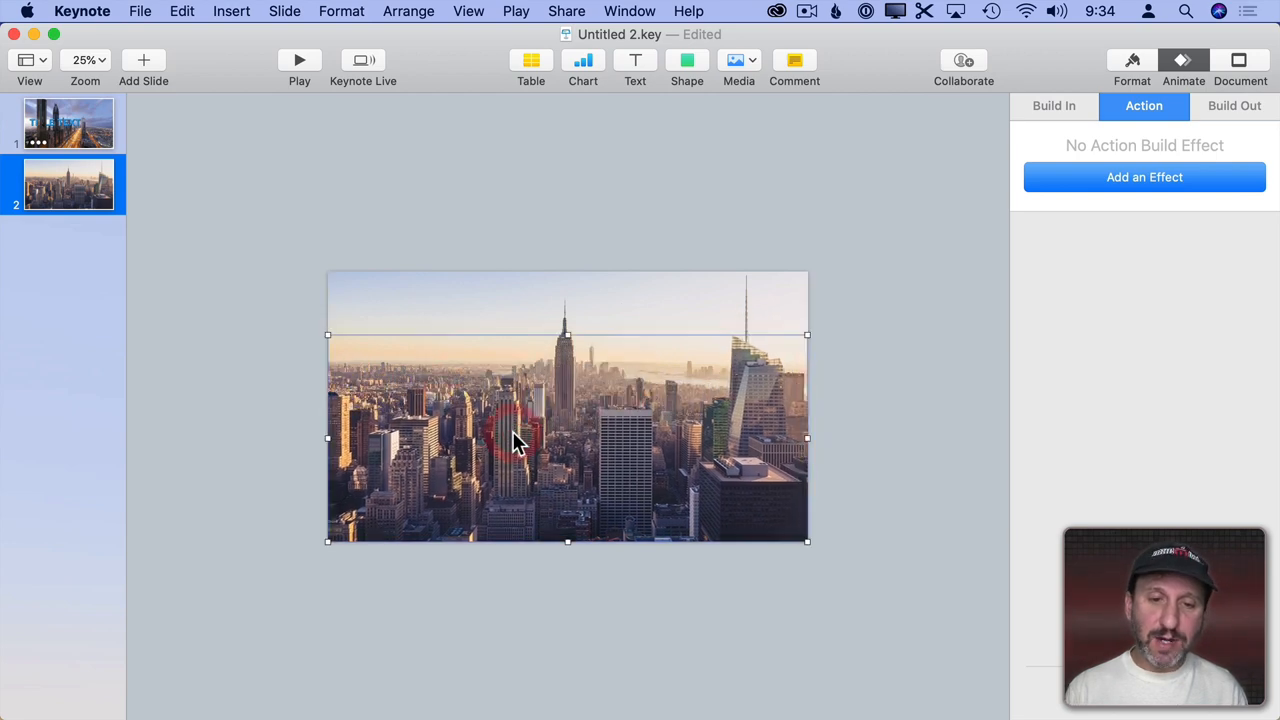
pyautogui.moveTo(472, 390)
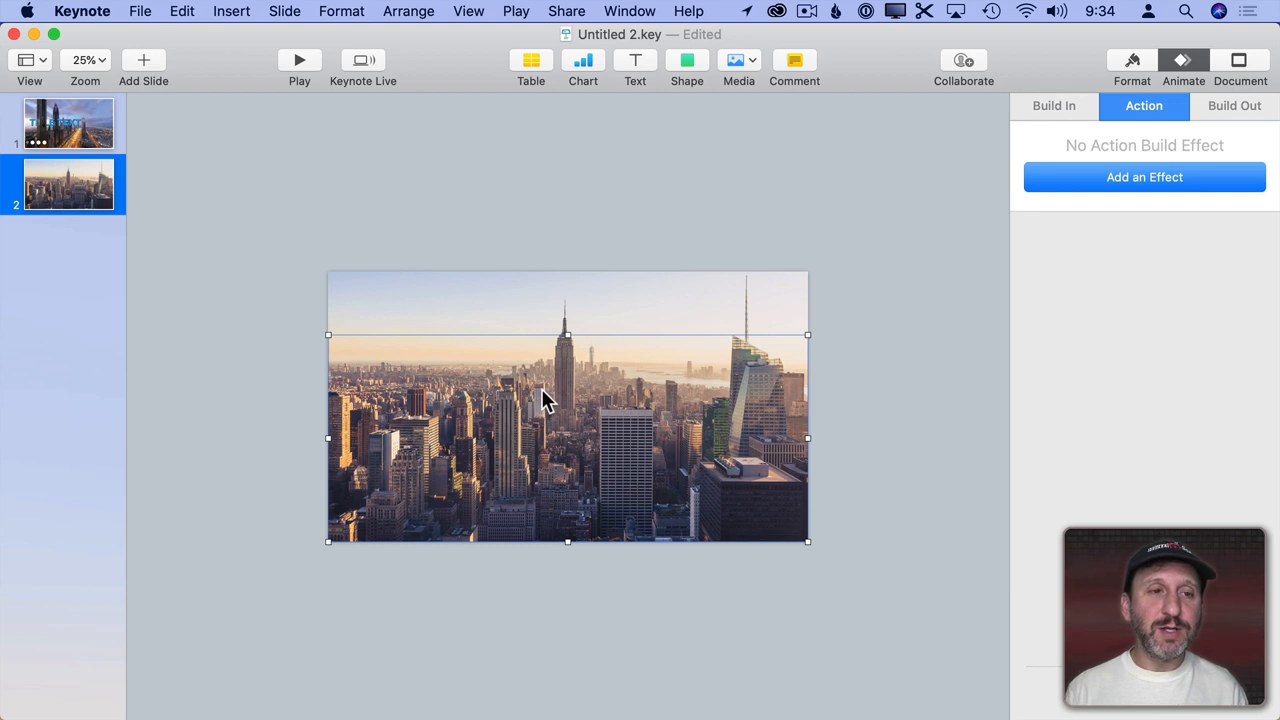
pyautogui.click(1144, 176)
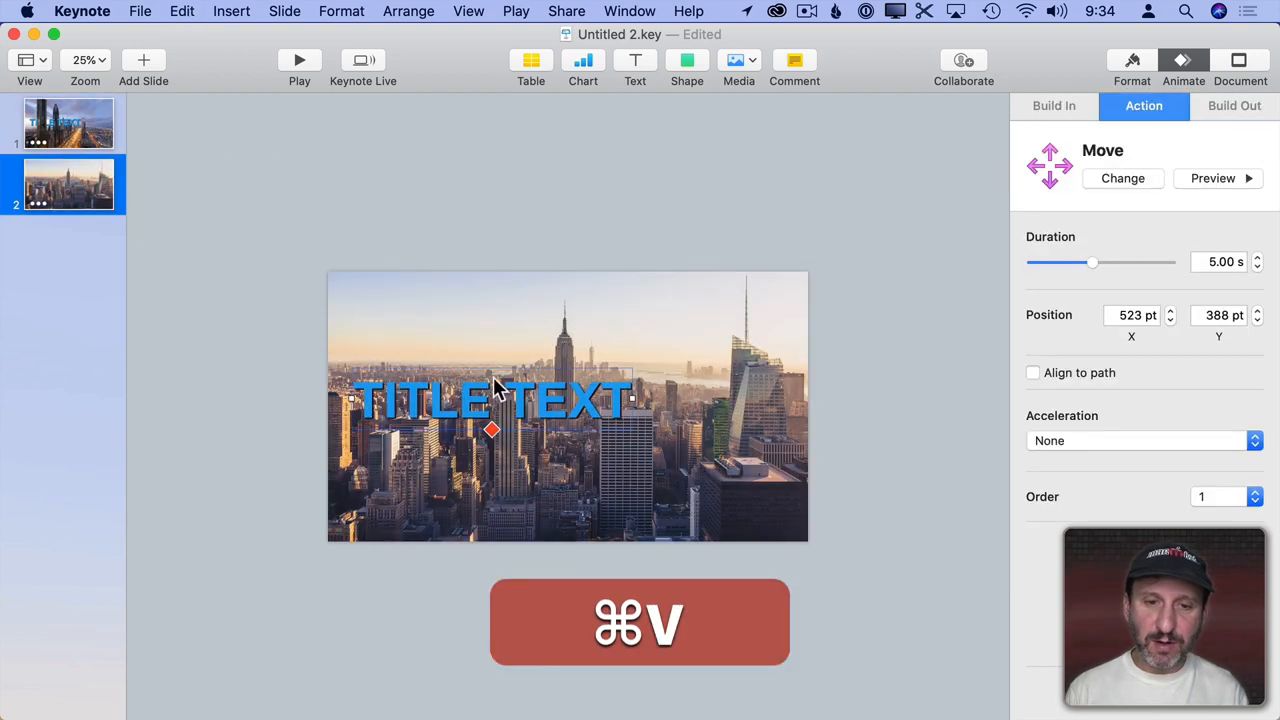
pyautogui.click(408, 12)
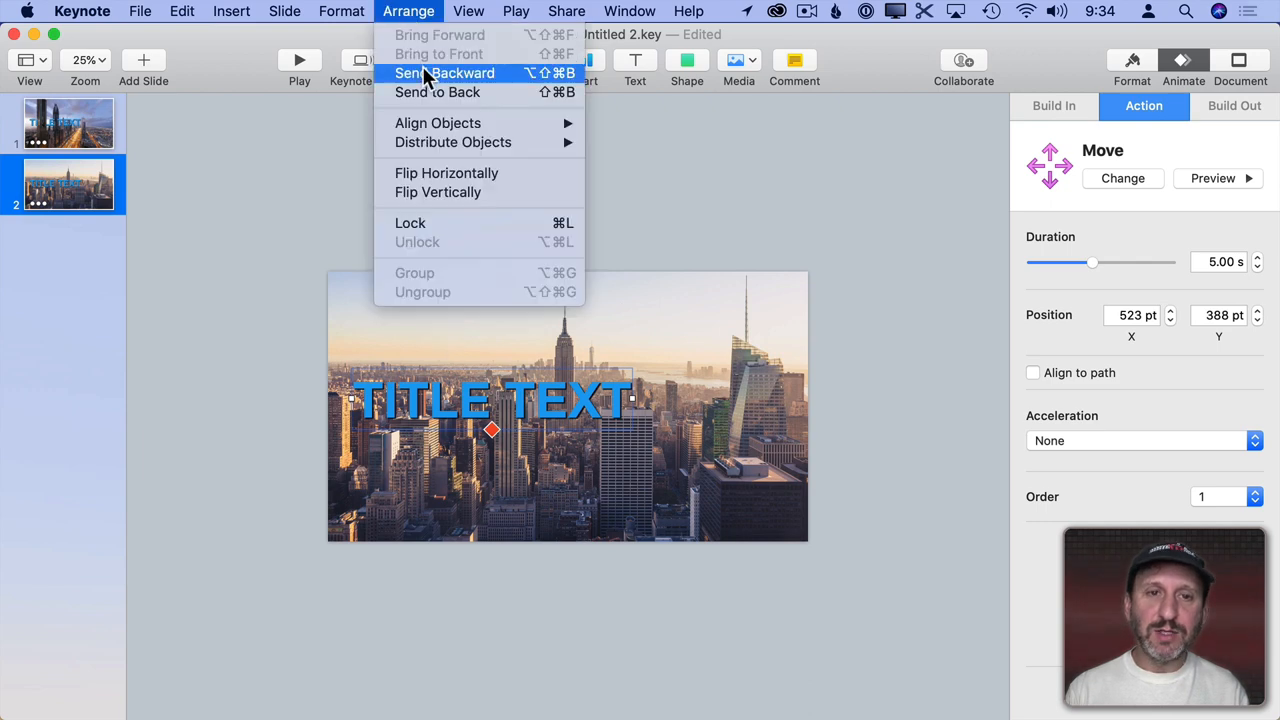
pyautogui.click(444, 72)
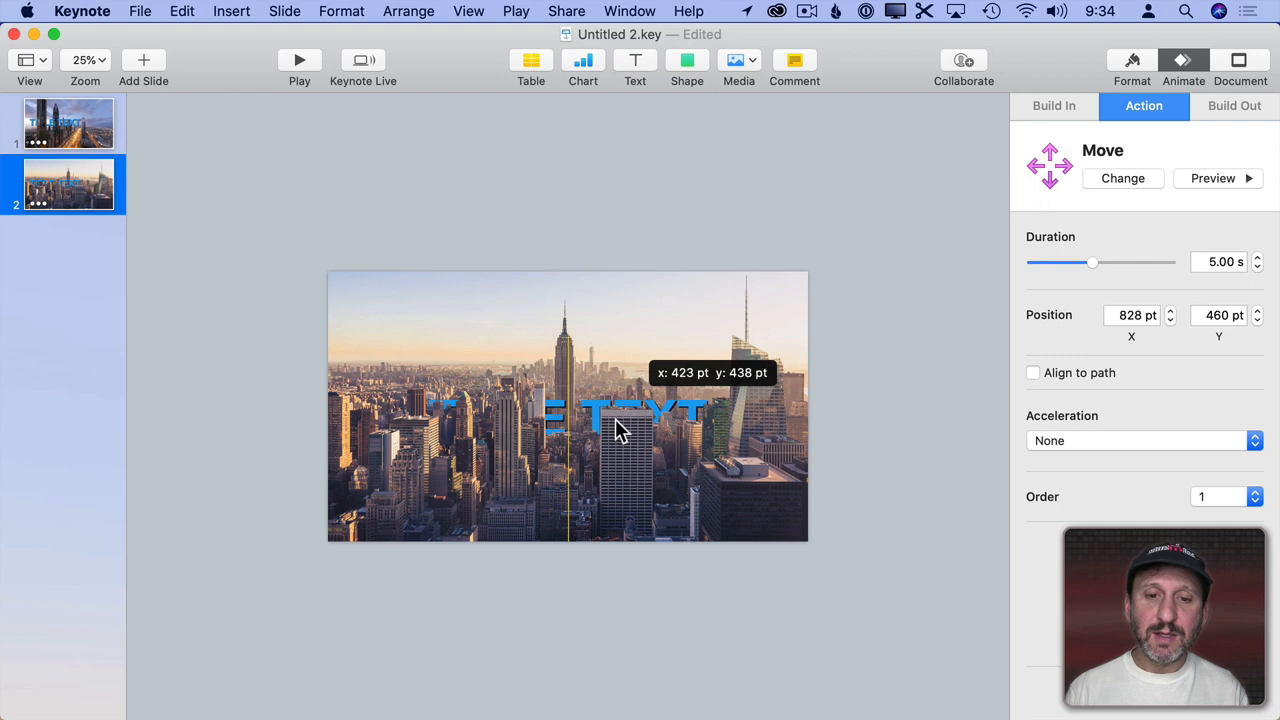
# Lower the title among the buildings and adjust where its move animation ends.
pyautogui.moveTo(616, 420); pyautogui.dragTo(640, 456)
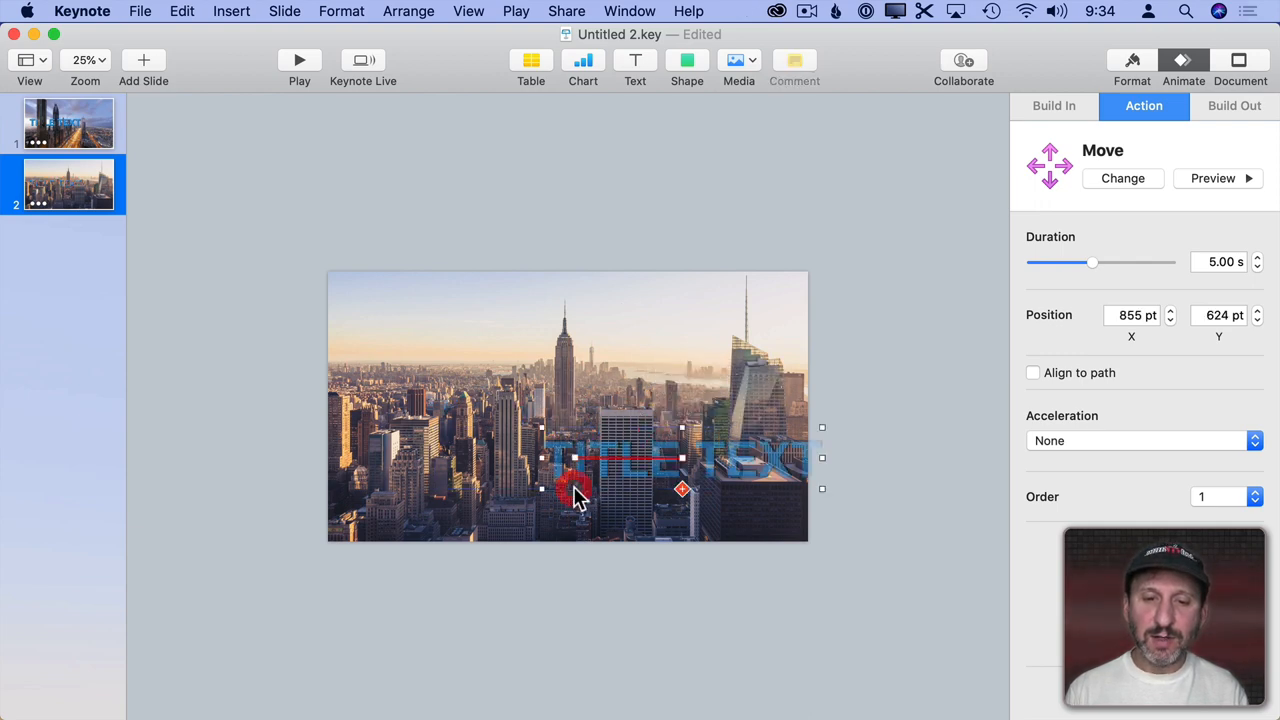
pyautogui.moveTo(576, 488); pyautogui.dragTo(600, 440)
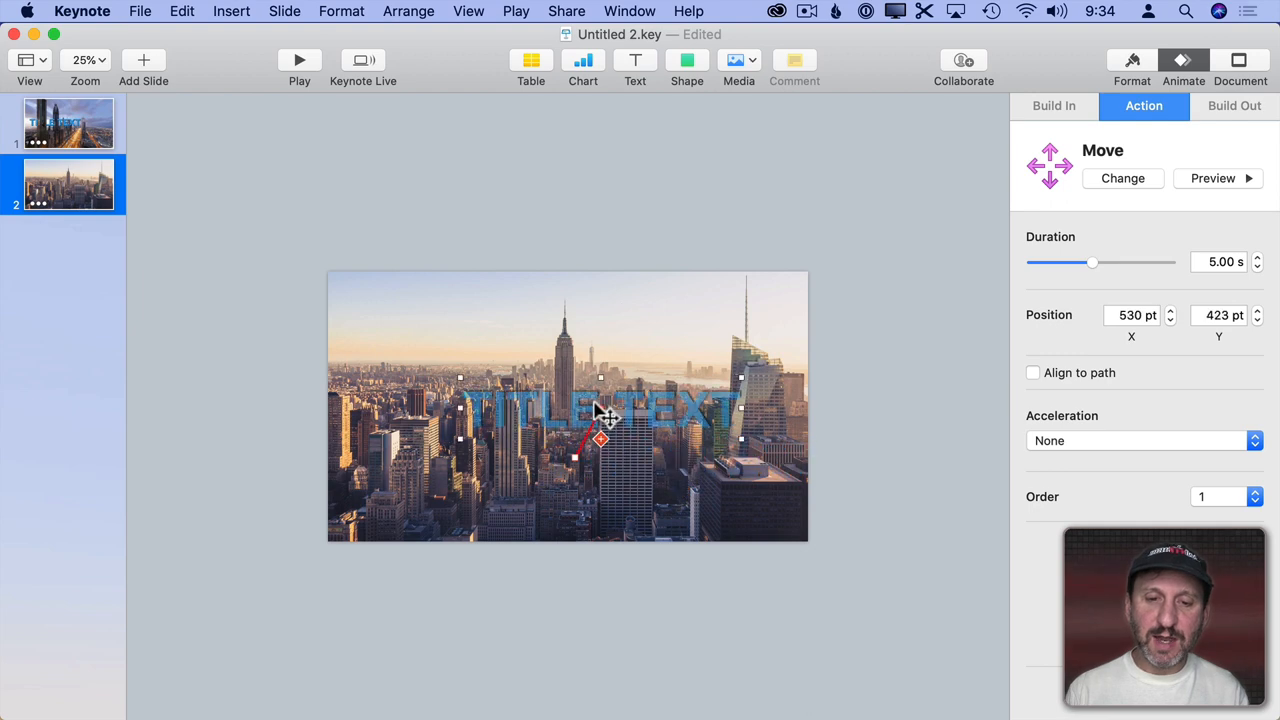
pyautogui.moveTo(600, 408); pyautogui.dragTo(572, 338)
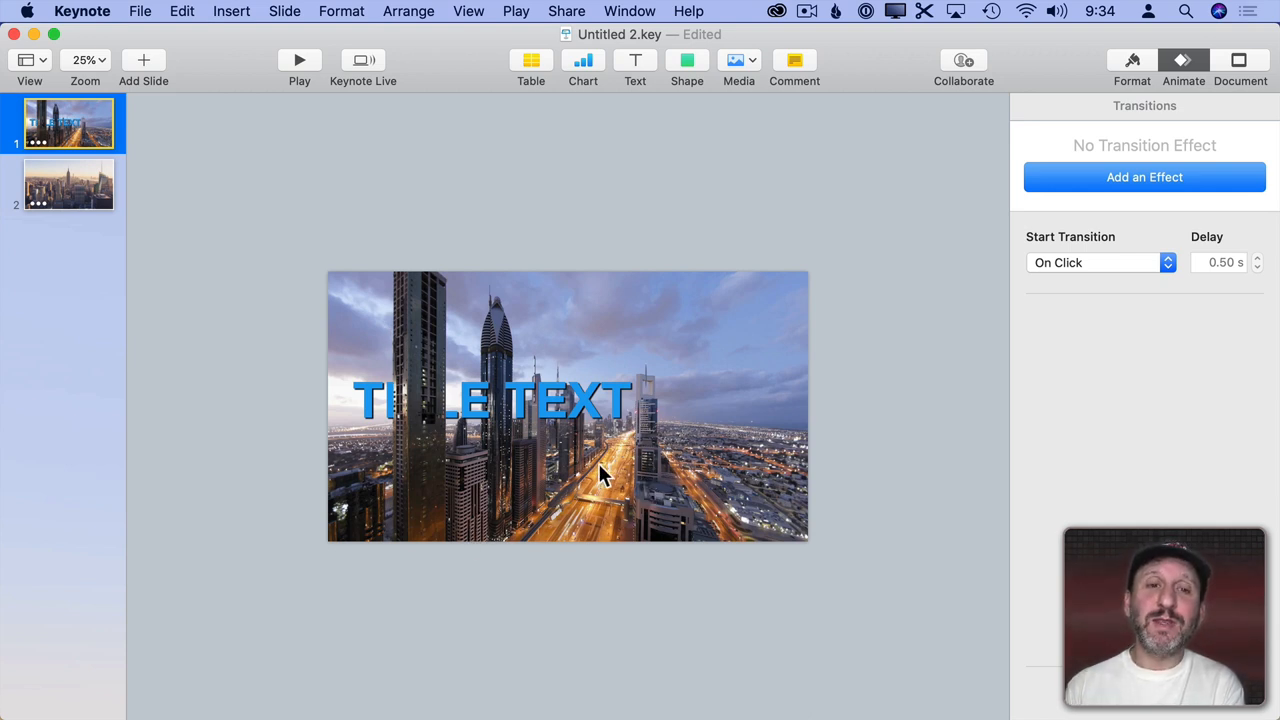
pyautogui.moveTo(1150, 114)
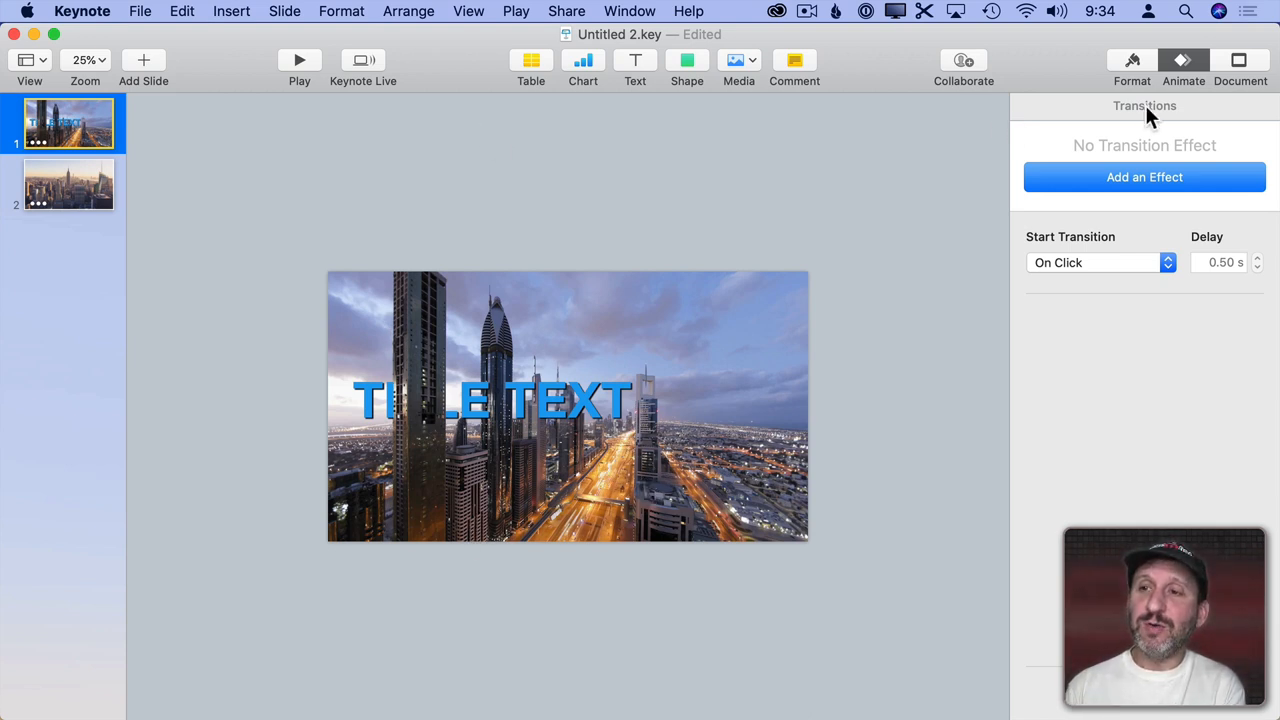
# Check the title's Move action, then the skyline movie's Start Movie build on slide 1.
pyautogui.click(1144, 104)
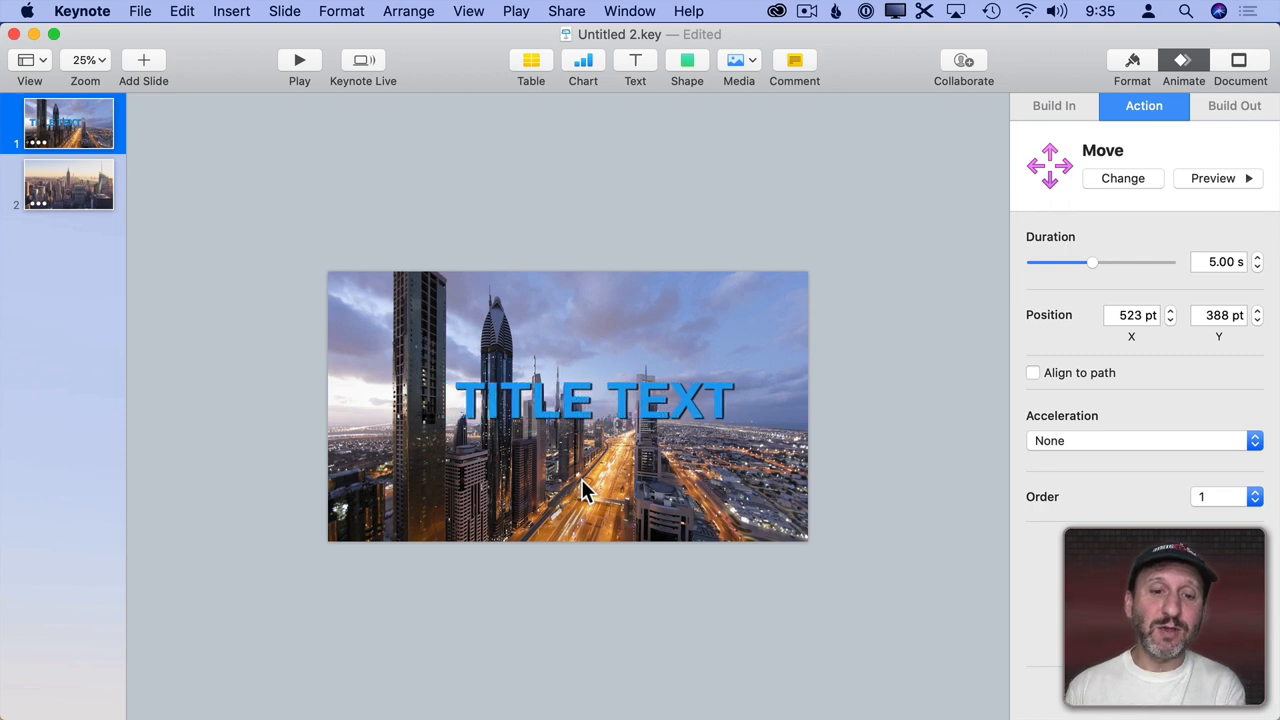
pyautogui.click(596, 400)
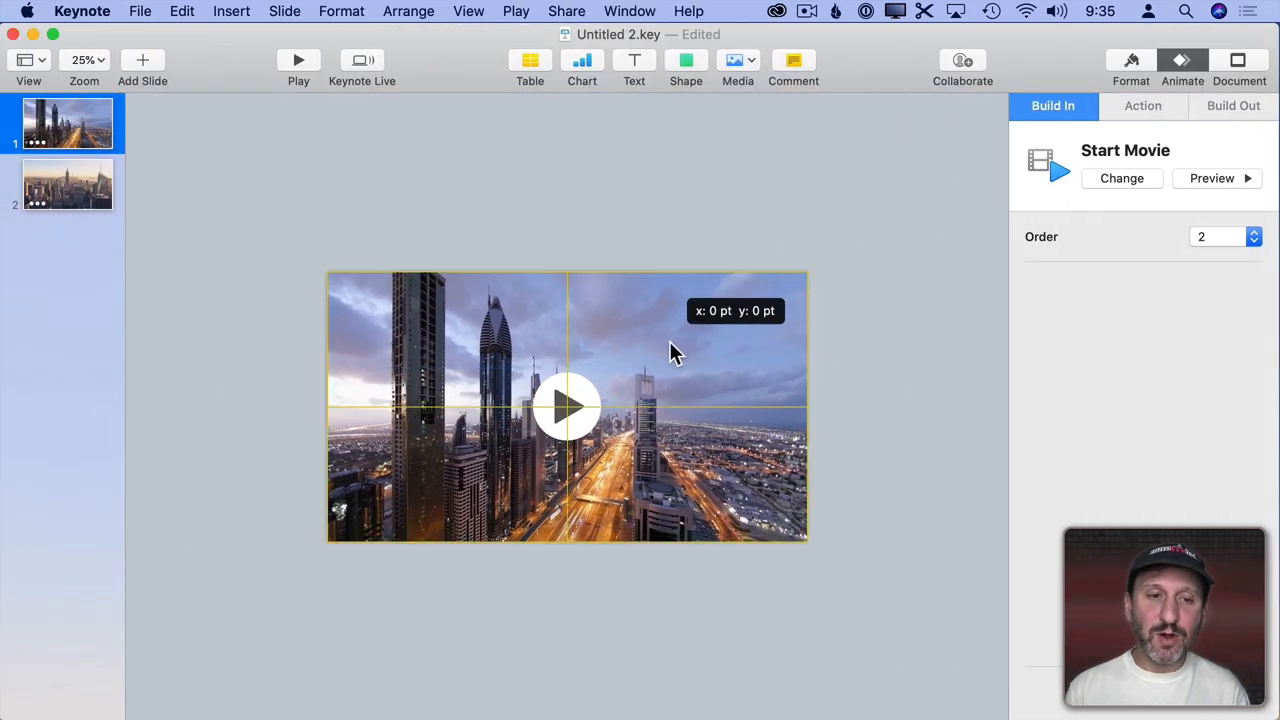
pyautogui.click(408, 12)
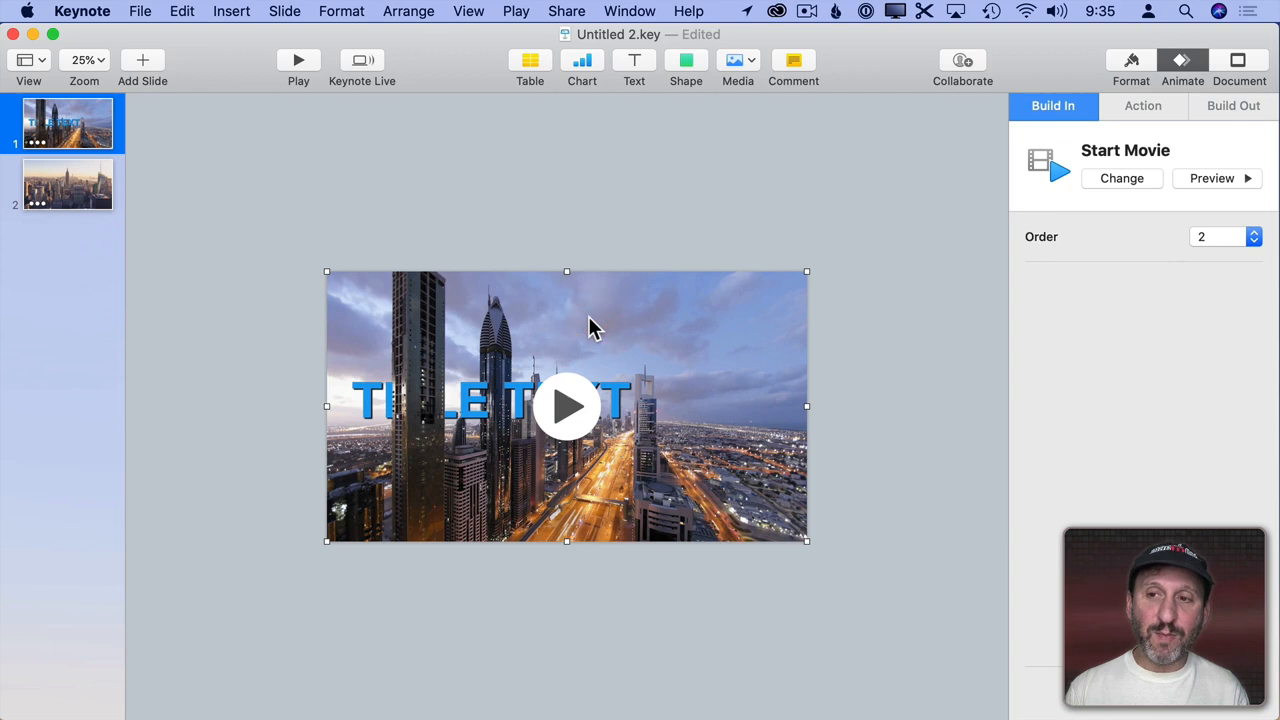
# In Build Order, set the skyline movie's Start to With Build 1.
pyautogui.click(468, 12)
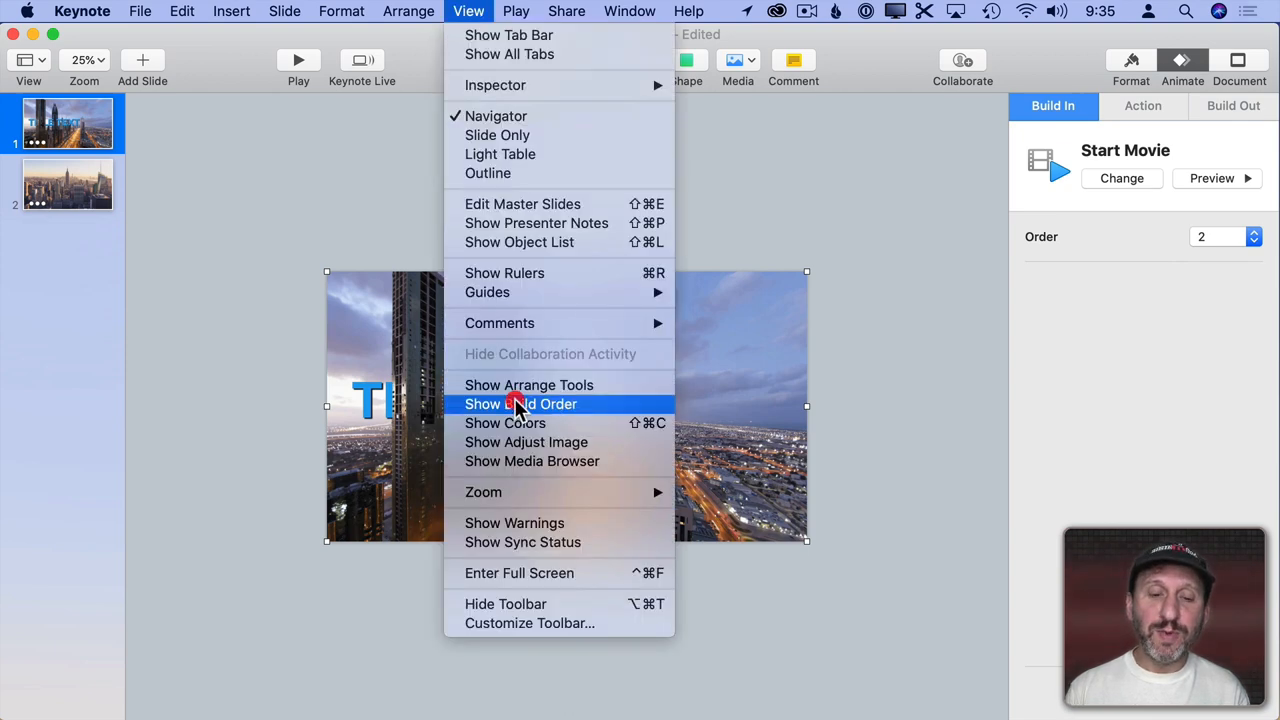
pyautogui.click(520, 404)
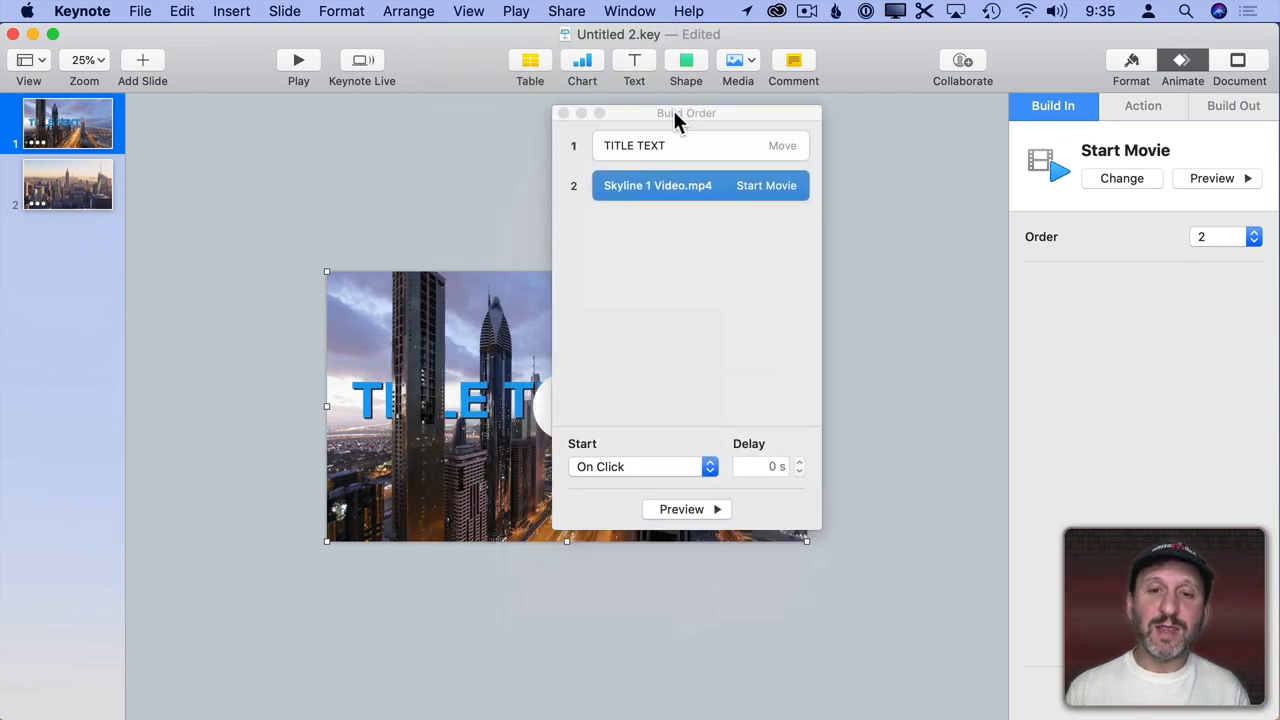
pyautogui.click(686, 184)
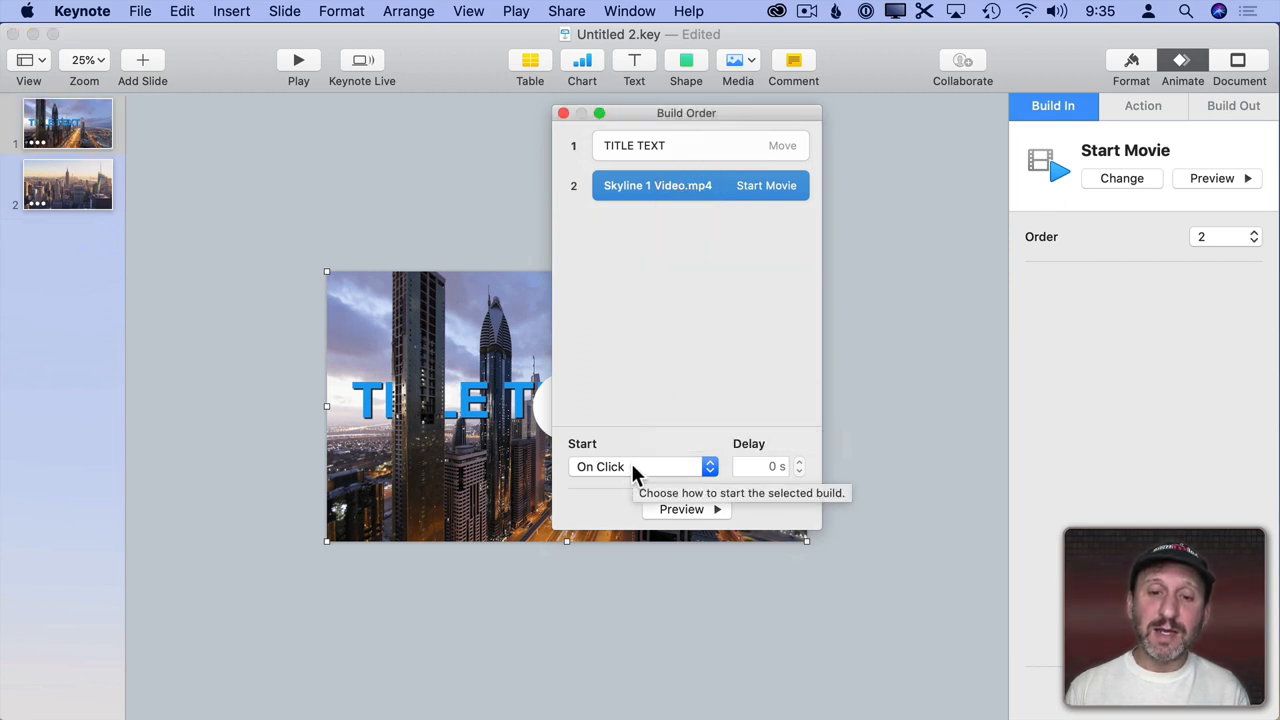
pyautogui.click(644, 466)
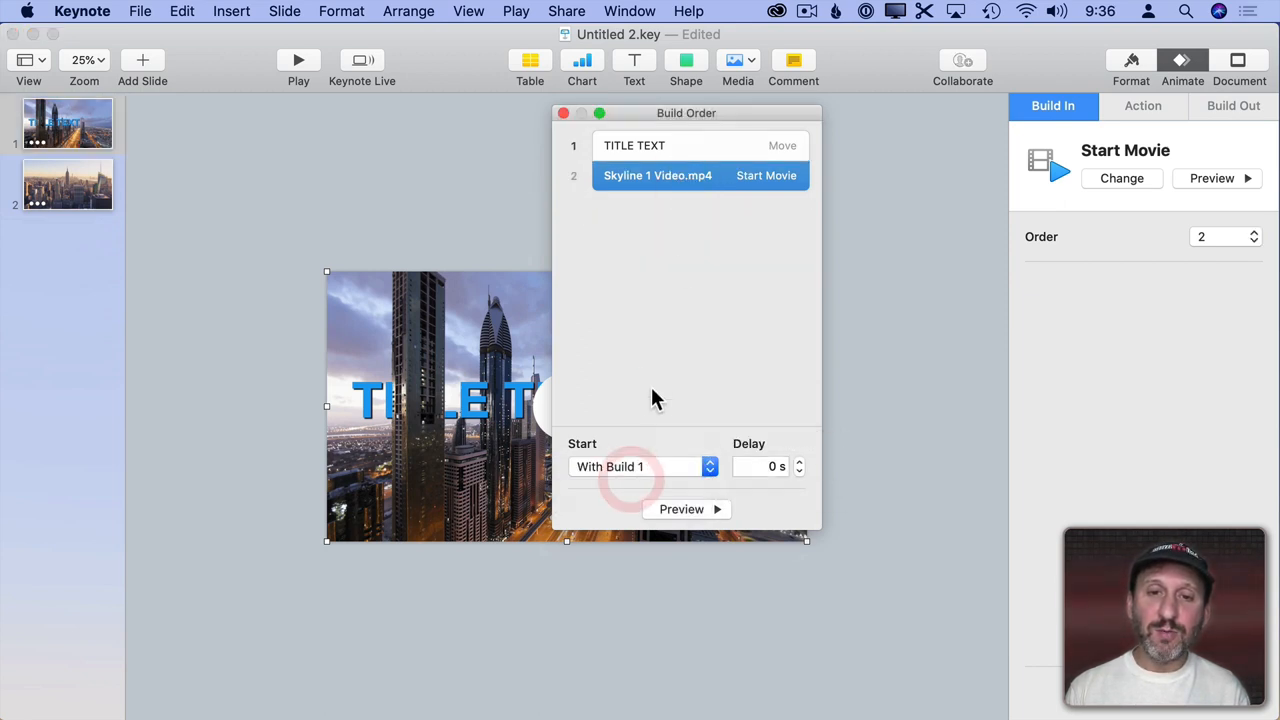
# Set TITLE TEXT's move to start After Transition and close the Build Order window.
pyautogui.click(636, 144)
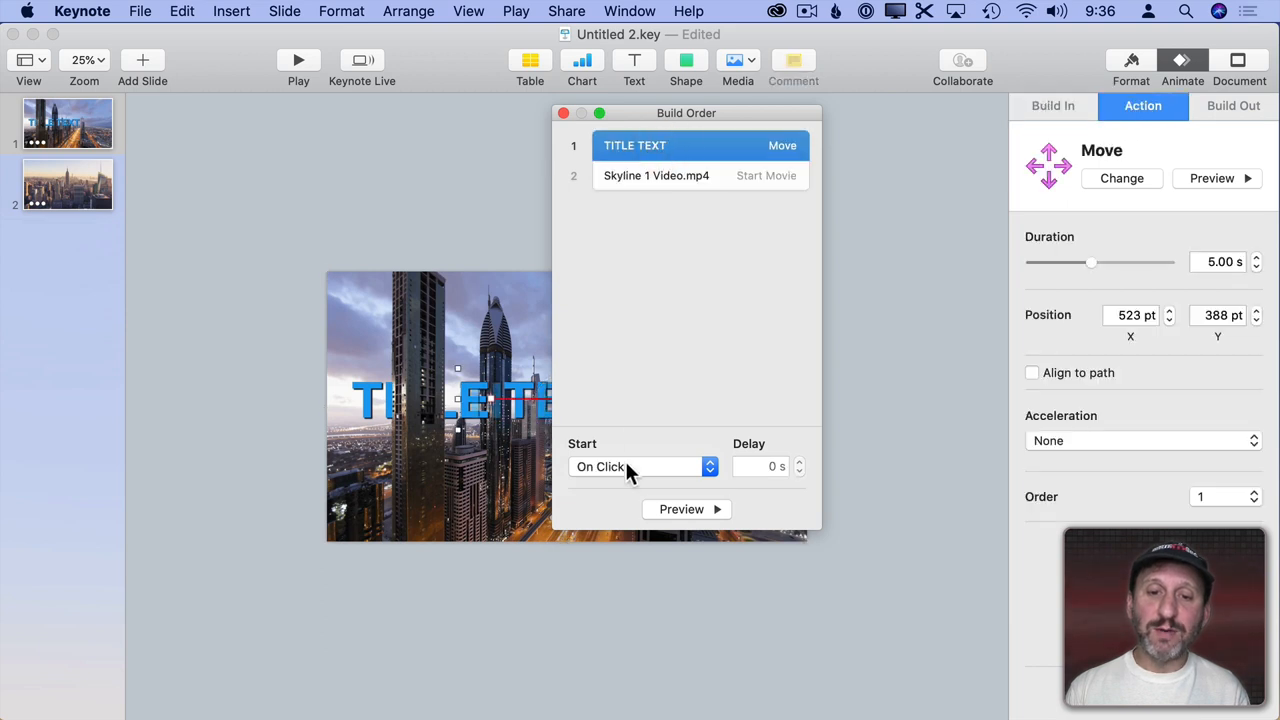
pyautogui.click(640, 466)
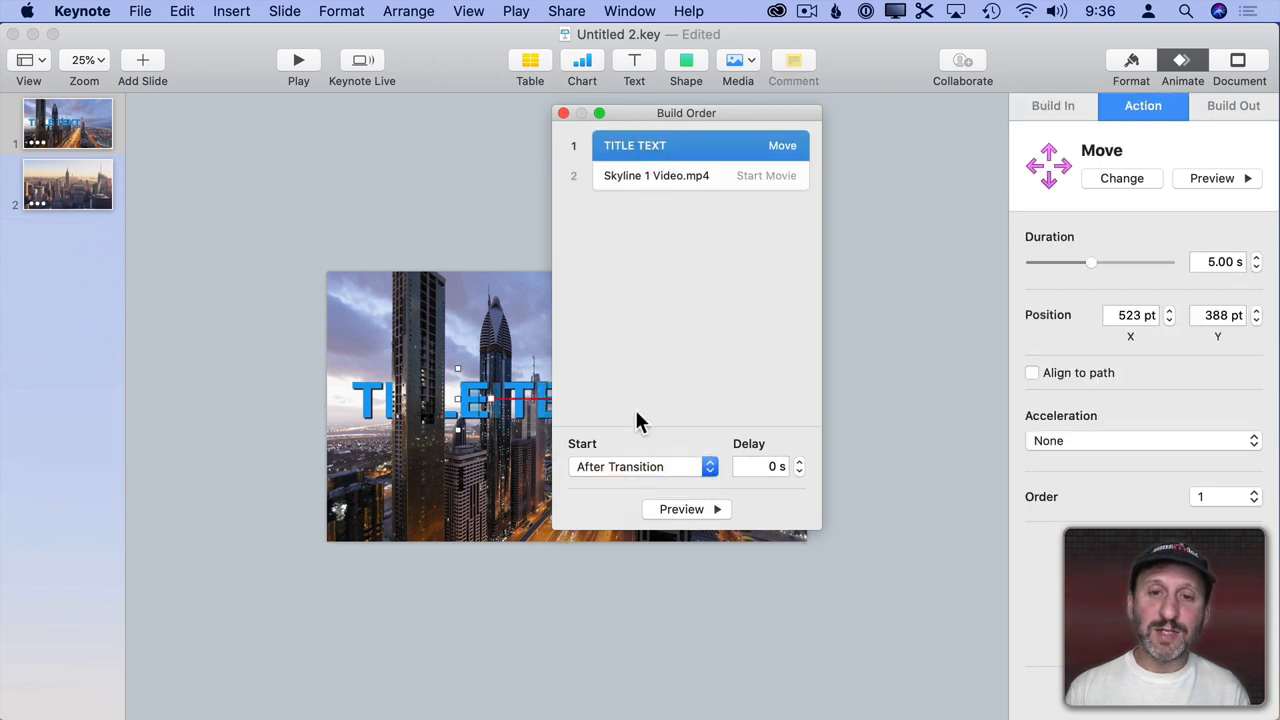
pyautogui.click(656, 176)
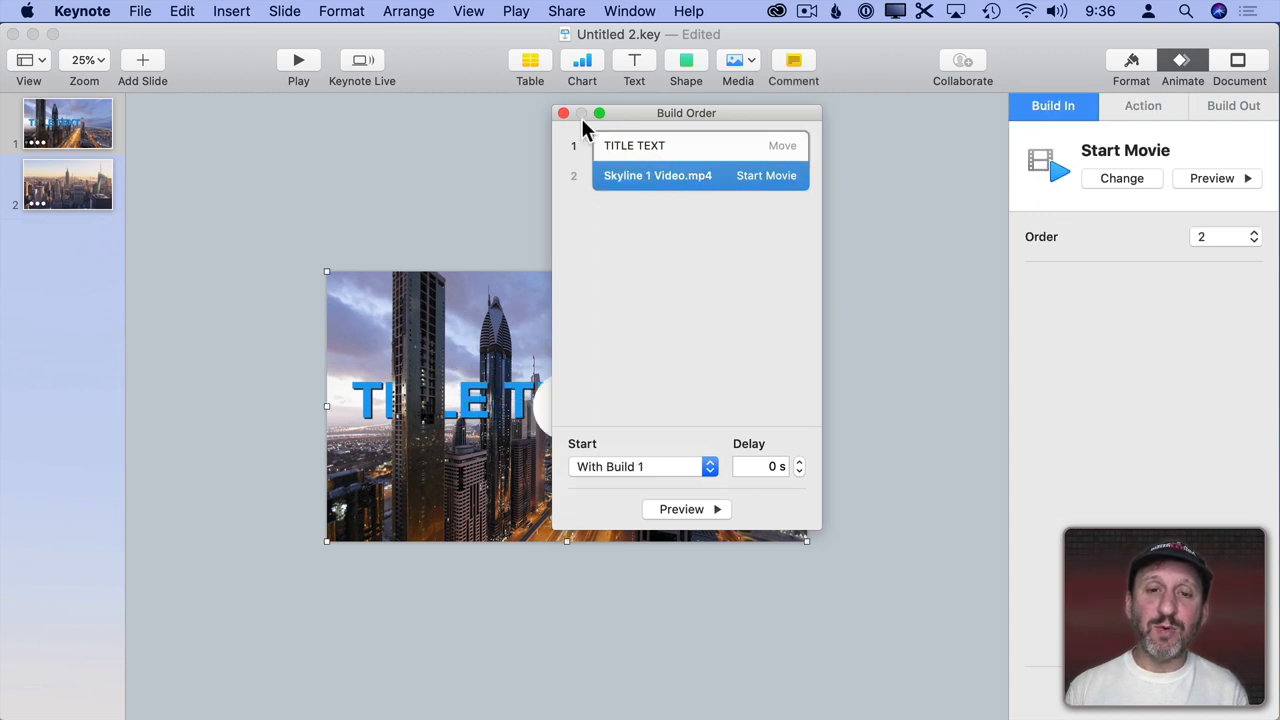
pyautogui.click(564, 112)
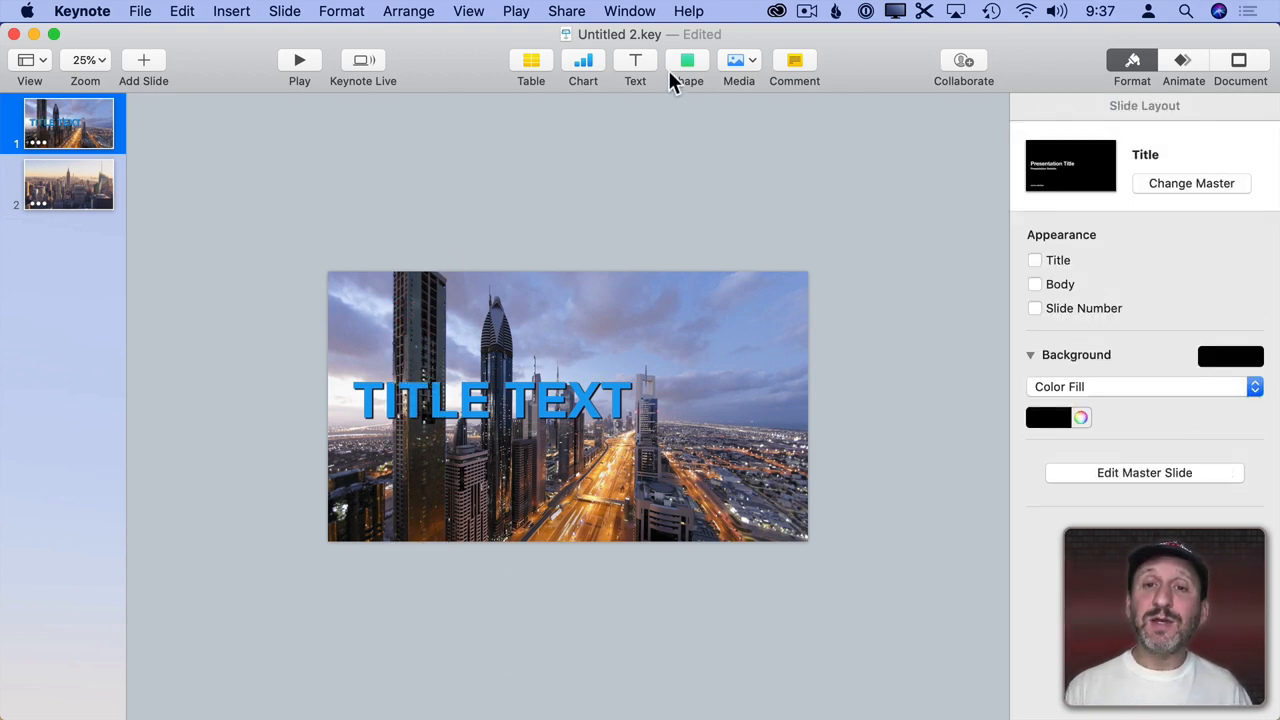
# Draw a shape over the tower and give it a solid green colour fill.
pyautogui.click(688, 60)
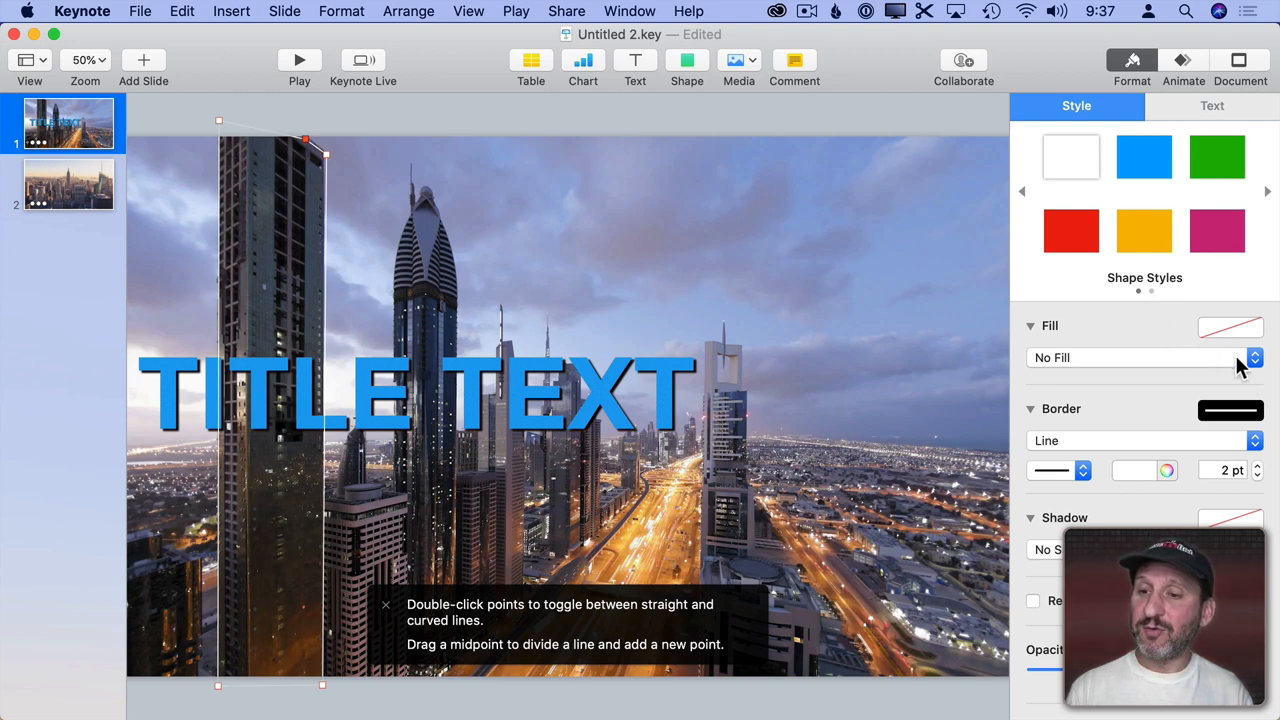
pyautogui.click(1252, 356)
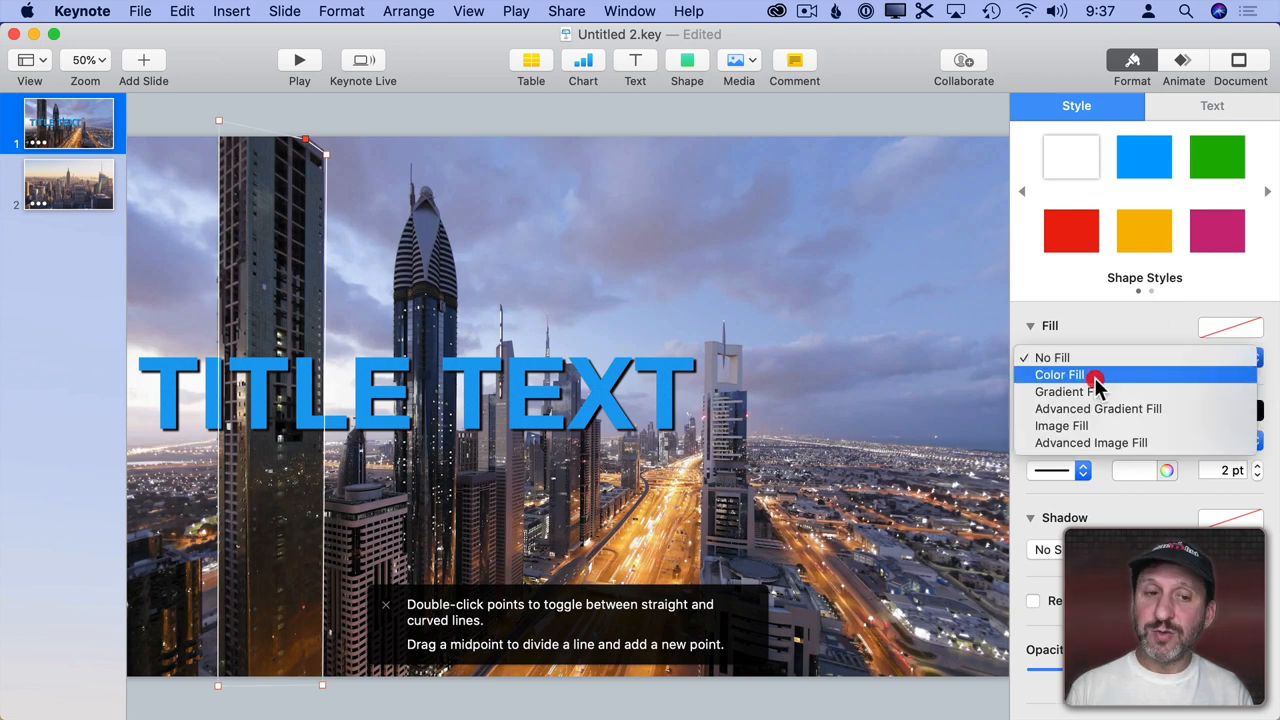
pyautogui.click(1058, 374)
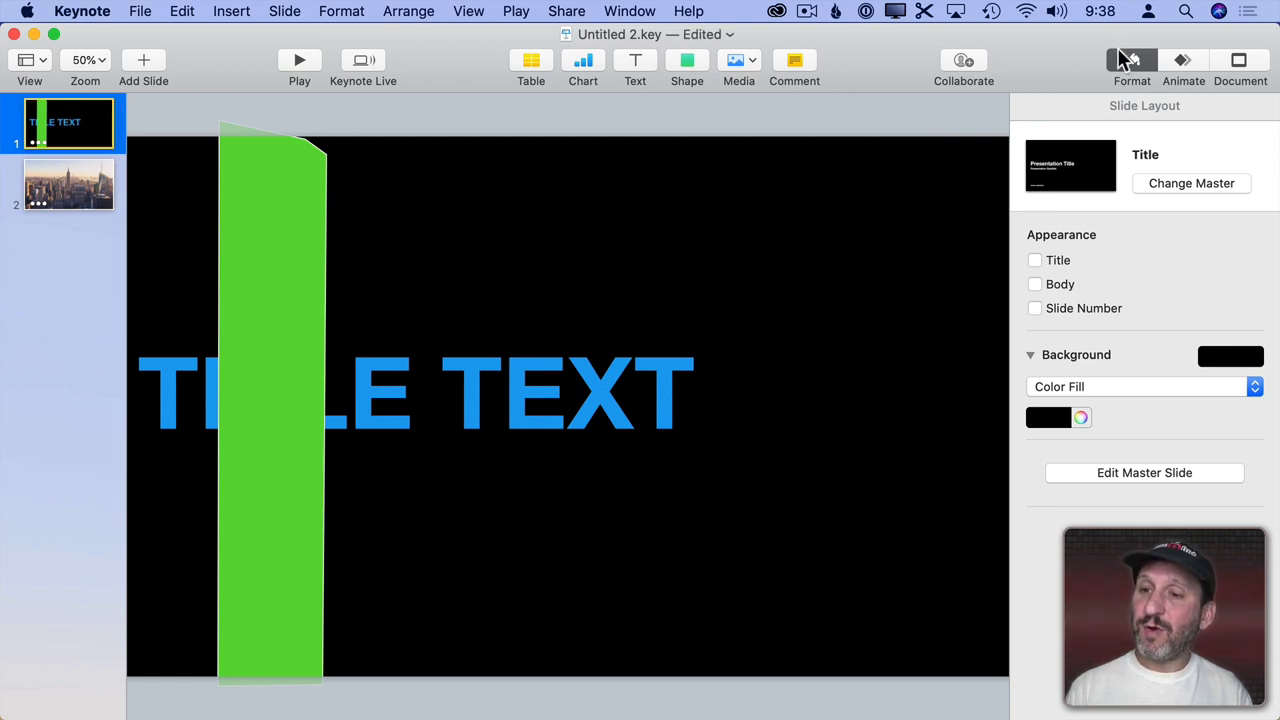
# Set the slide background to a solid green colour fill.
pyautogui.click(1064, 418)
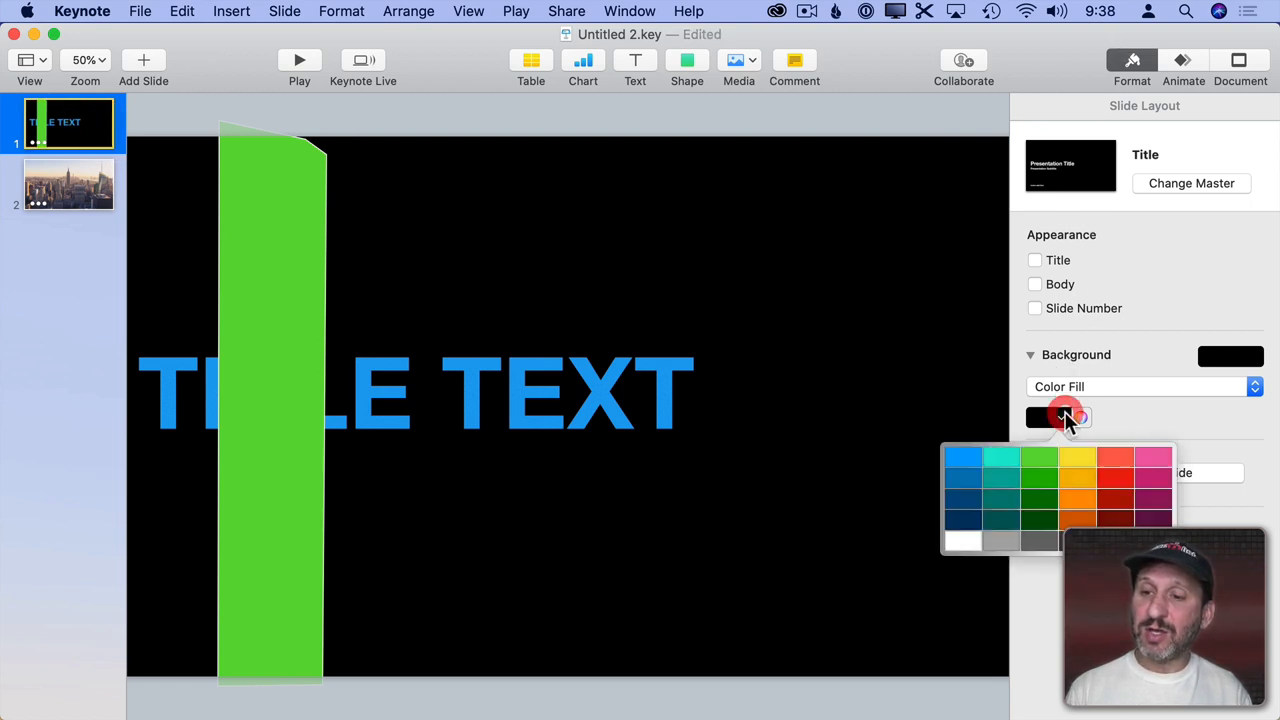
pyautogui.click(1040, 460)
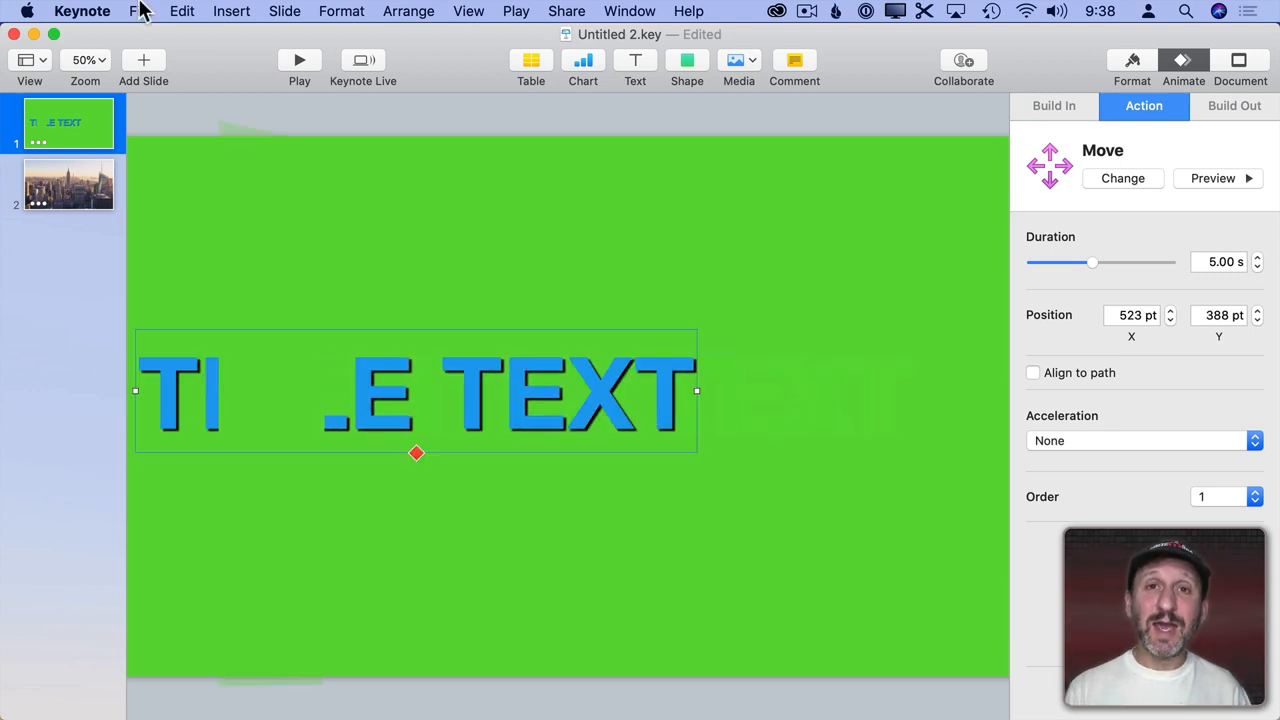
# Export slide 1 as a movie at 3840 × 2160, 30 FPS, keeping the compression type, as GreenText.m4v.
pyautogui.click(140, 12)
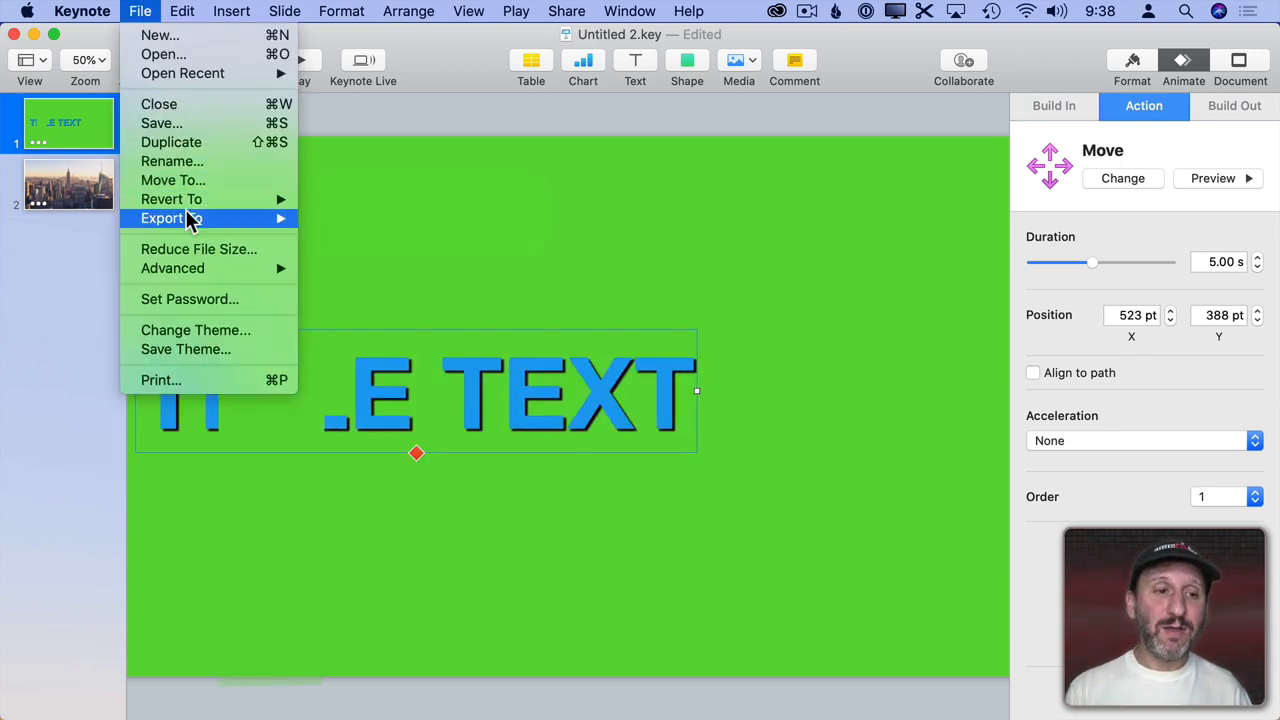
pyautogui.click(160, 218)
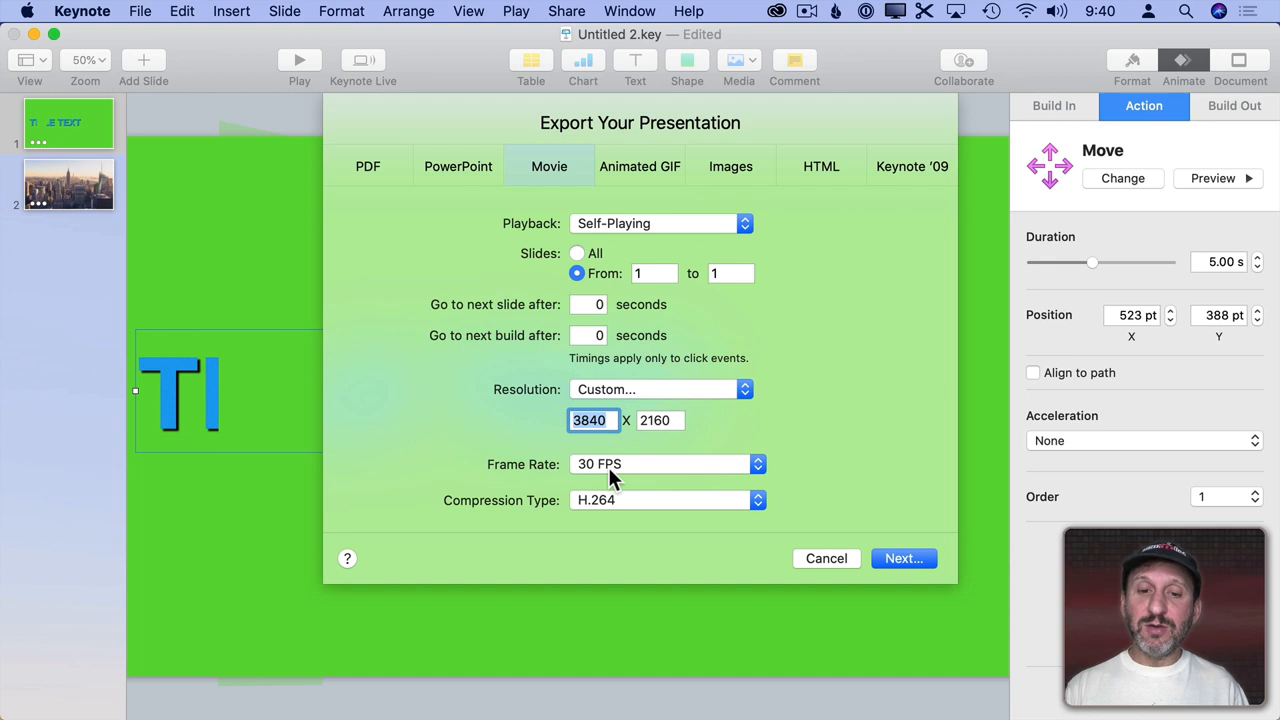
pyautogui.click(664, 500)
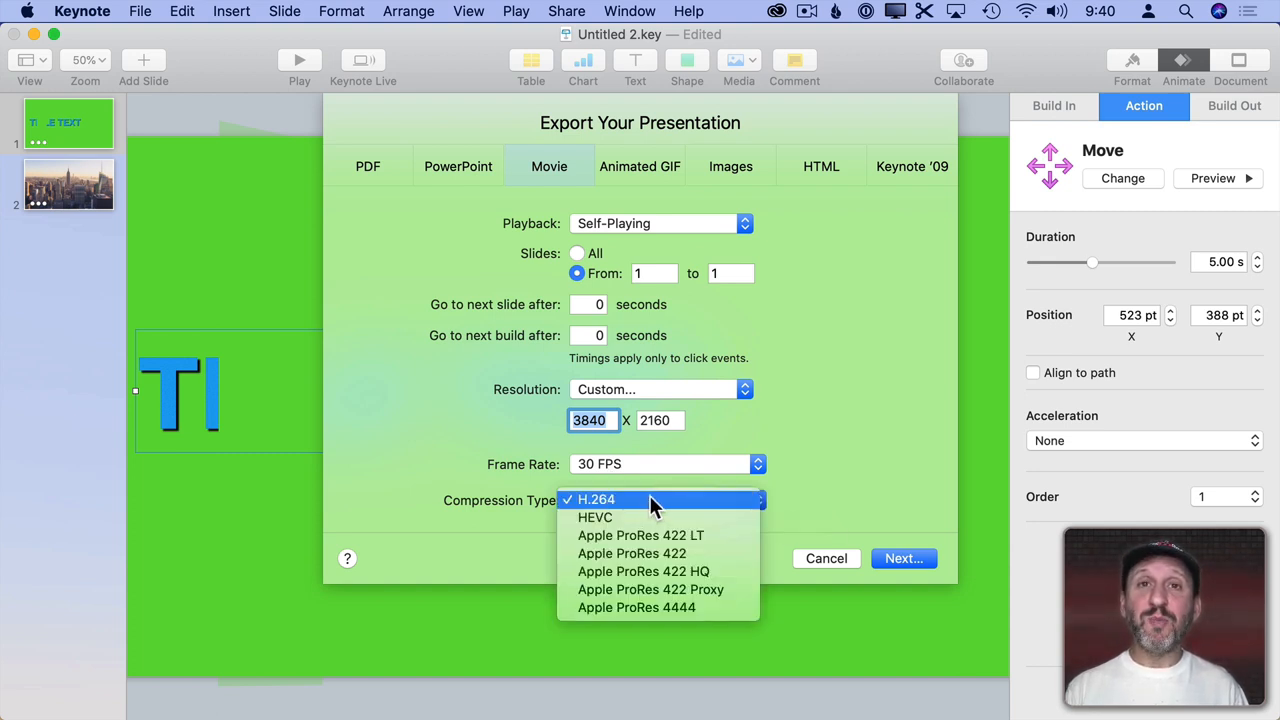
pyautogui.moveTo(650, 536)
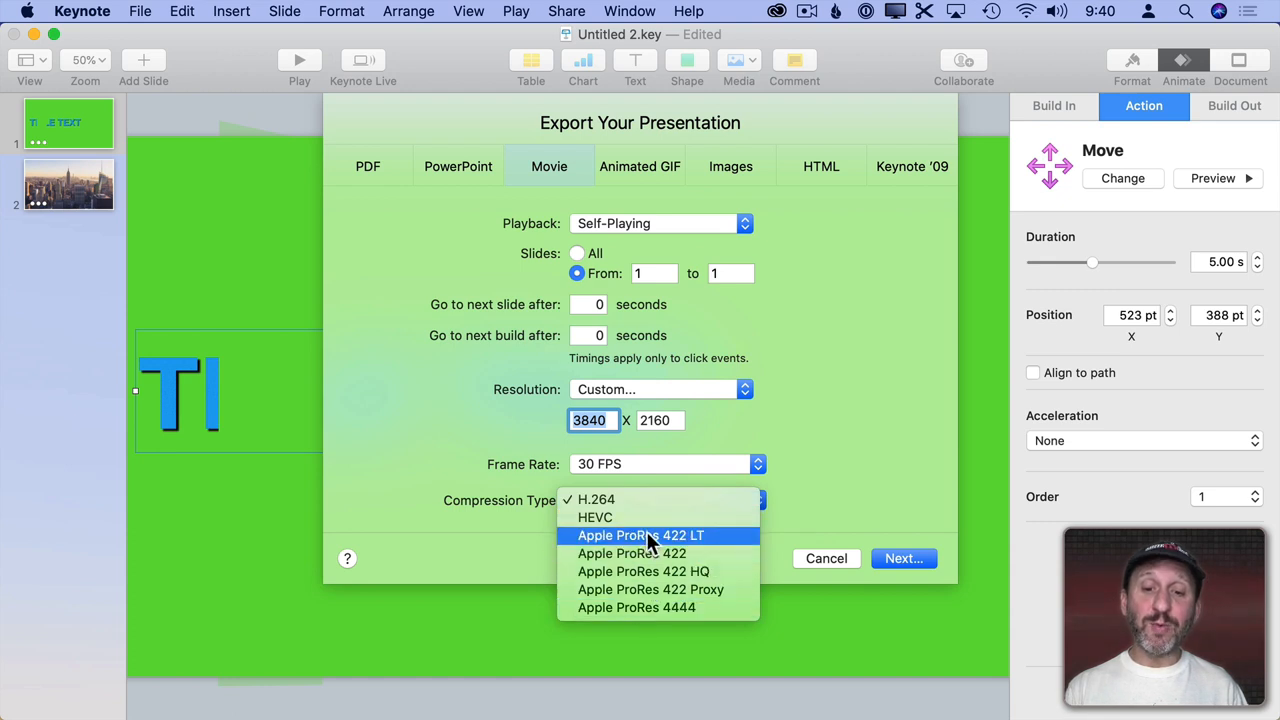
pyautogui.click(596, 500)
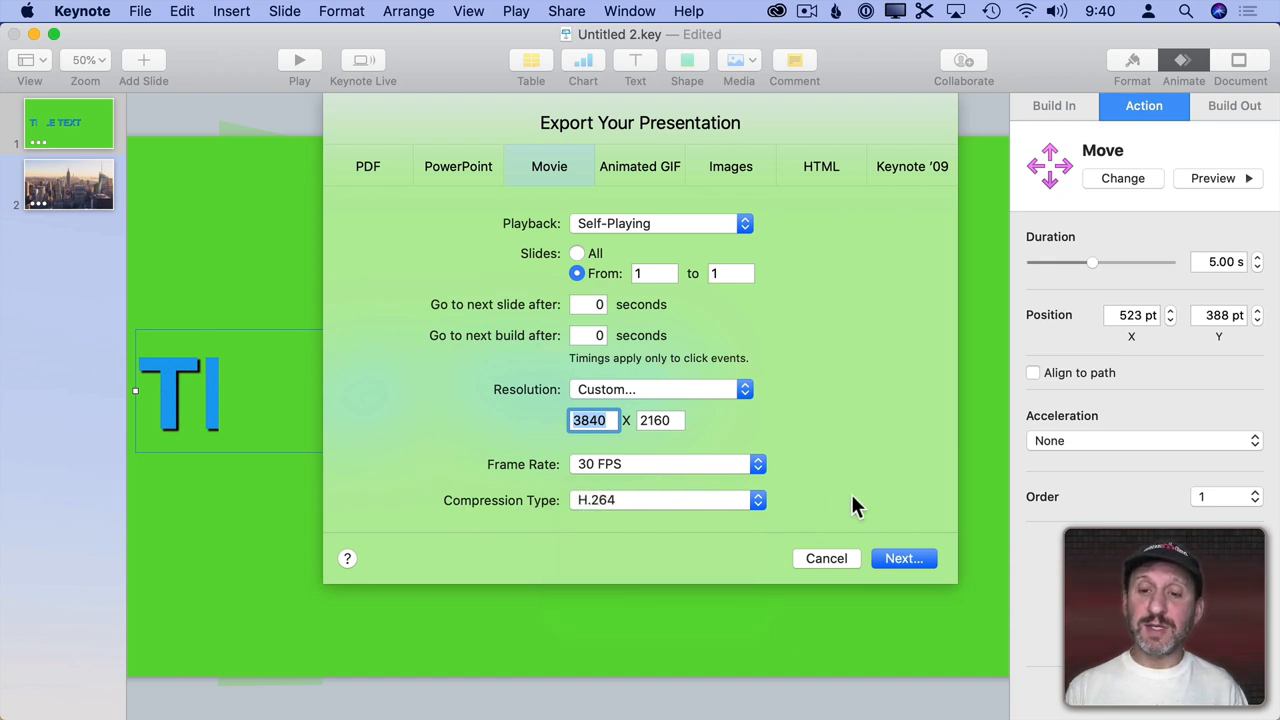
pyautogui.click(826, 558)
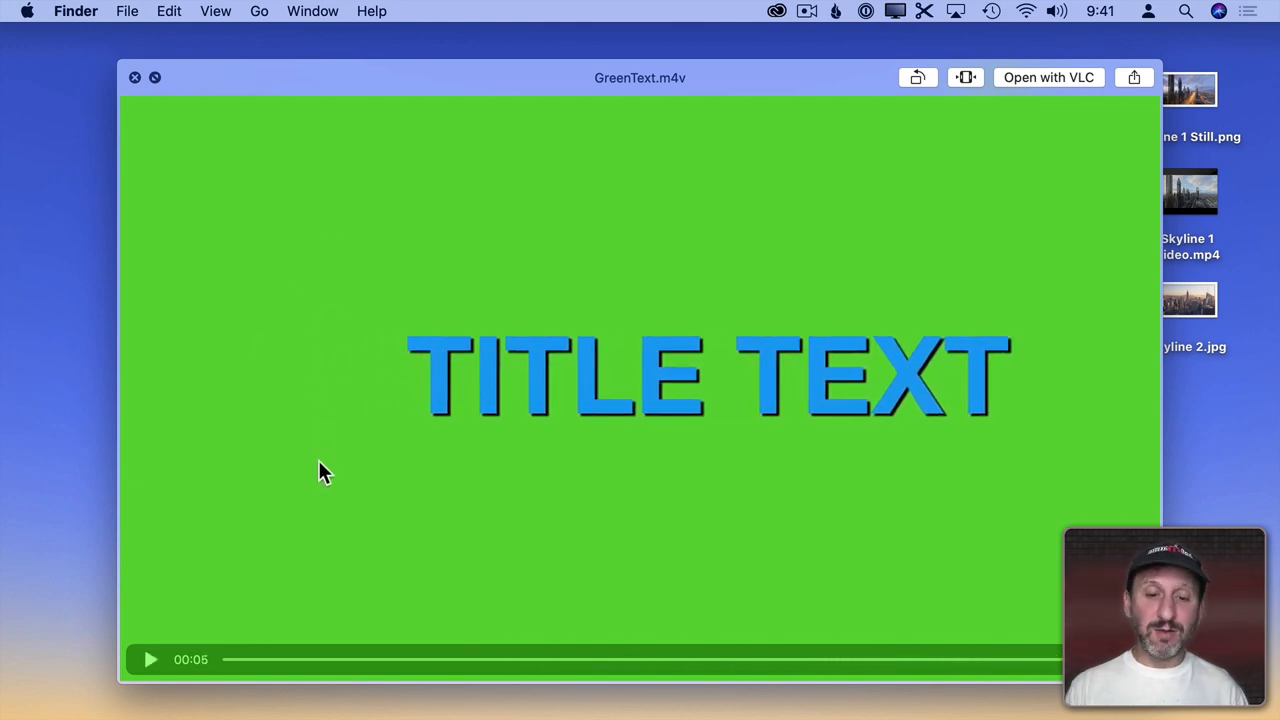
# Play the GreenText.m4v preview showing the blue title over green.
pyautogui.click(136, 76)
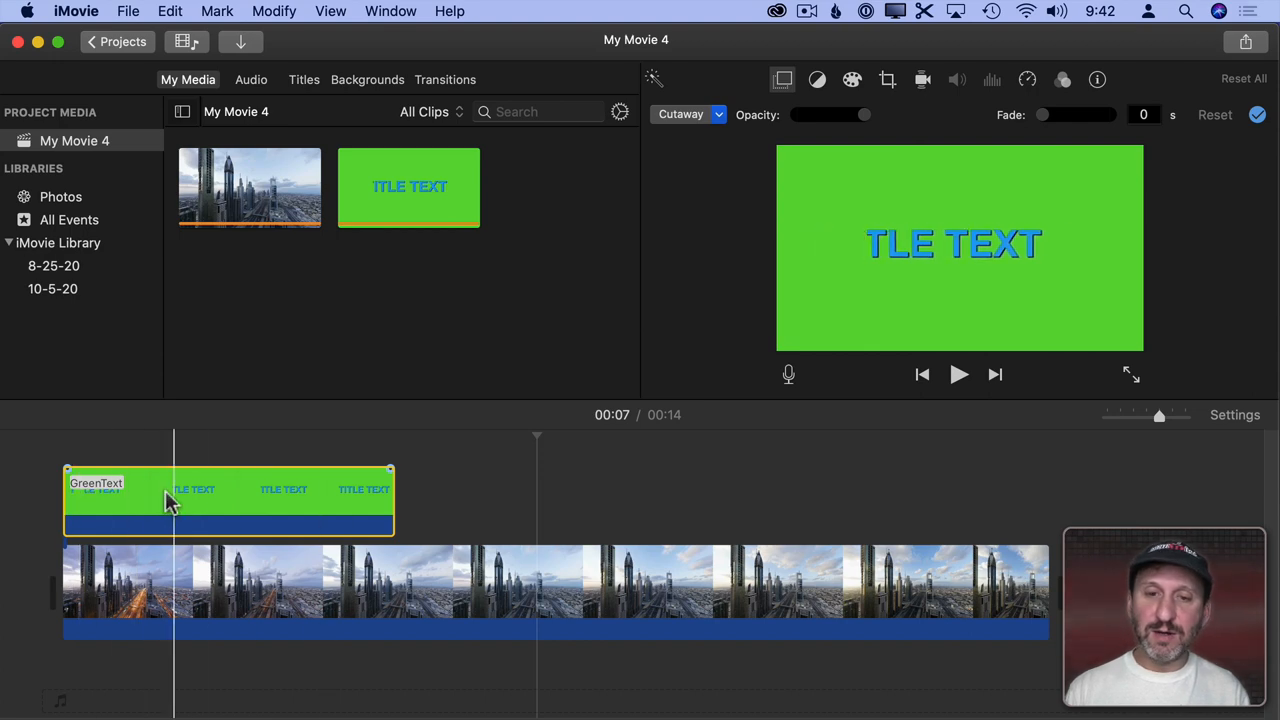
# Apply Green/Blue Screen overlay to the GreenText clip so the title shows over the skyline.
pyautogui.click(172, 490)
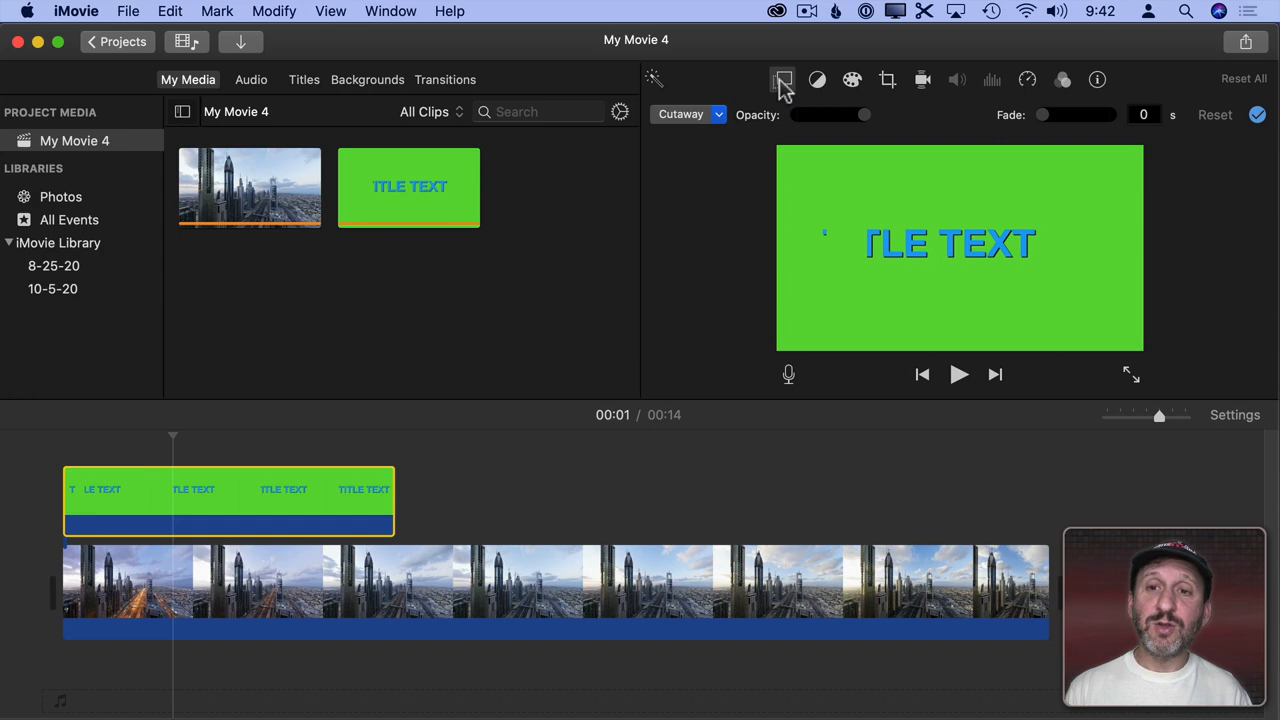
pyautogui.click(688, 114)
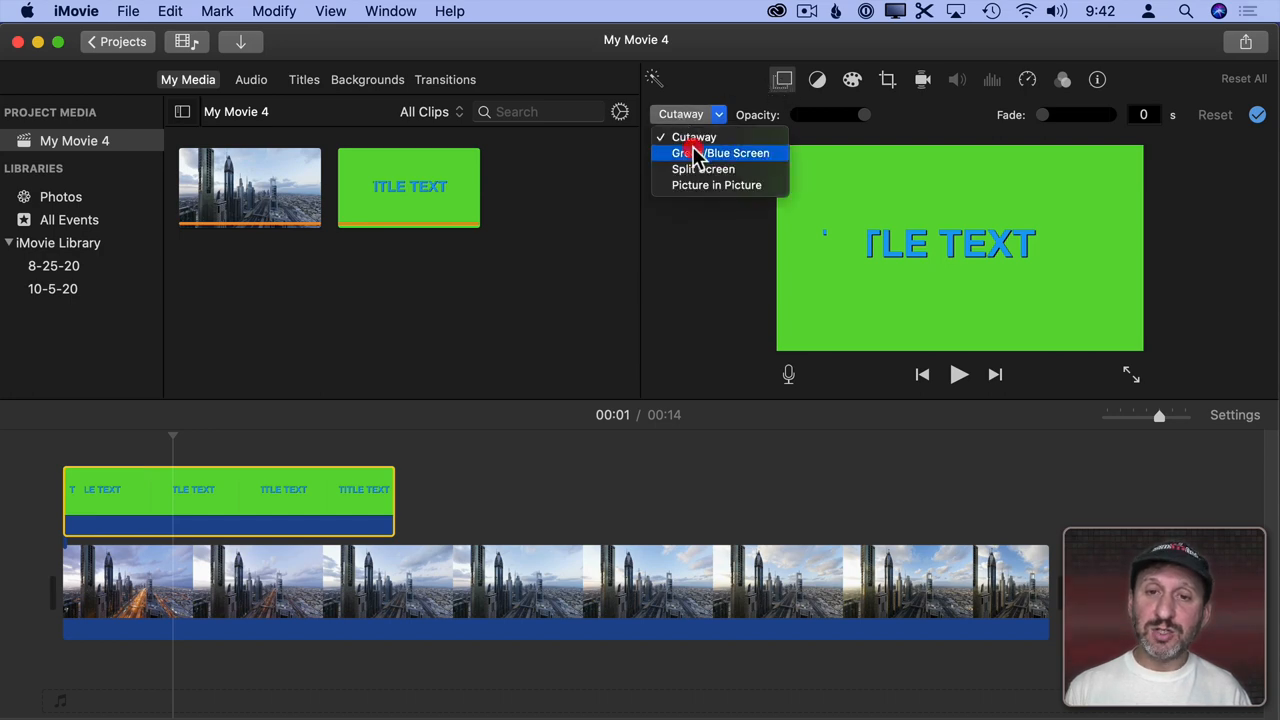
pyautogui.click(720, 152)
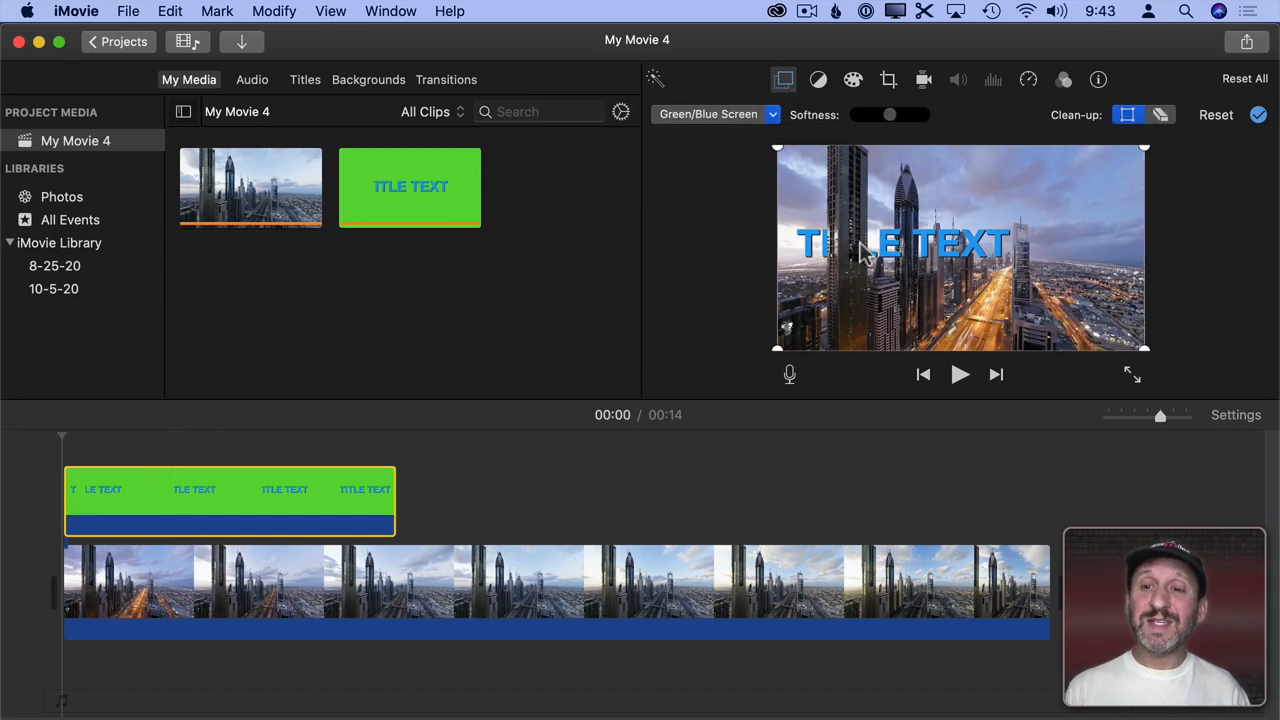